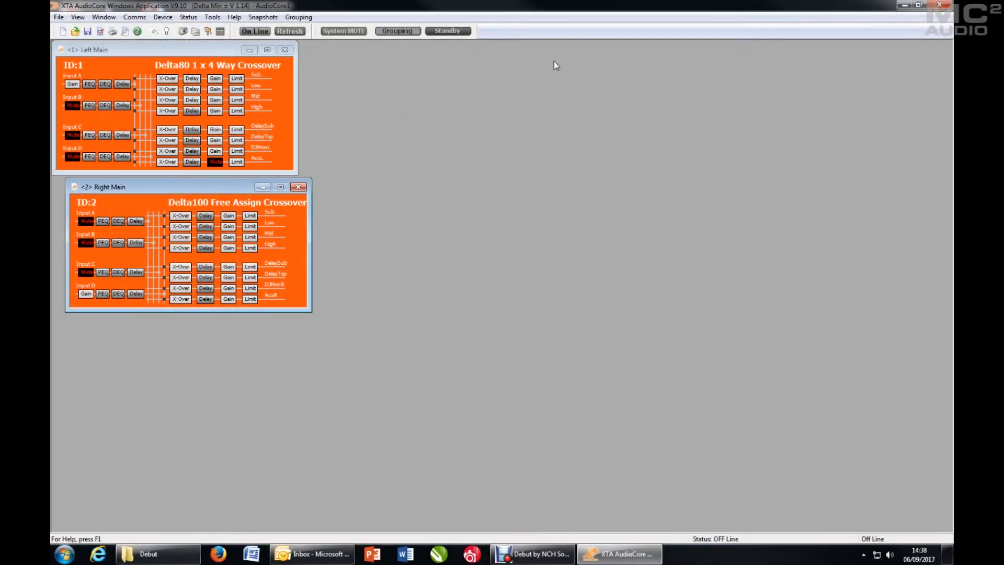
mouse_move(366, 93)
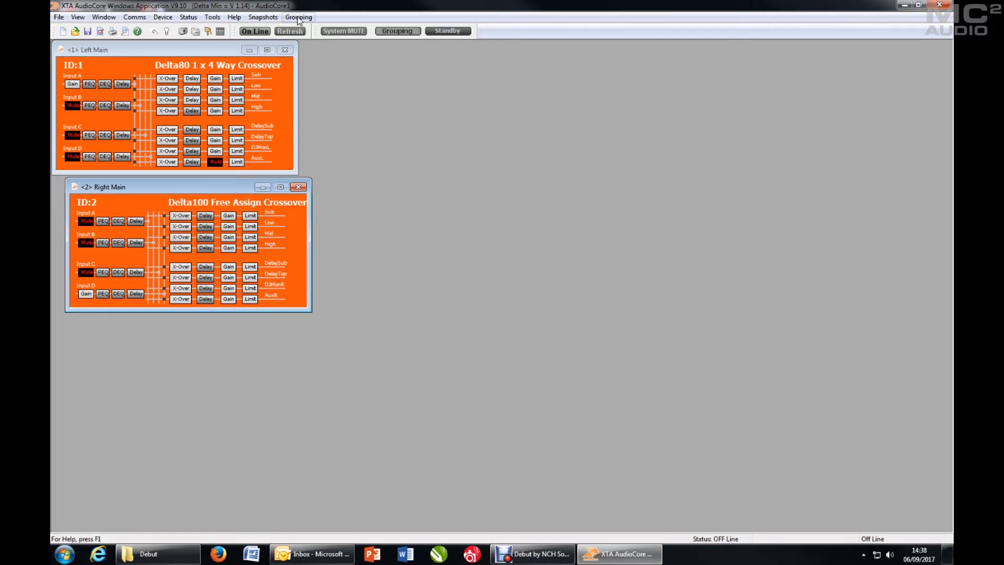
Step: Enable grouping for the offline Delta80/Delta100 system
left_click(298, 17)
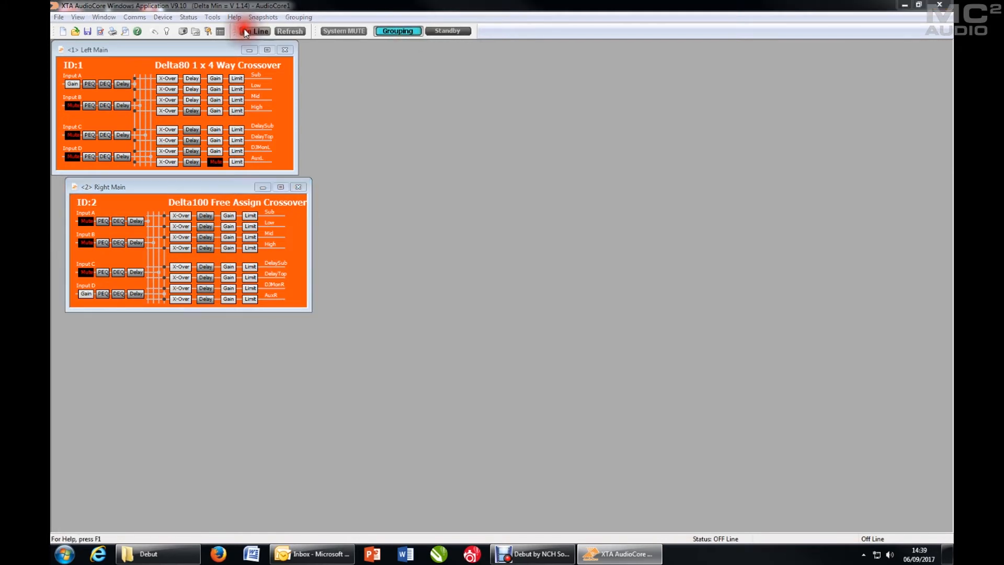
Step: Go online and send the file's settings, with Groups included, to both units
left_click(257, 30)
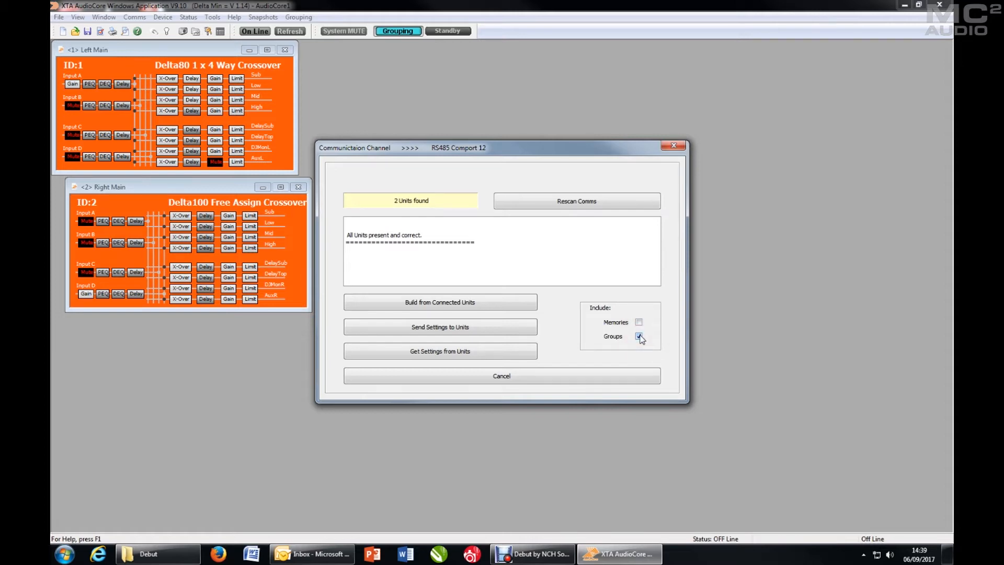
mouse_move(639, 337)
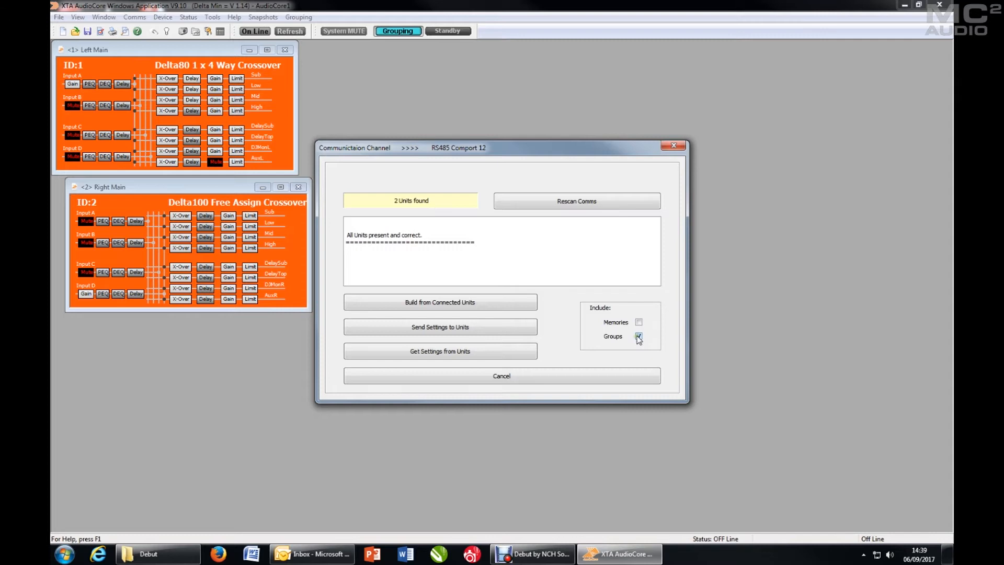
left_click(638, 336)
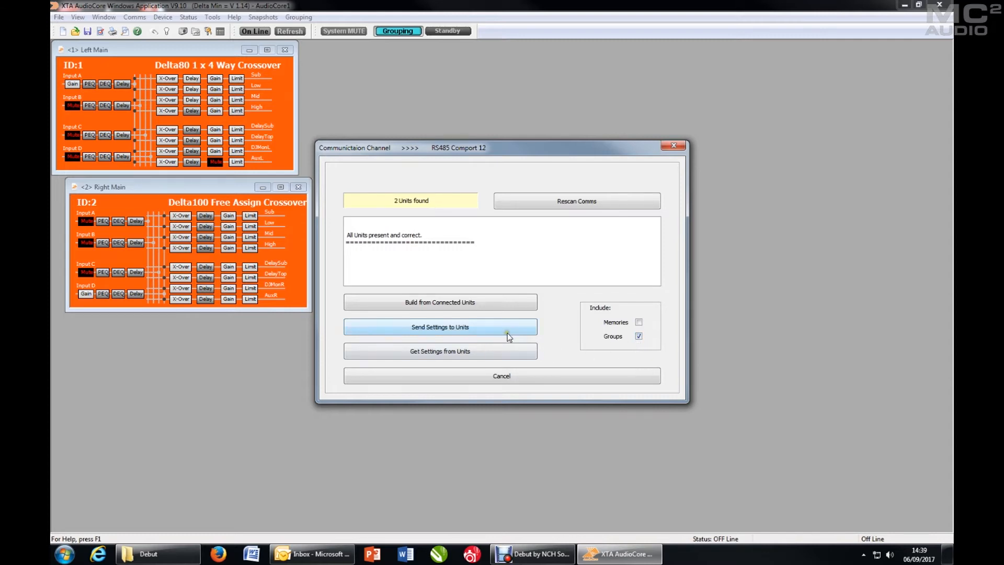
left_click(440, 327)
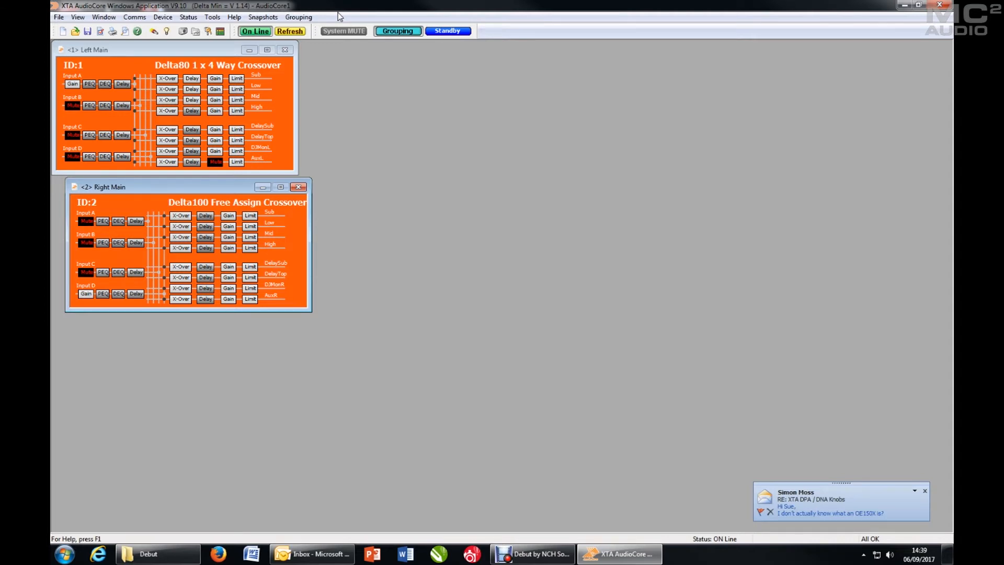
Step: Show the relative group views from the Grouping menu
left_click(298, 16)
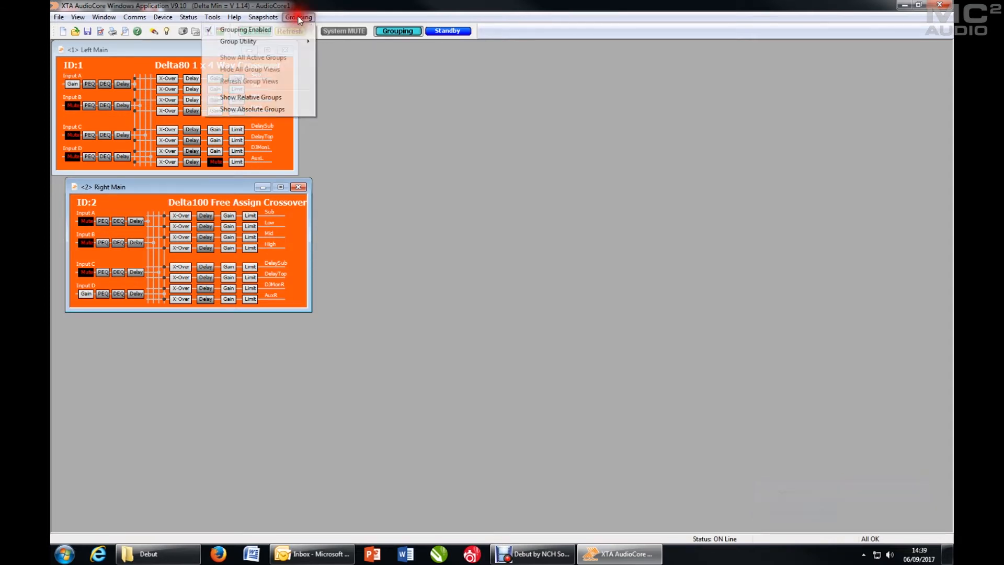
mouse_move(281, 103)
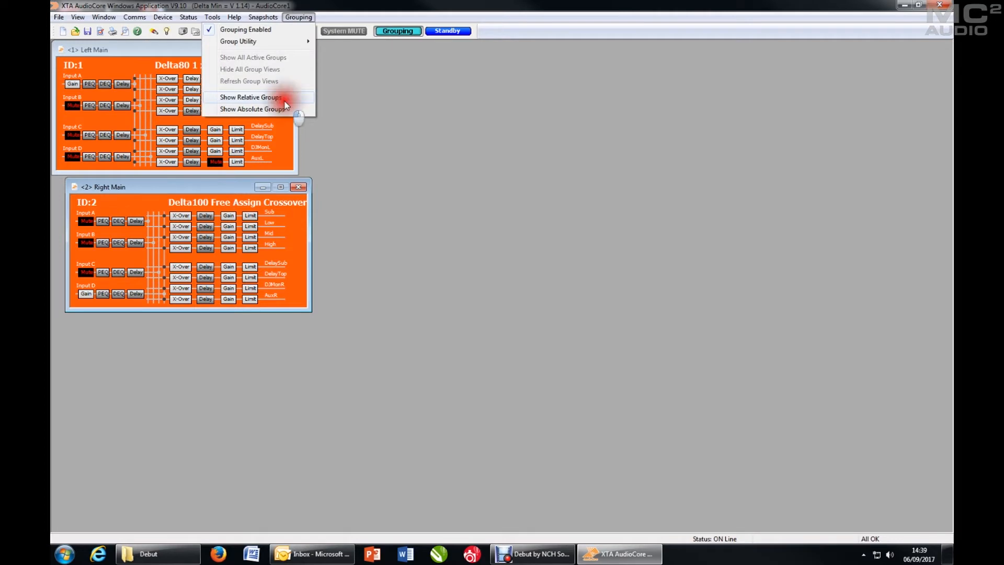
left_click(250, 97)
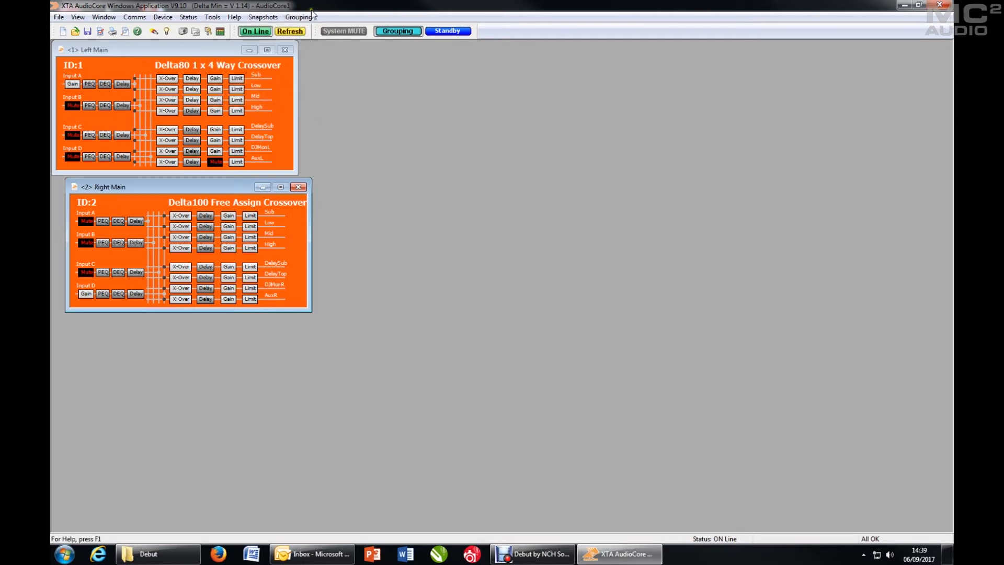
left_click(298, 16)
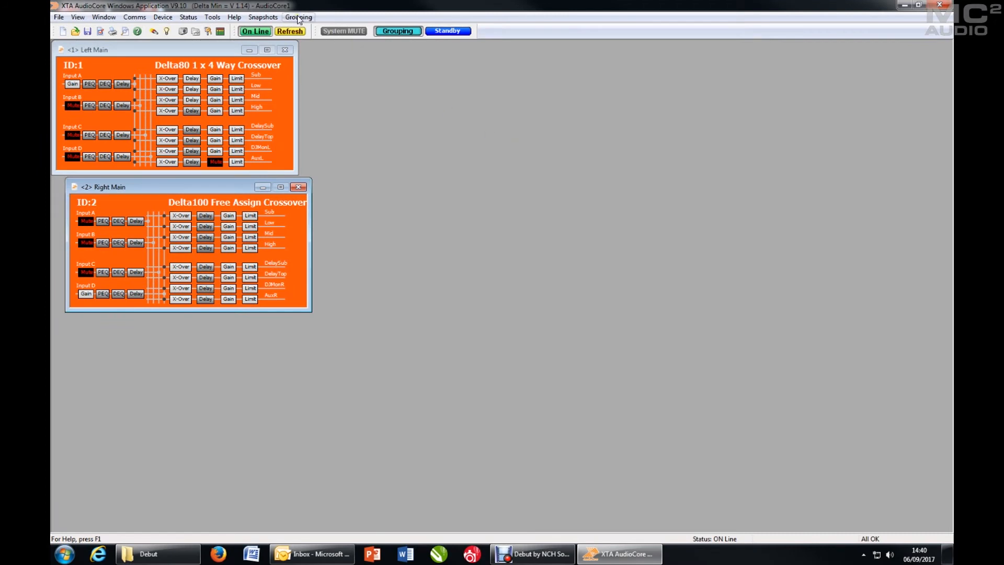
Step: Reset grouping via the Group Utility, then re-enable Grouping Enabled
left_click(297, 17)
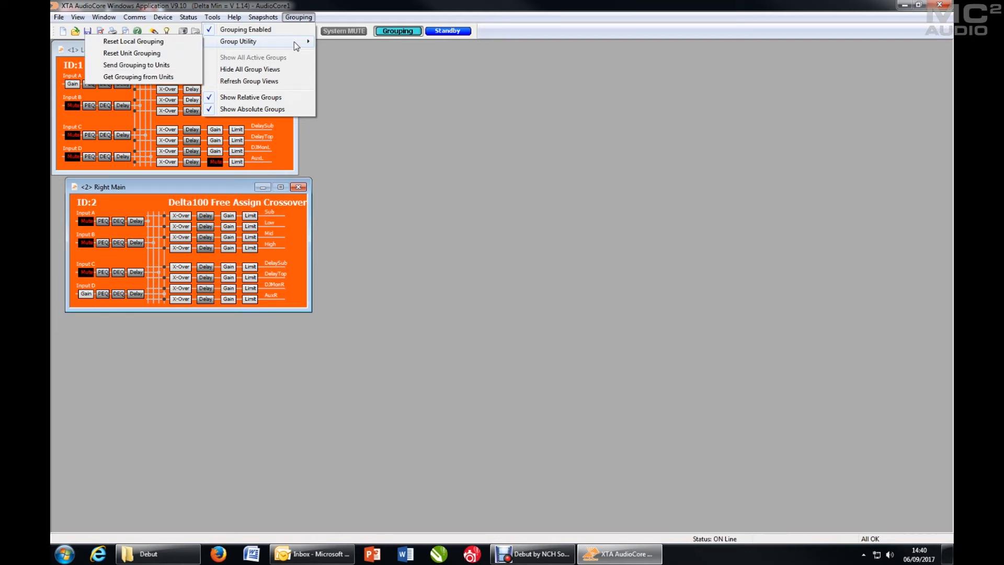
mouse_move(210, 42)
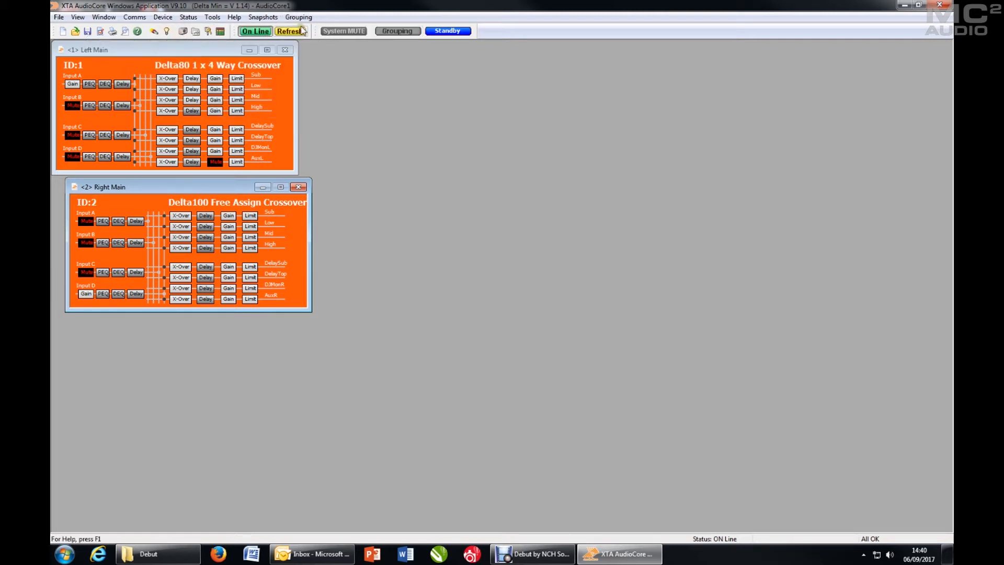
left_click(297, 16)
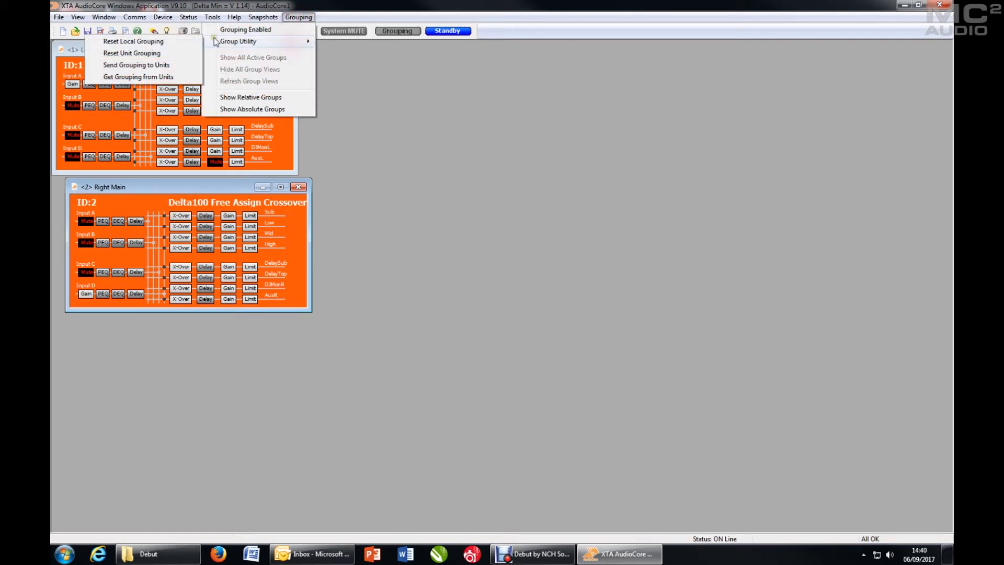
mouse_move(132, 52)
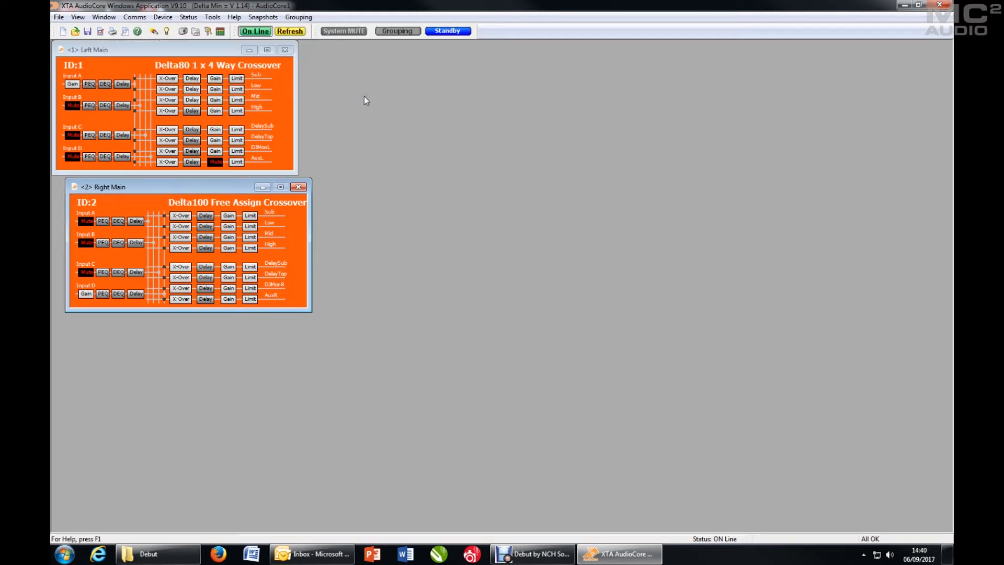
left_click(298, 17)
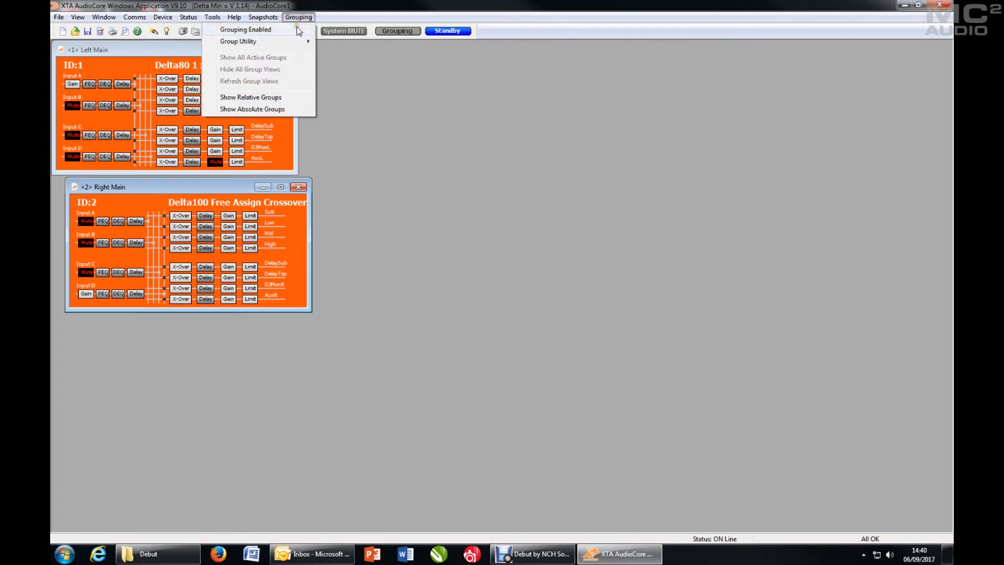
left_click(245, 29)
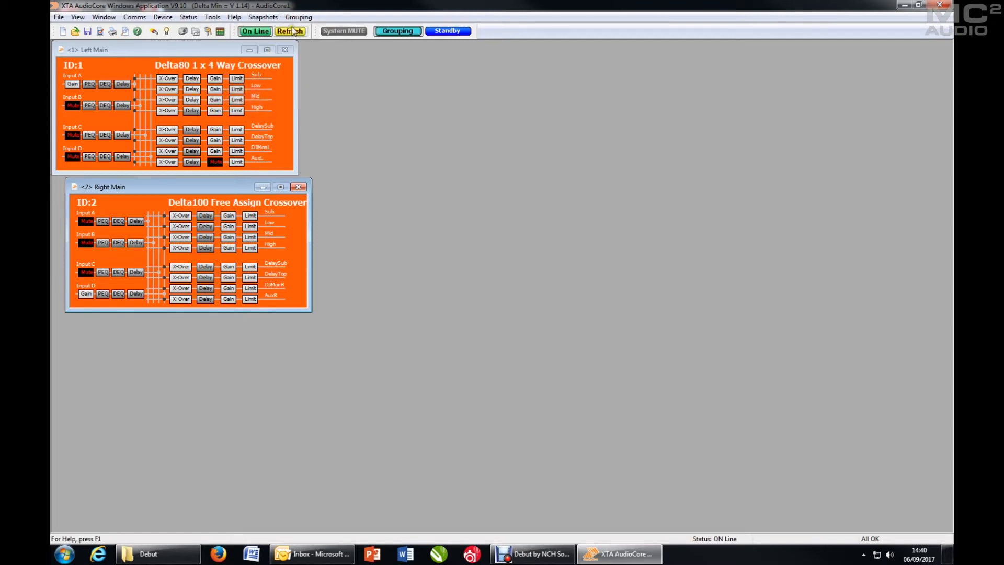
left_click(297, 17)
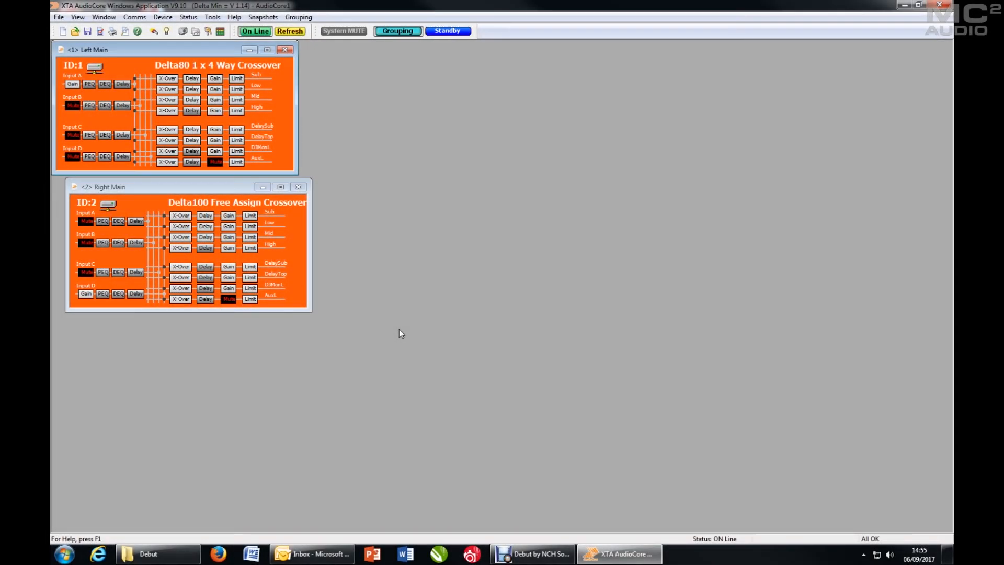
mouse_move(392, 58)
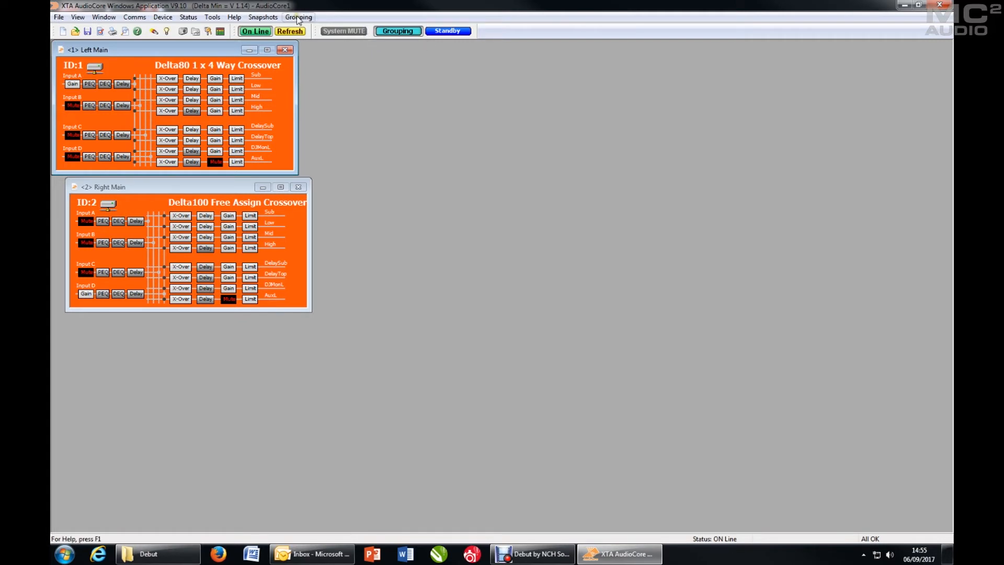
left_click(298, 17)
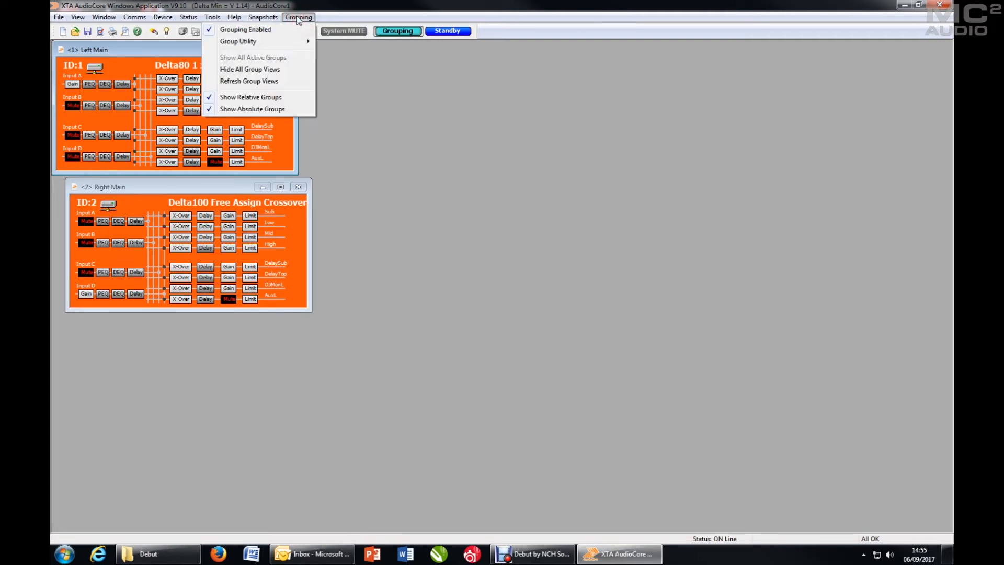
mouse_move(253, 57)
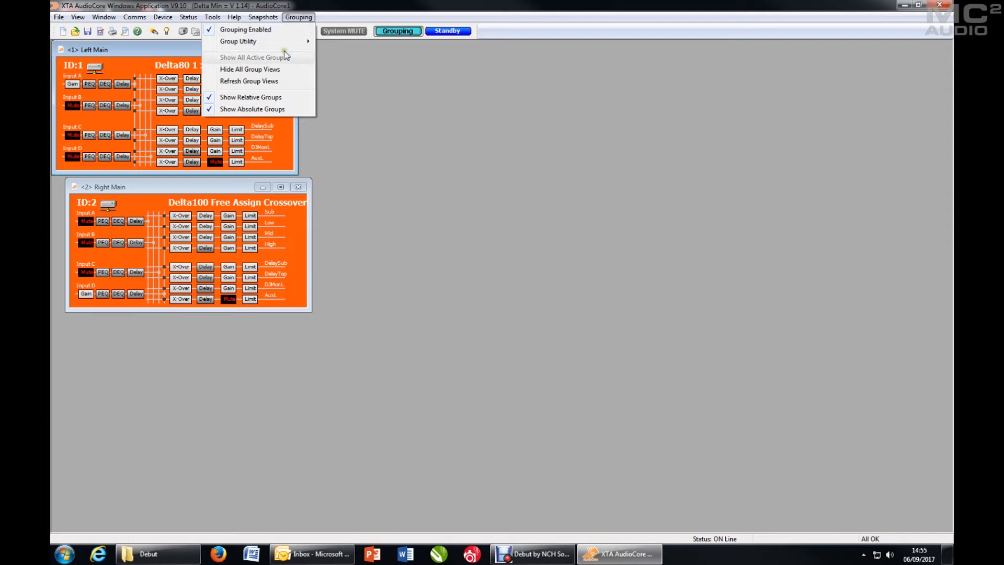
mouse_move(280, 112)
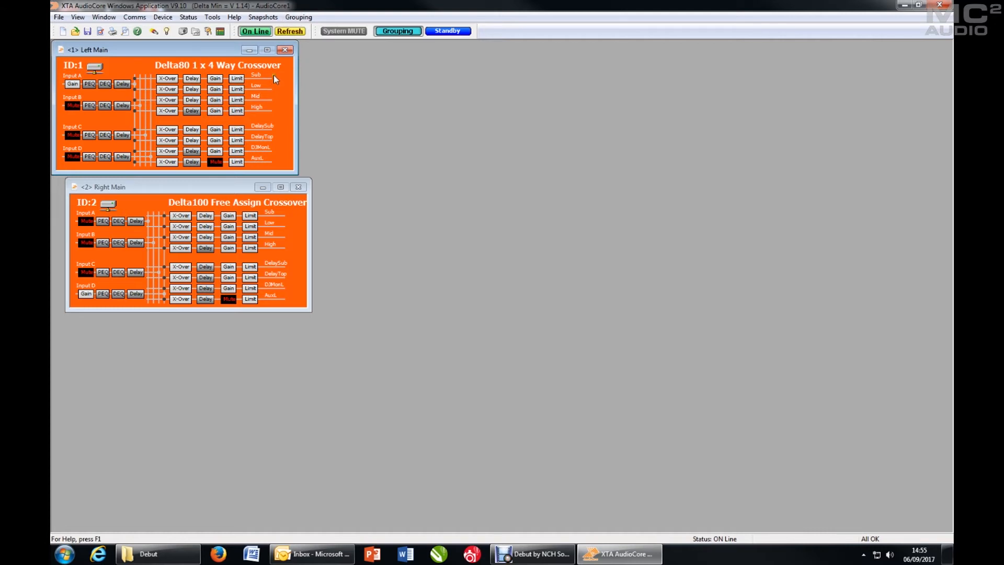
mouse_move(272, 210)
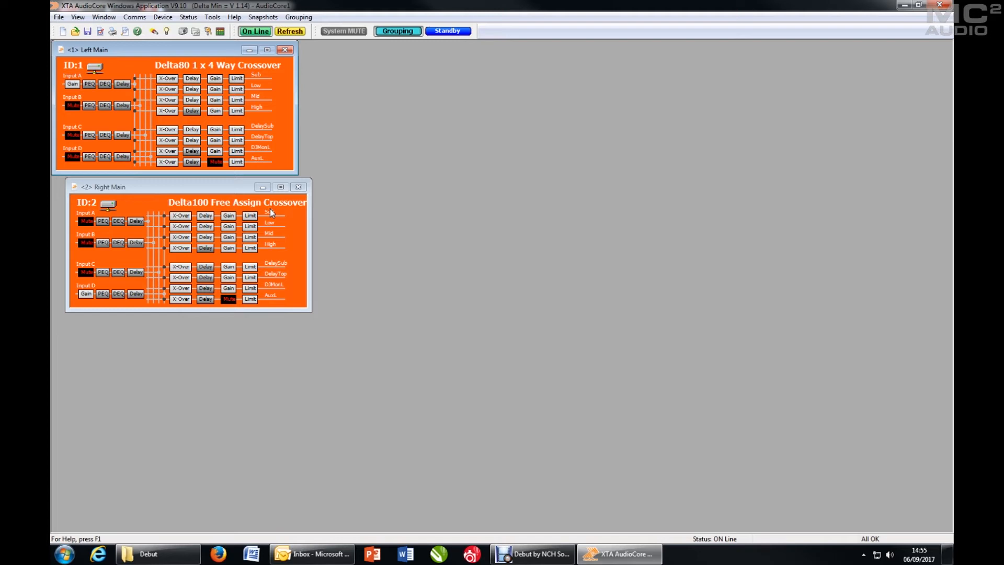
mouse_move(264, 92)
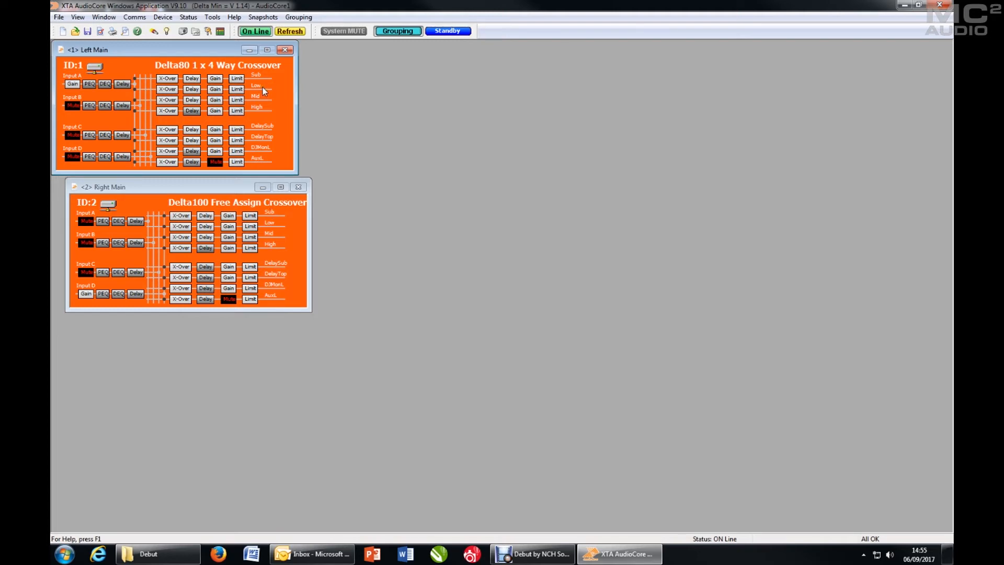
mouse_move(276, 214)
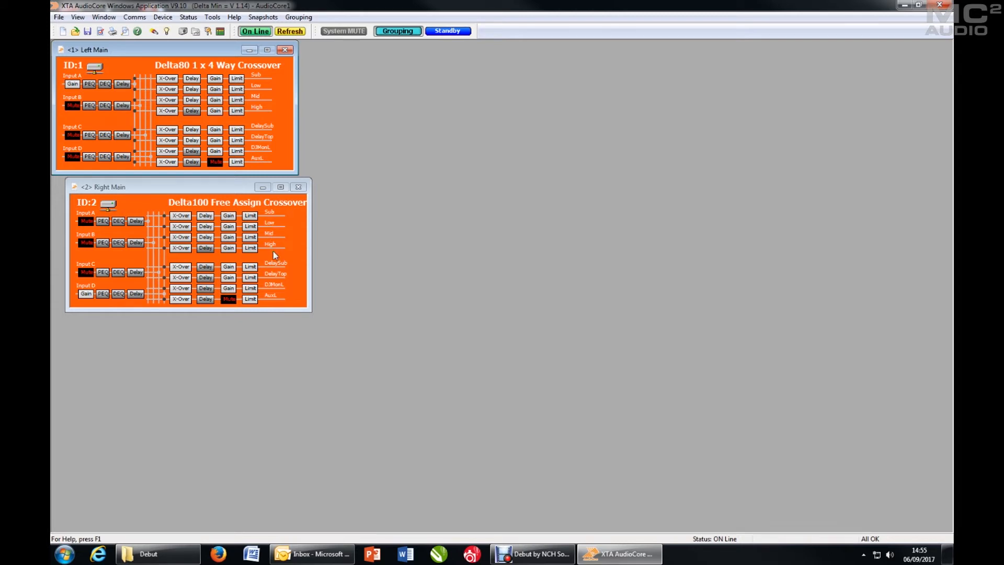
mouse_move(278, 275)
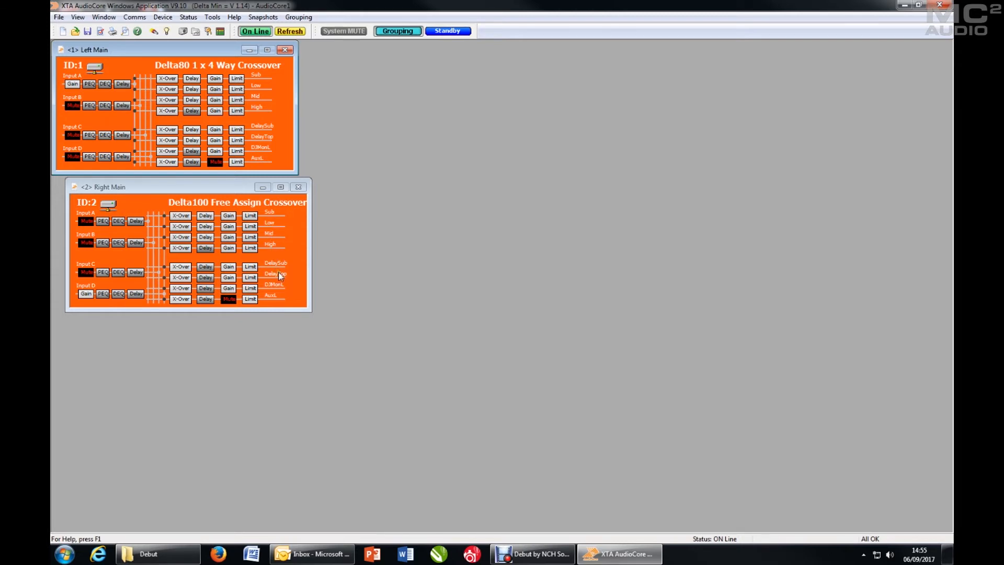
mouse_move(287, 267)
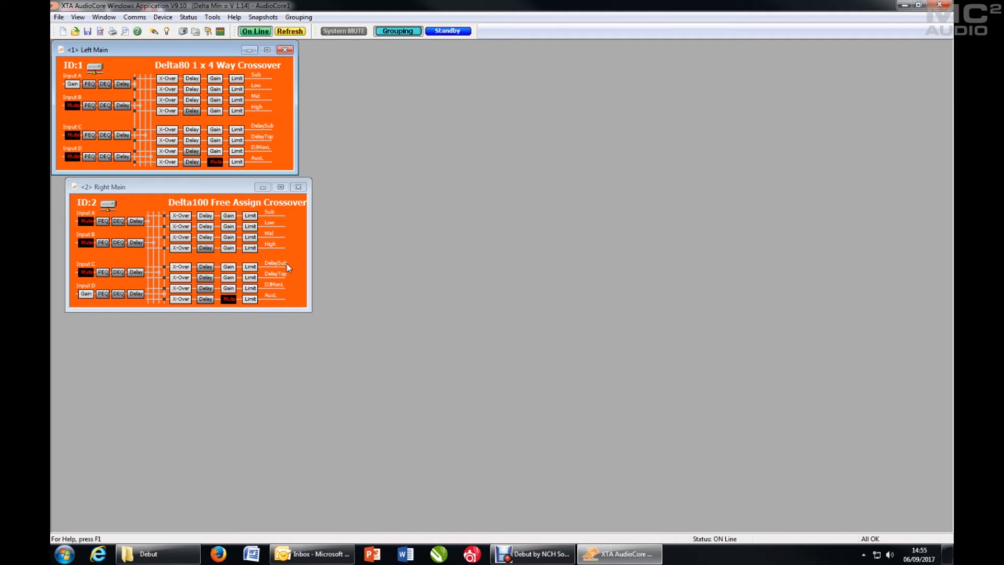
mouse_move(272, 129)
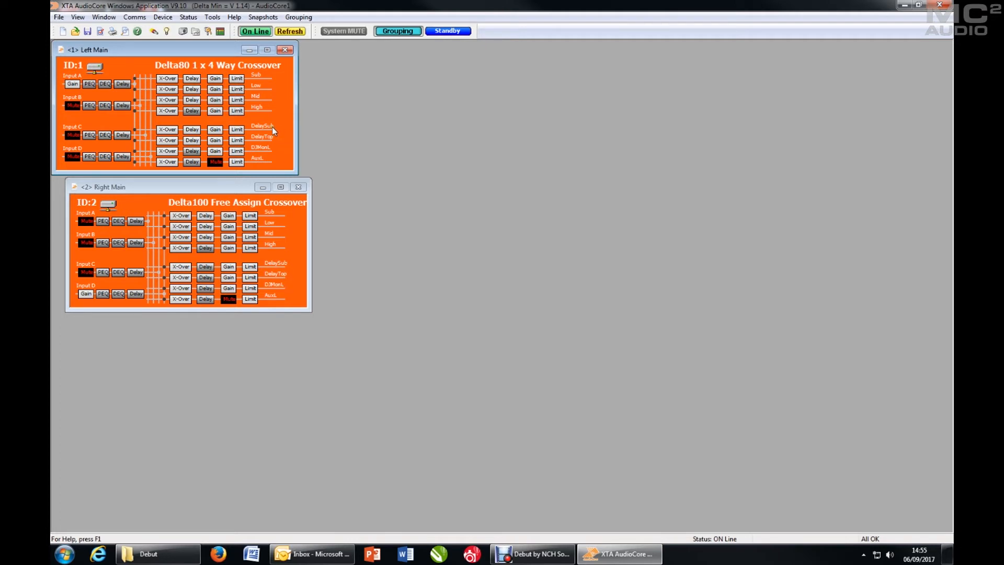
mouse_move(272, 160)
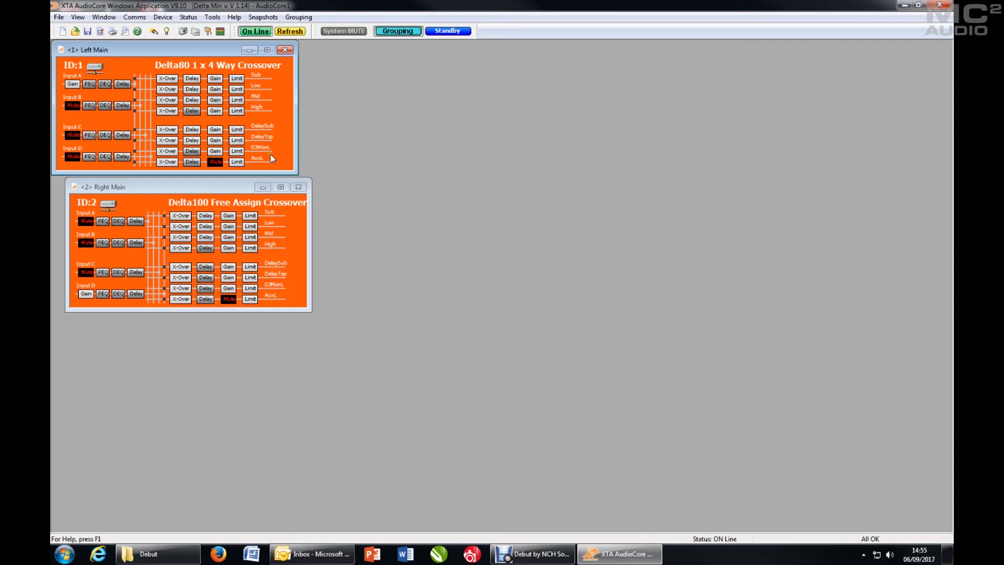
mouse_move(262, 166)
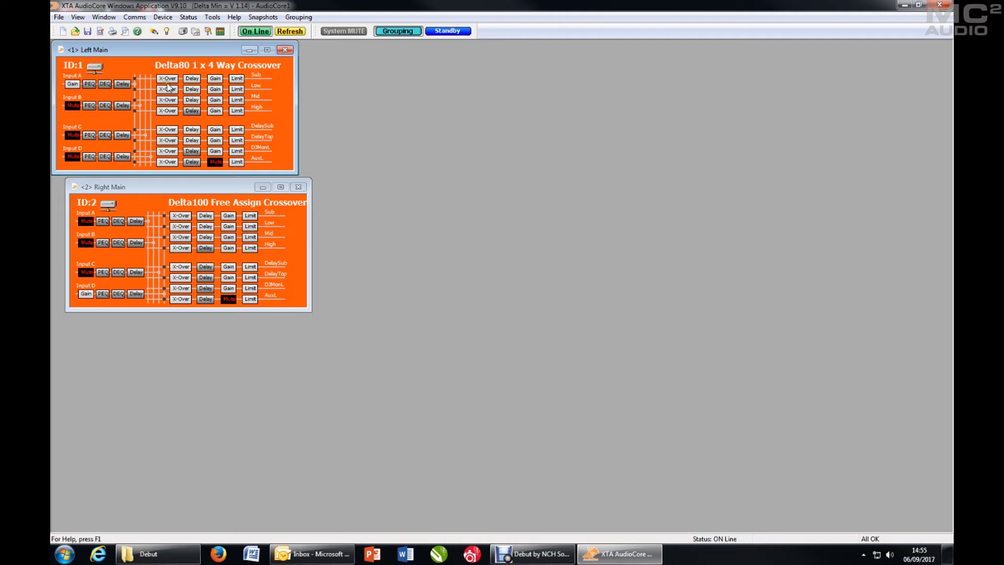
mouse_move(147, 85)
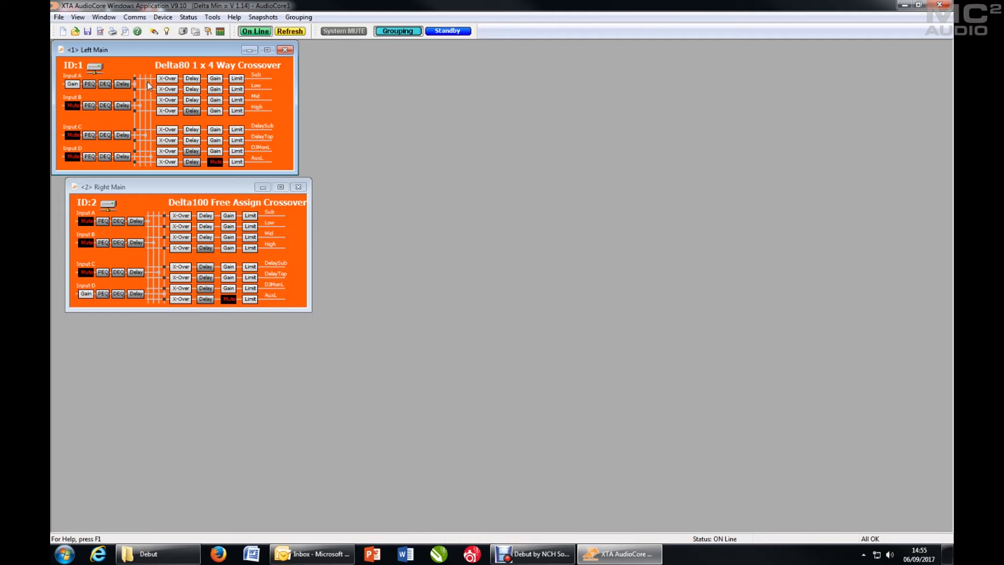
mouse_move(166, 88)
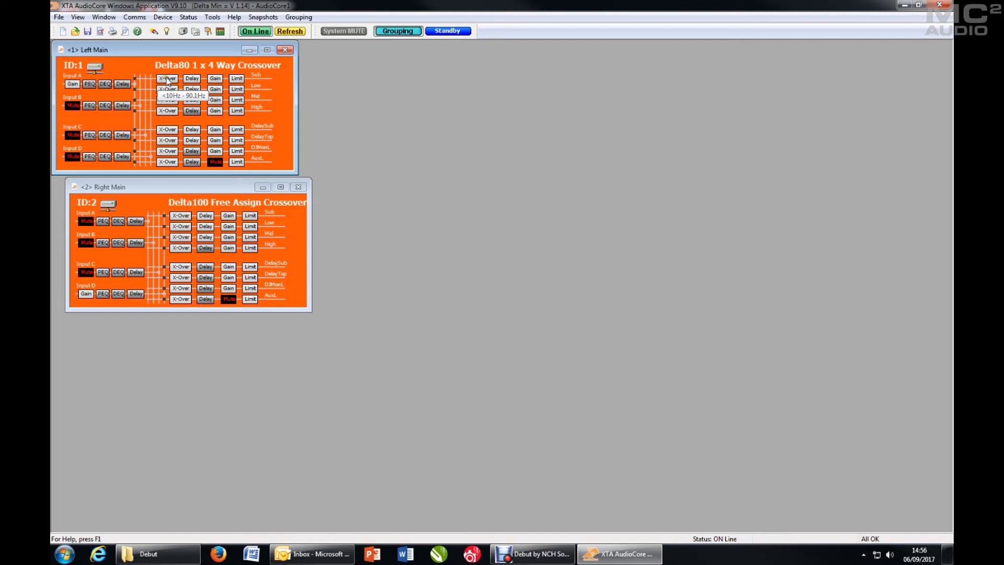
Step: View Left Main's Sub output crossover and EQ, browsing Amp 2, In A, In B and back to Amp 1
left_click(166, 79)
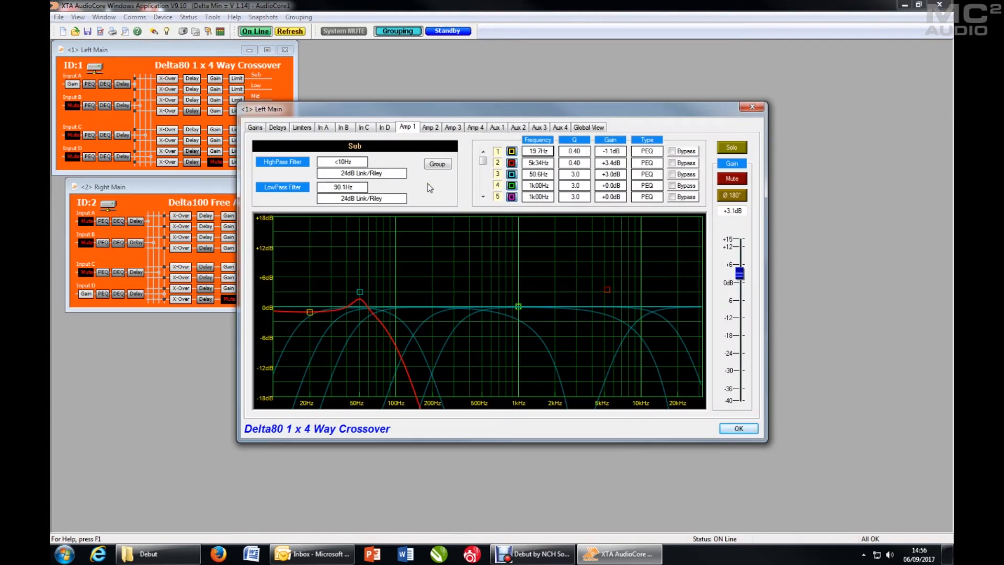
left_click(428, 126)
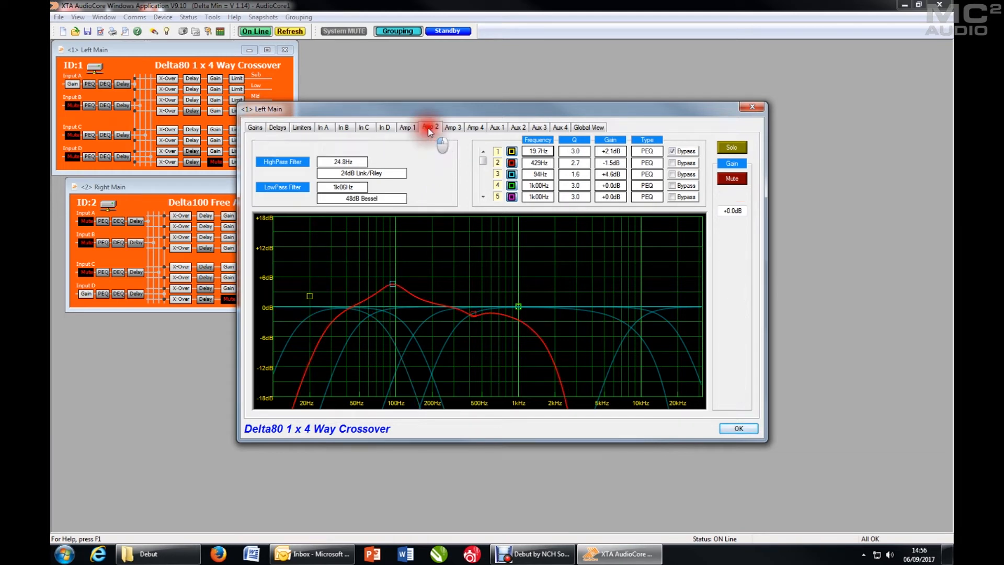
left_click(325, 126)
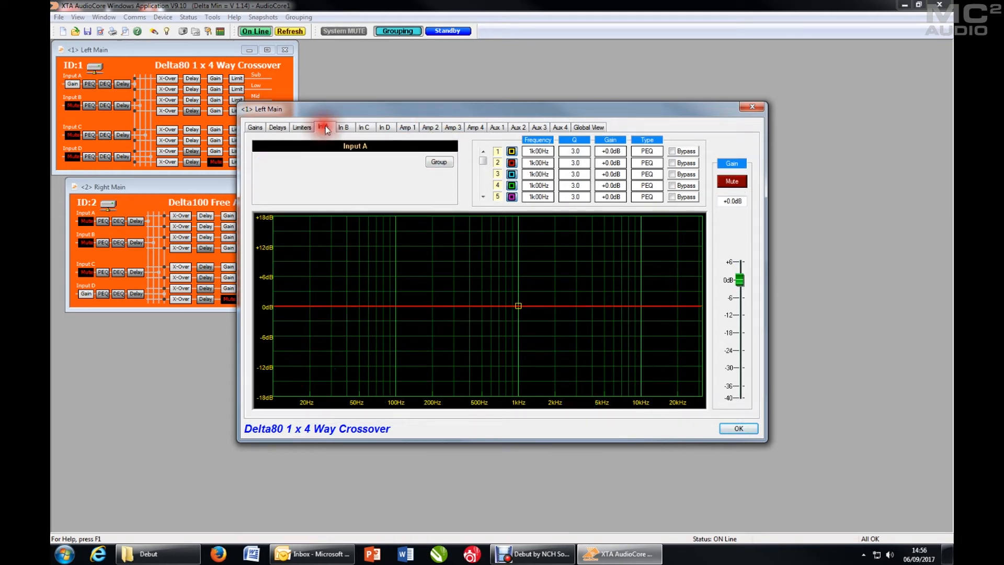
left_click(344, 126)
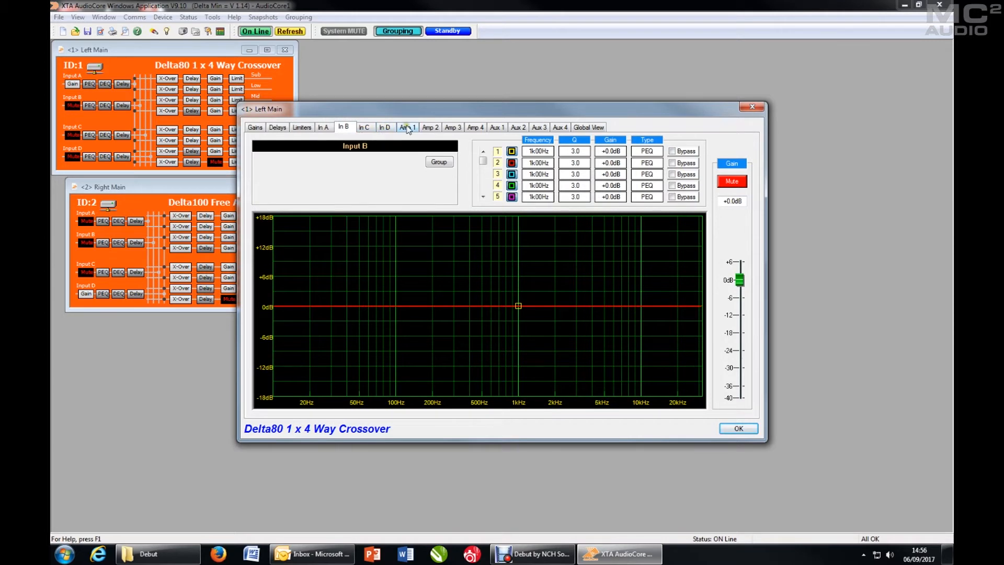
left_click(405, 126)
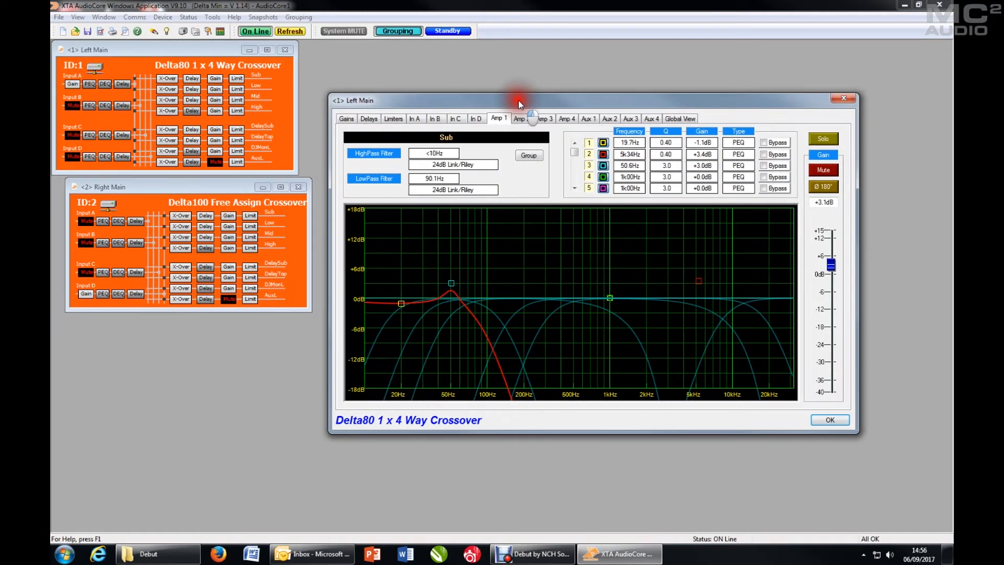
Step: Assign Left Main's Sub output to [01]-Rel Group and close the unit's editor
left_click(528, 155)
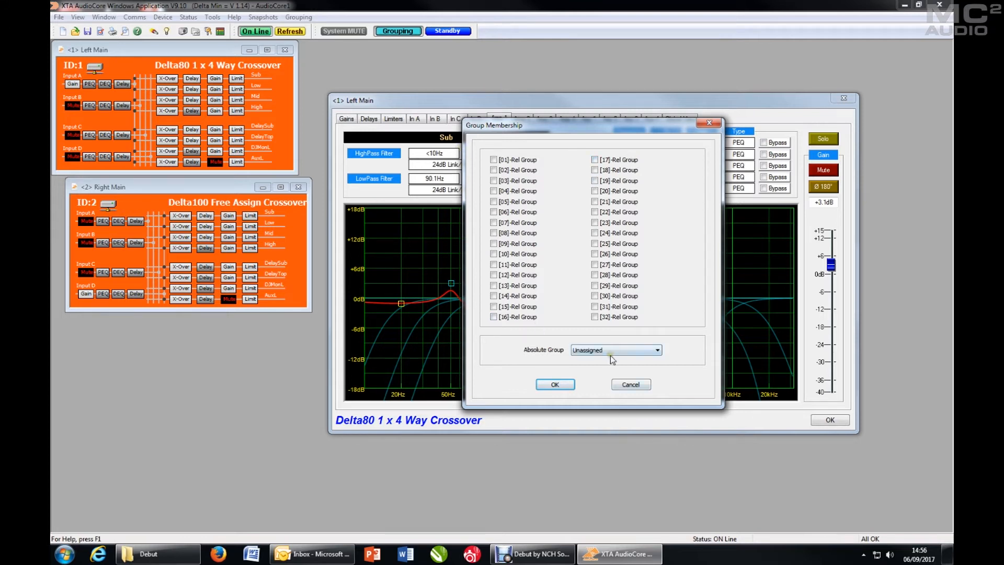
left_click(657, 349)
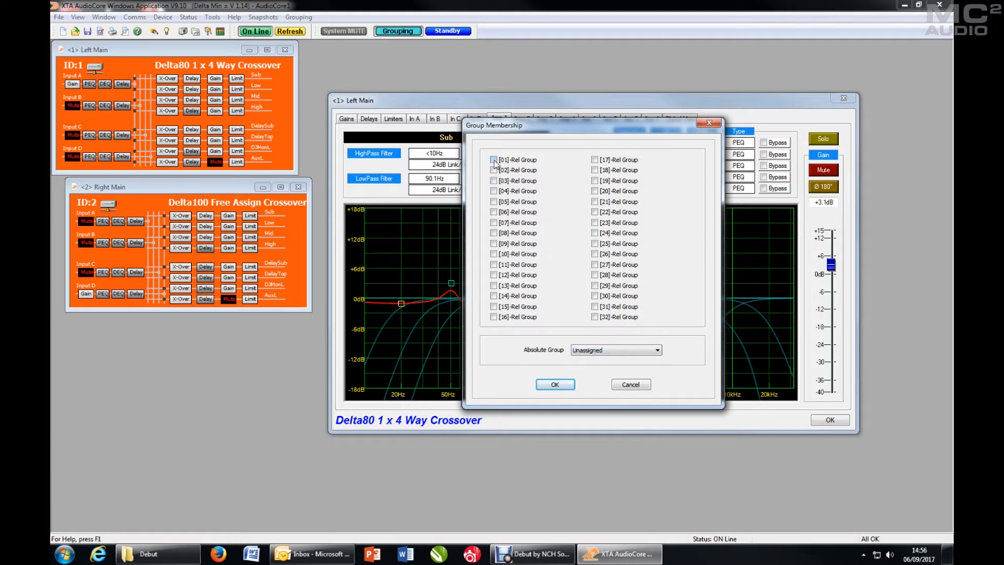
left_click(492, 159)
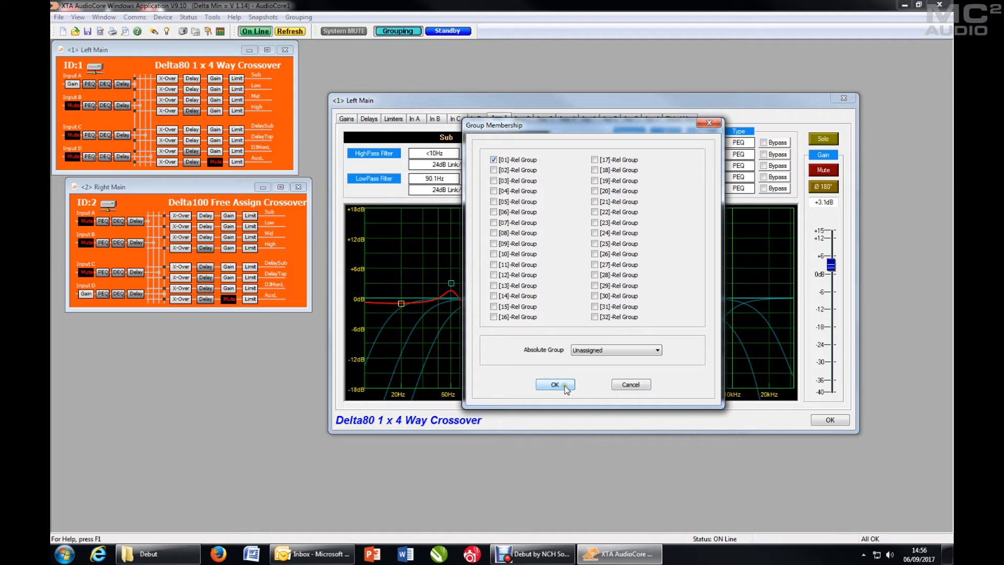
left_click(554, 384)
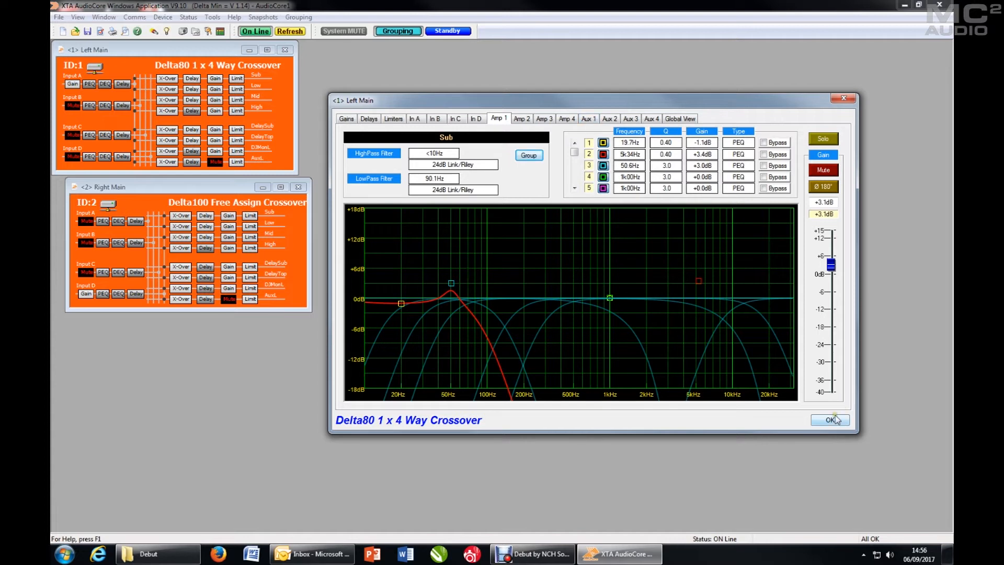
left_click(826, 419)
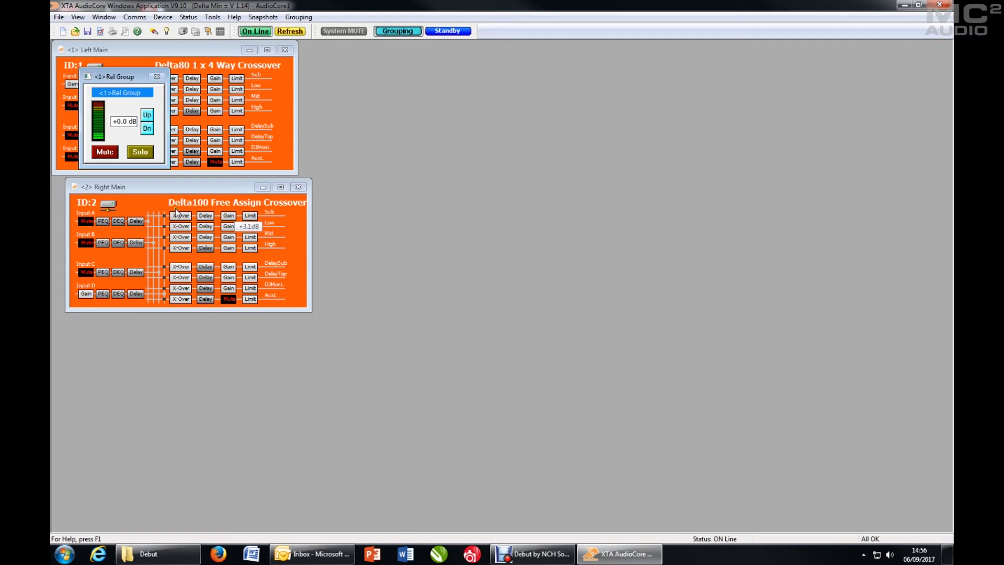
Step: Assign Right Main's Sub output to [01]-Rel Group and close its editor
double_click(181, 215)
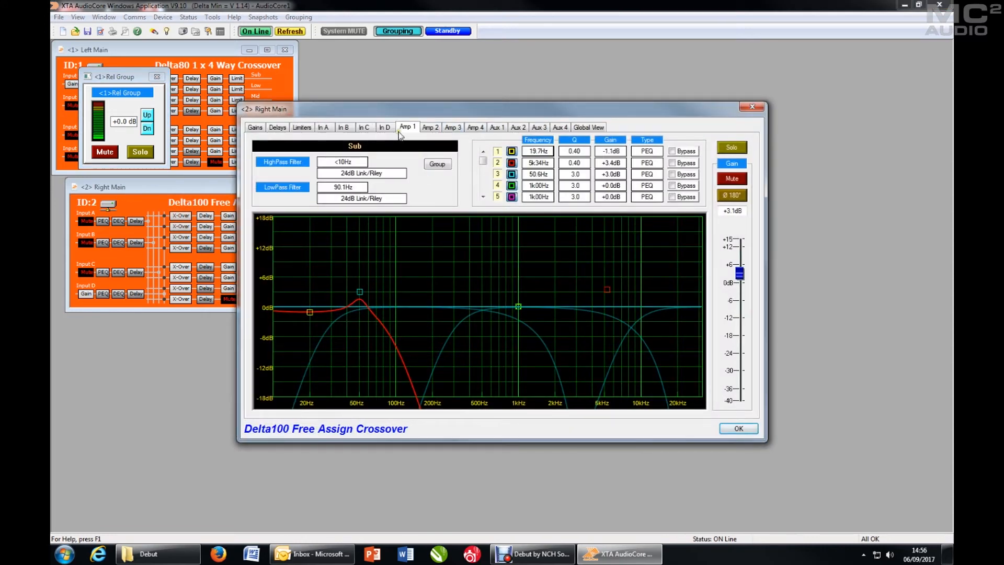
left_click(437, 164)
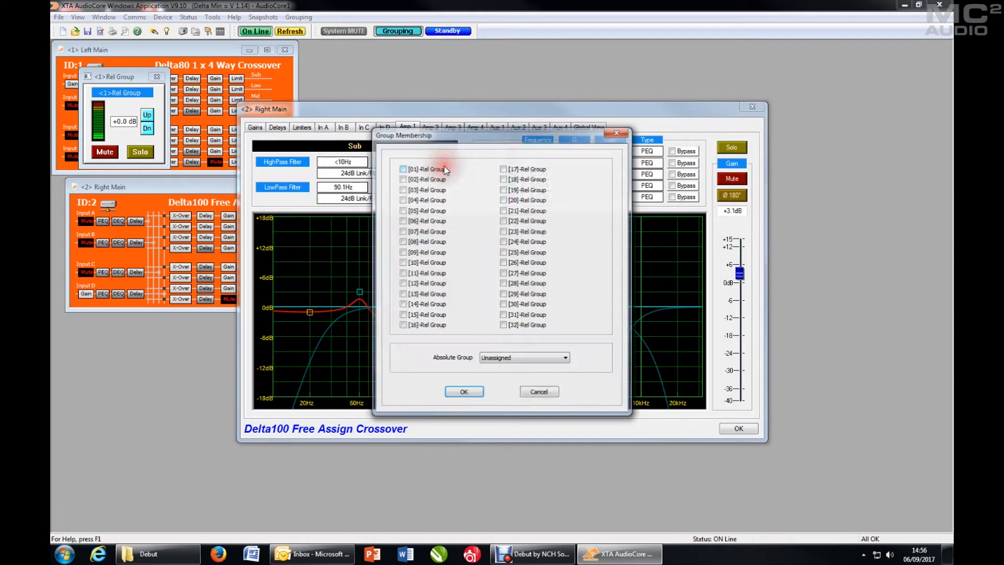
left_click(402, 167)
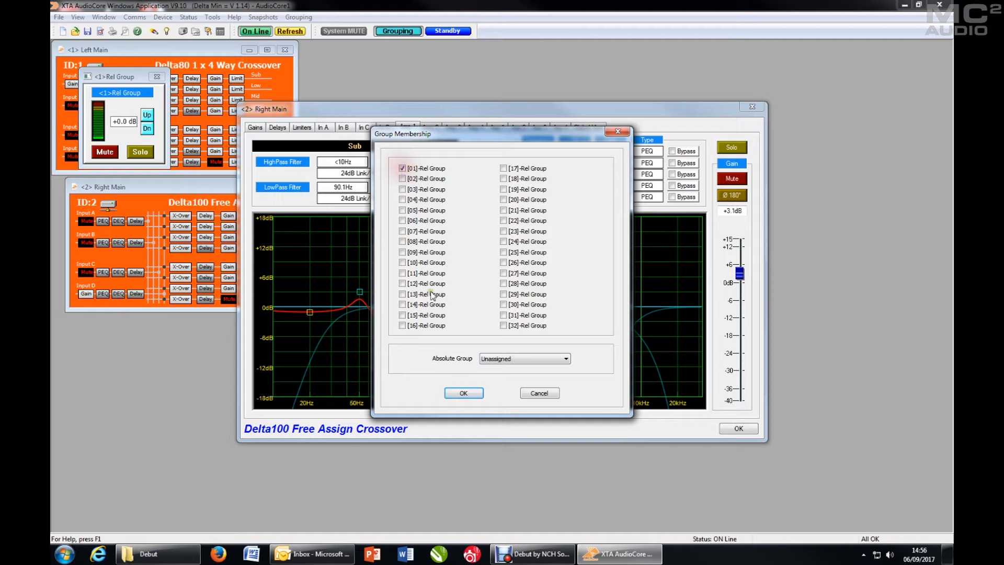
left_click(463, 392)
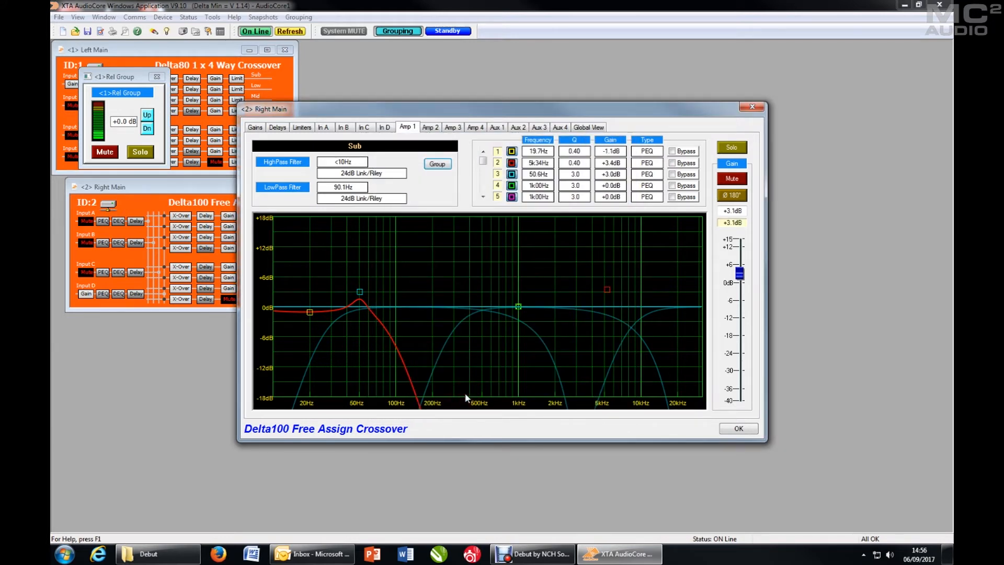
left_click(737, 427)
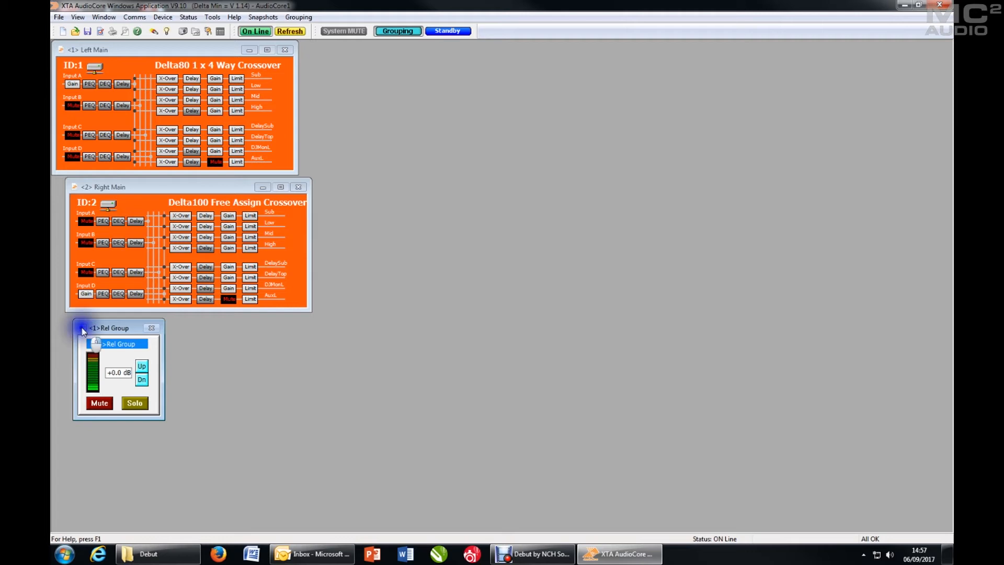
Step: Switch the Rel Group panel to Large View showing gain, delay and limiter threshold
left_click(82, 327)
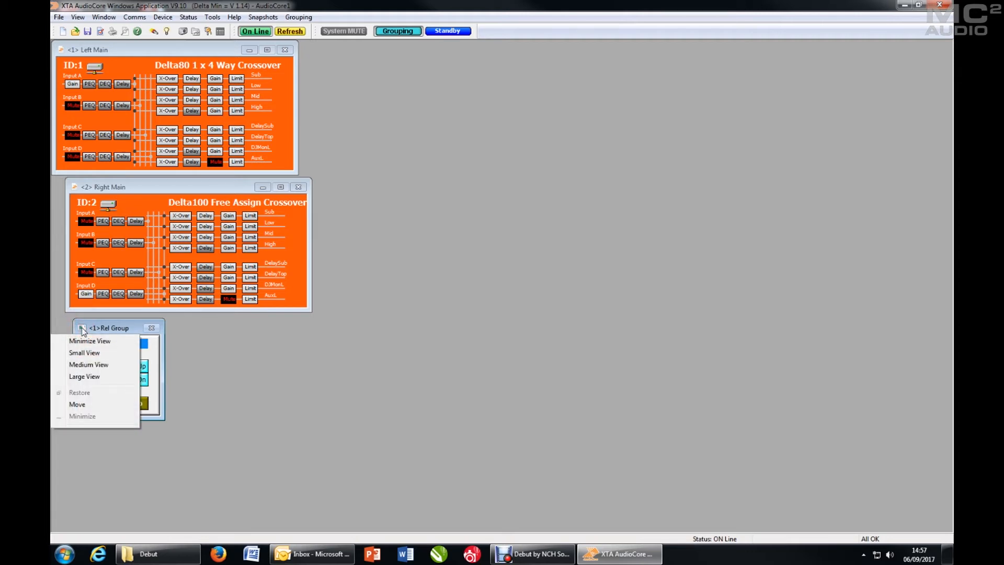
mouse_move(90, 375)
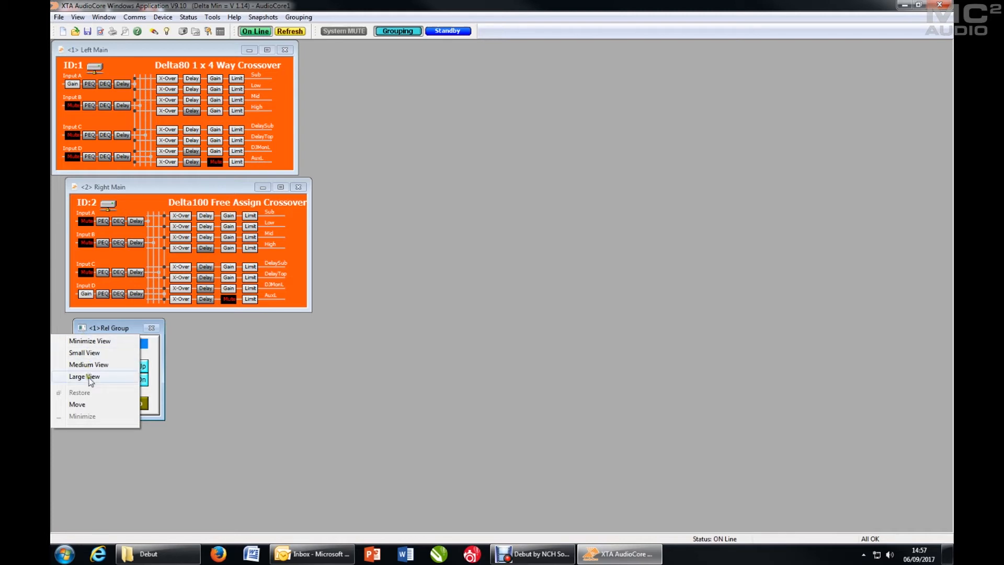
left_click(88, 364)
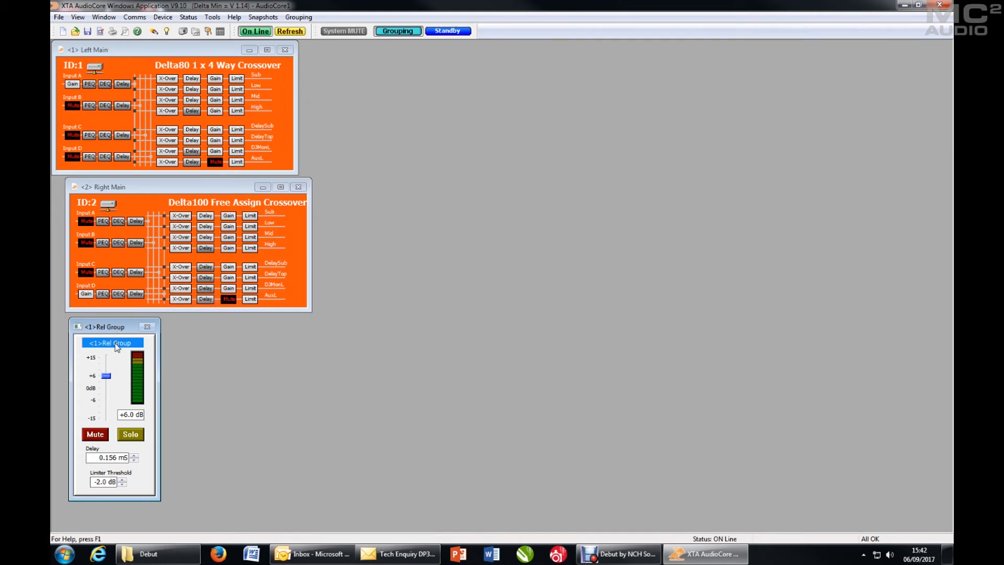
mouse_move(166, 79)
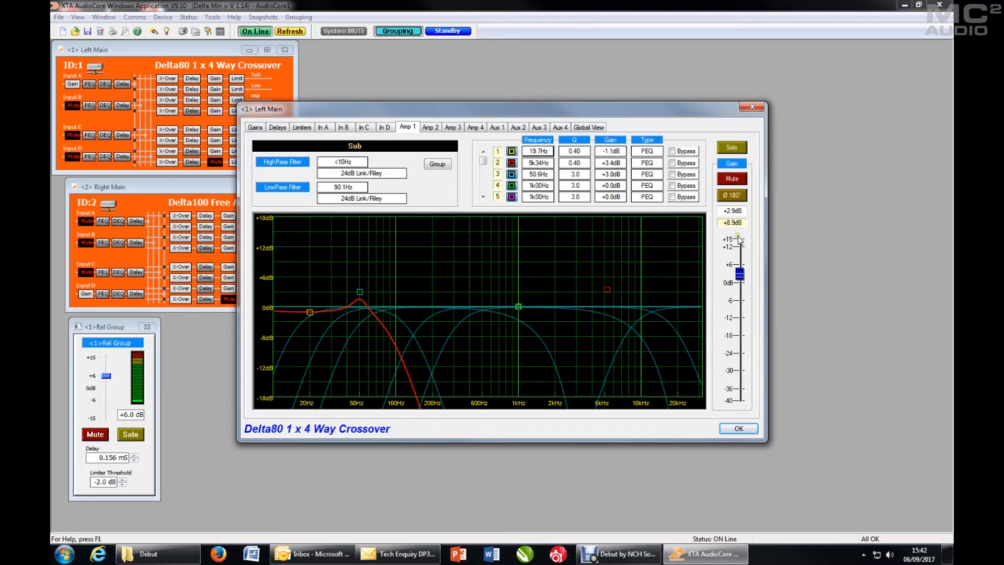
mouse_move(754, 215)
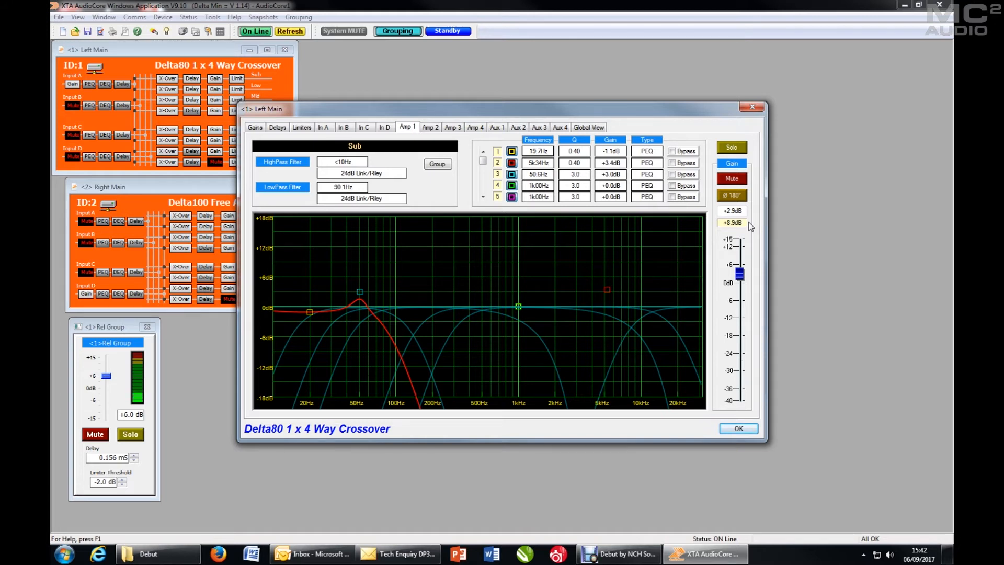
mouse_move(755, 227)
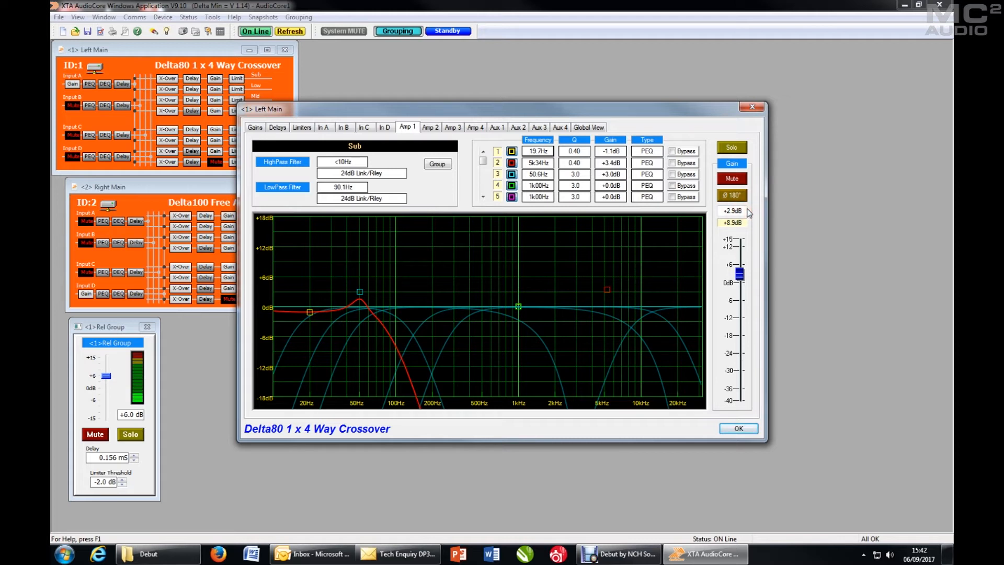
mouse_move(742, 229)
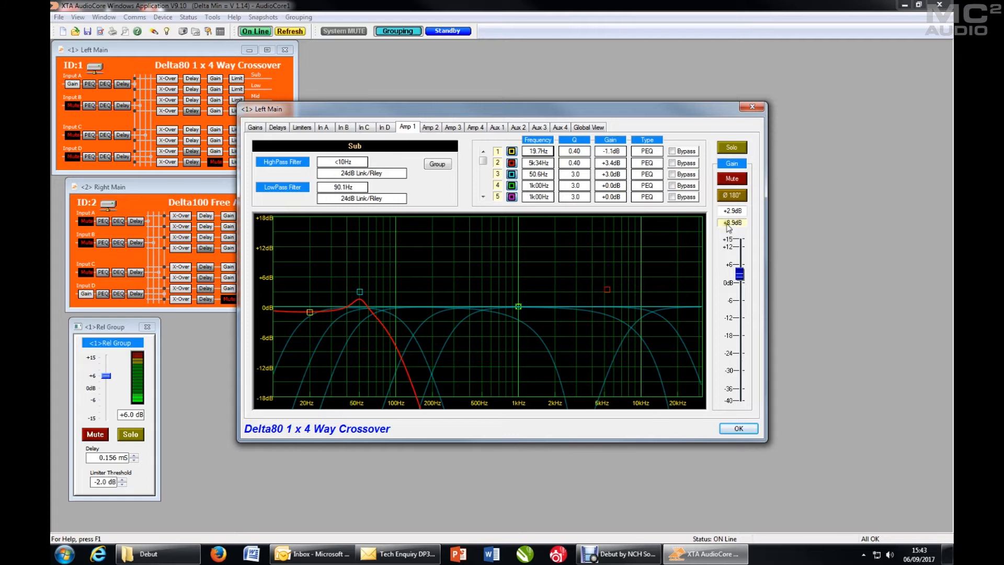
mouse_move(726, 223)
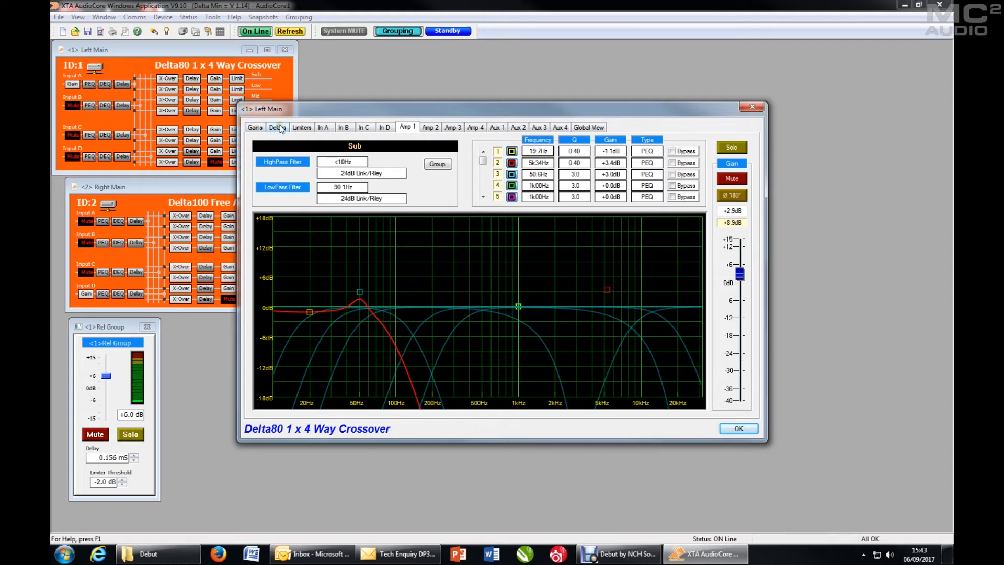
Step: Review Left Main's Delays, Limiters and Gains settings, then close the unit window
left_click(276, 126)
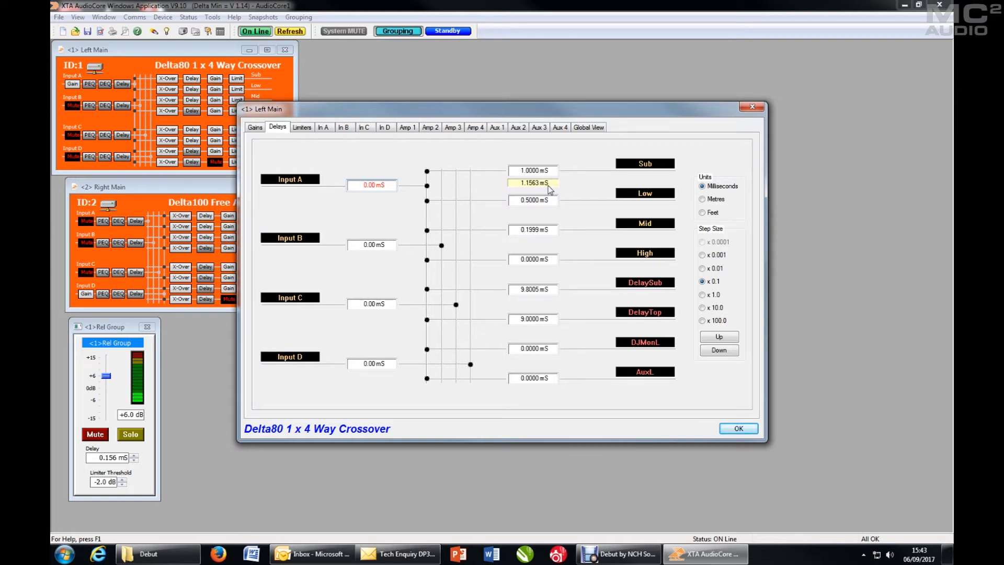
left_click(301, 126)
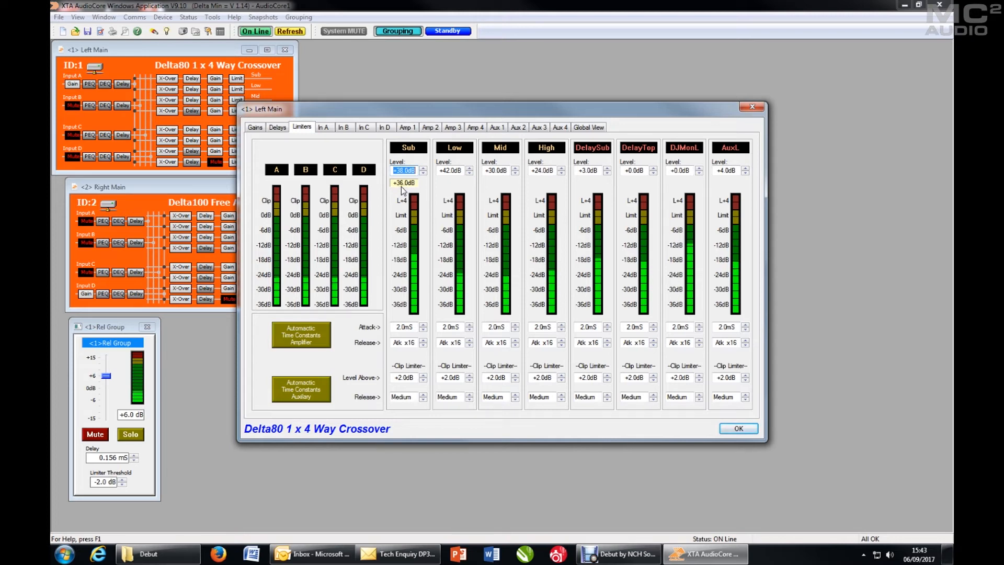
mouse_move(132, 481)
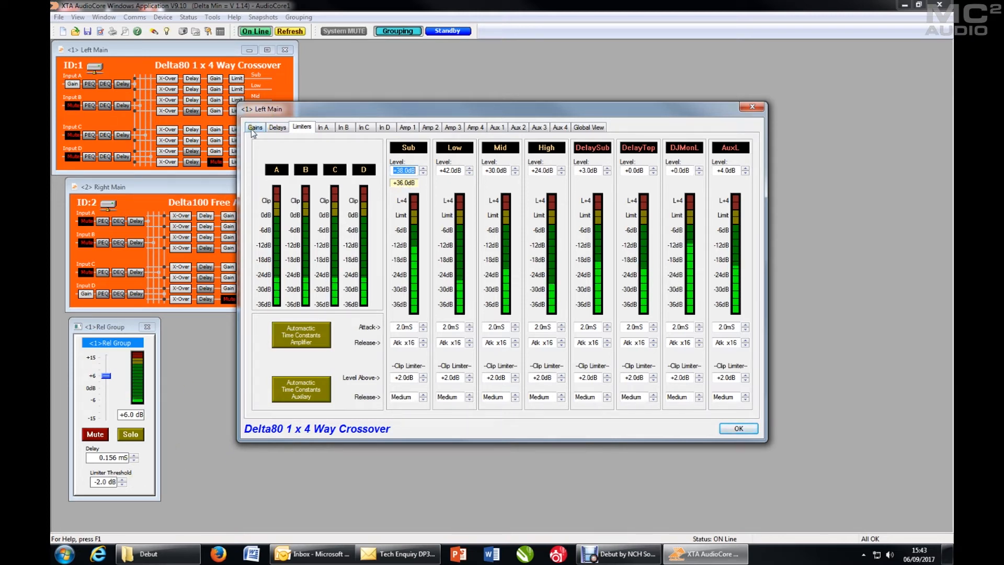
left_click(255, 127)
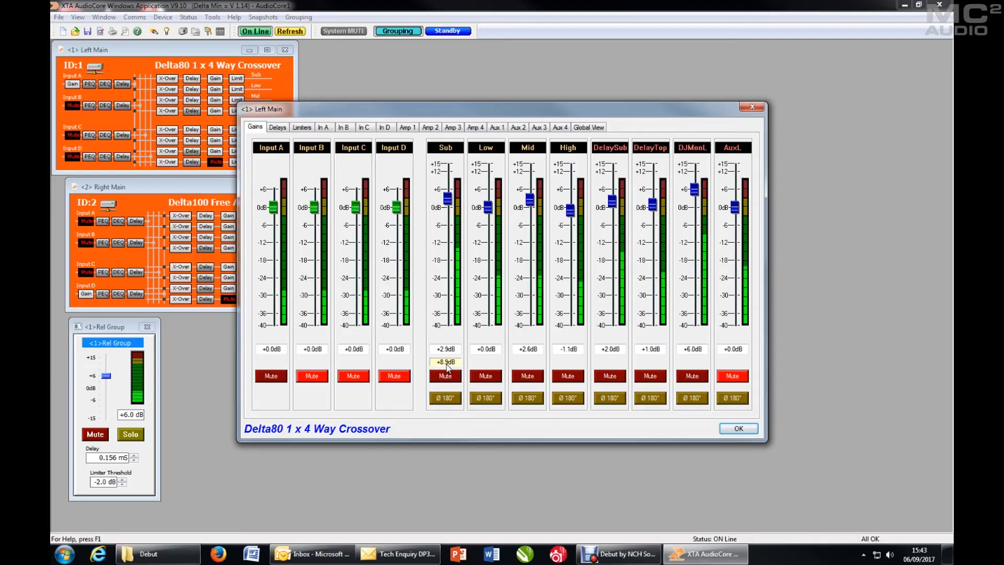
left_click(737, 427)
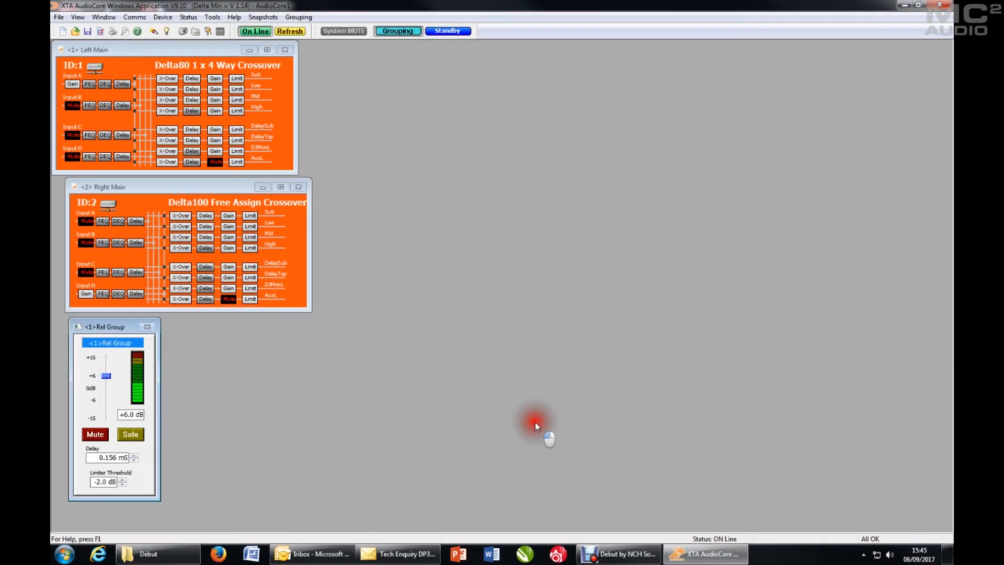
mouse_move(265, 416)
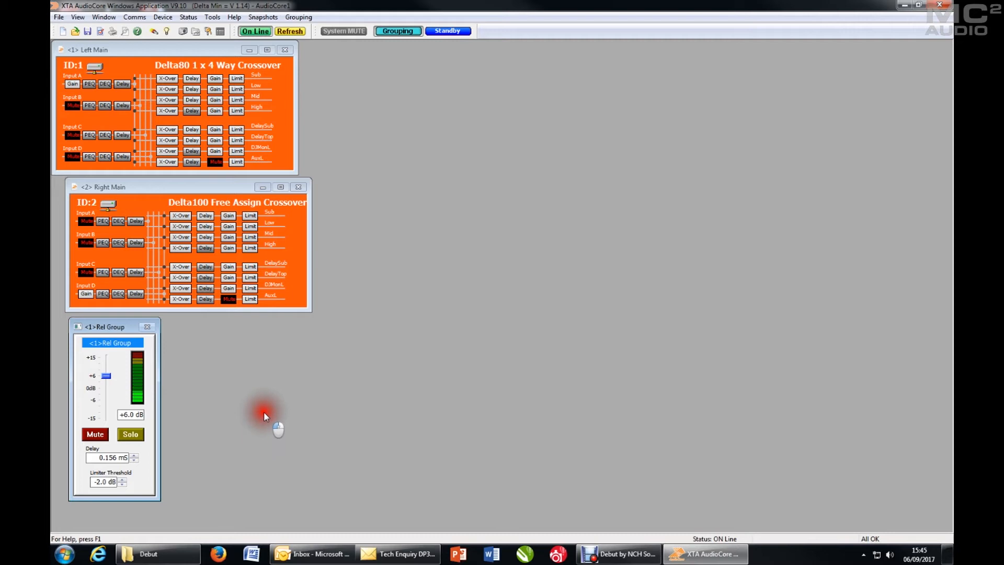
mouse_move(111, 346)
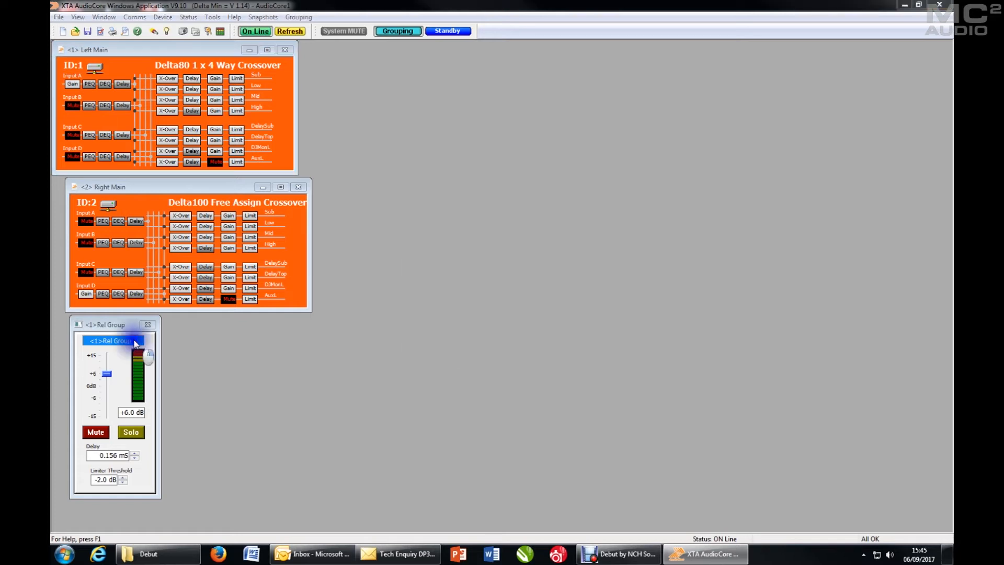
Step: Rename relative group 1 to 'Subs', checking its unit list, and confirm
double_click(111, 340)
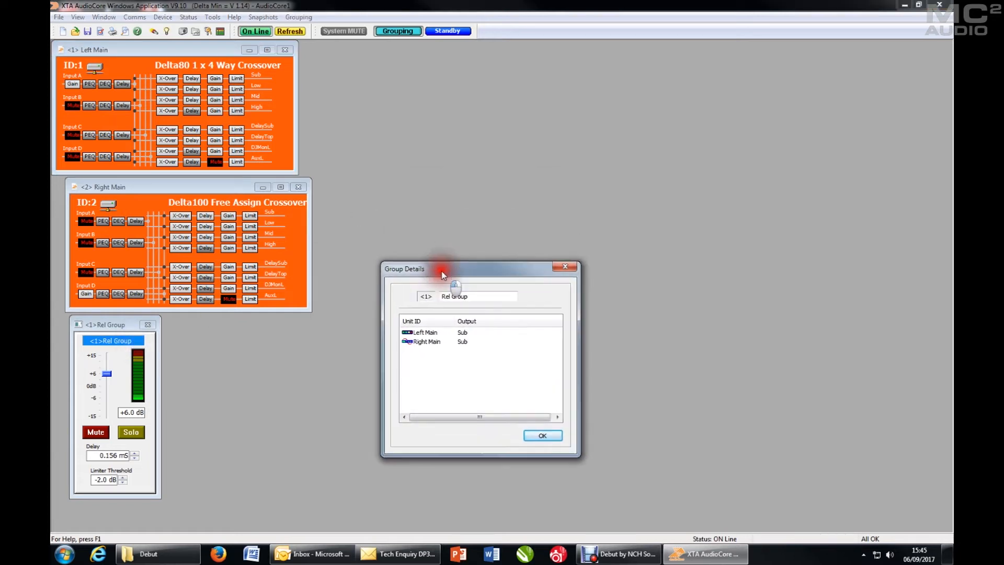
triple_click(477, 296)
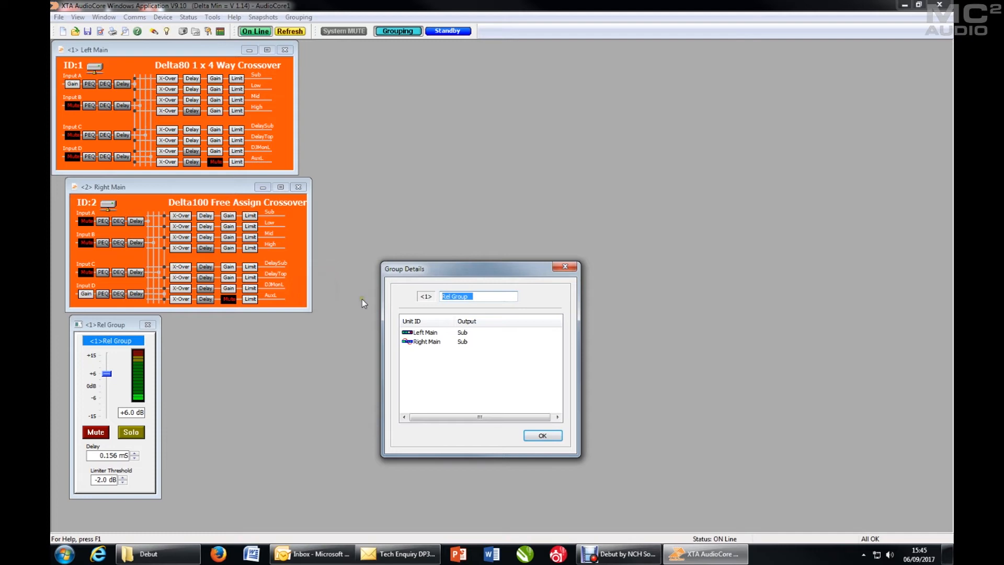
type("Subs")
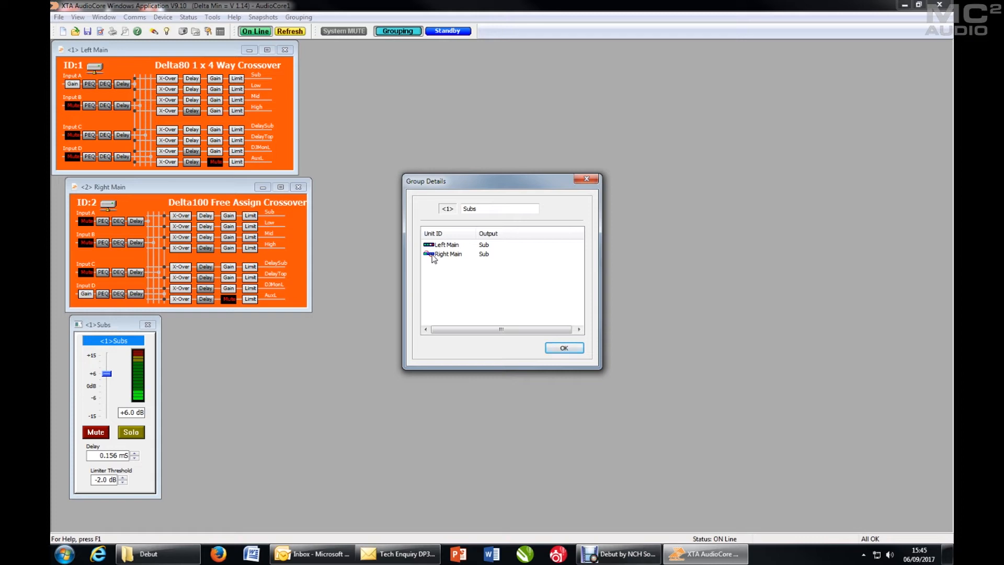
left_click(441, 243)
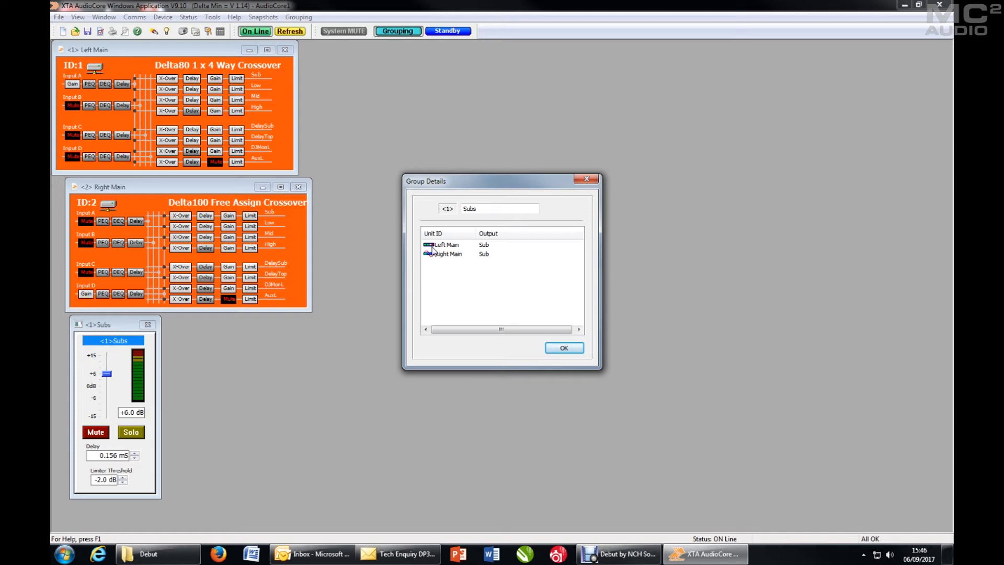
mouse_move(431, 263)
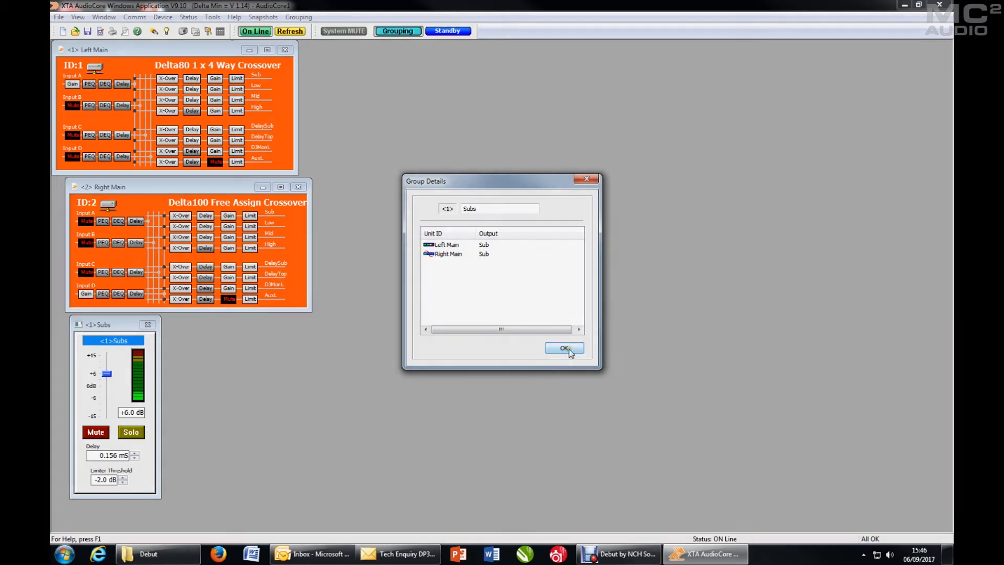
left_click(562, 347)
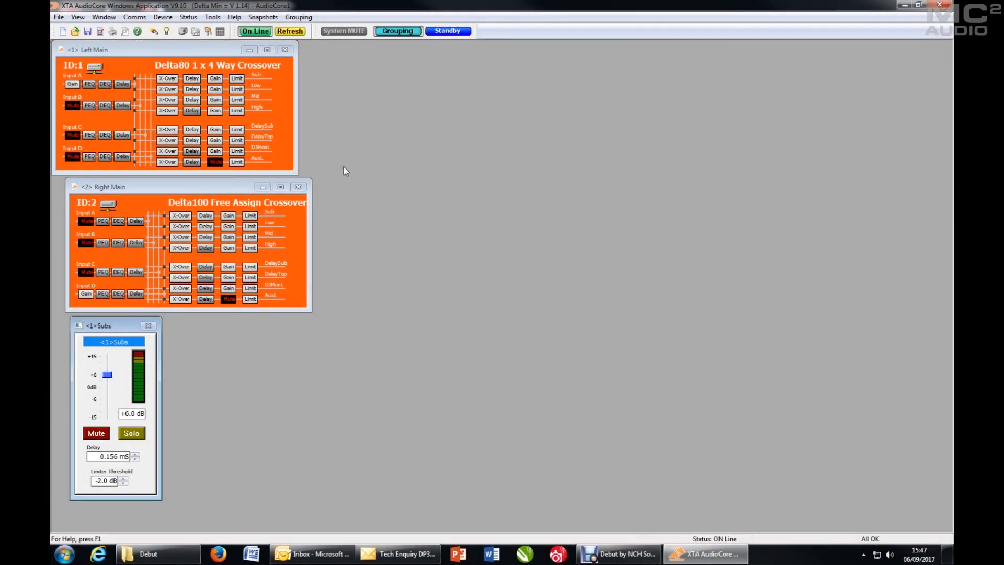
mouse_move(329, 116)
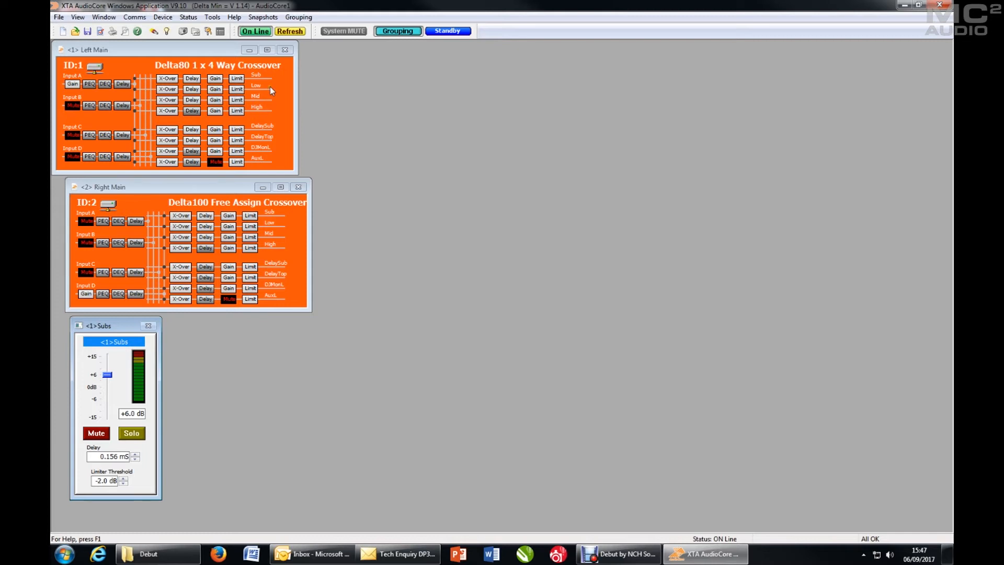
mouse_move(268, 95)
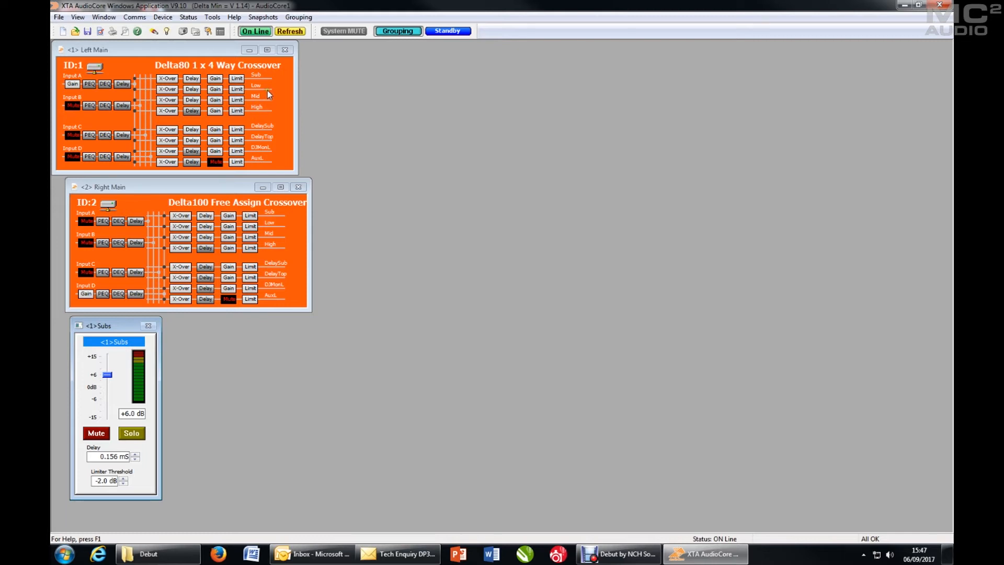
mouse_move(269, 115)
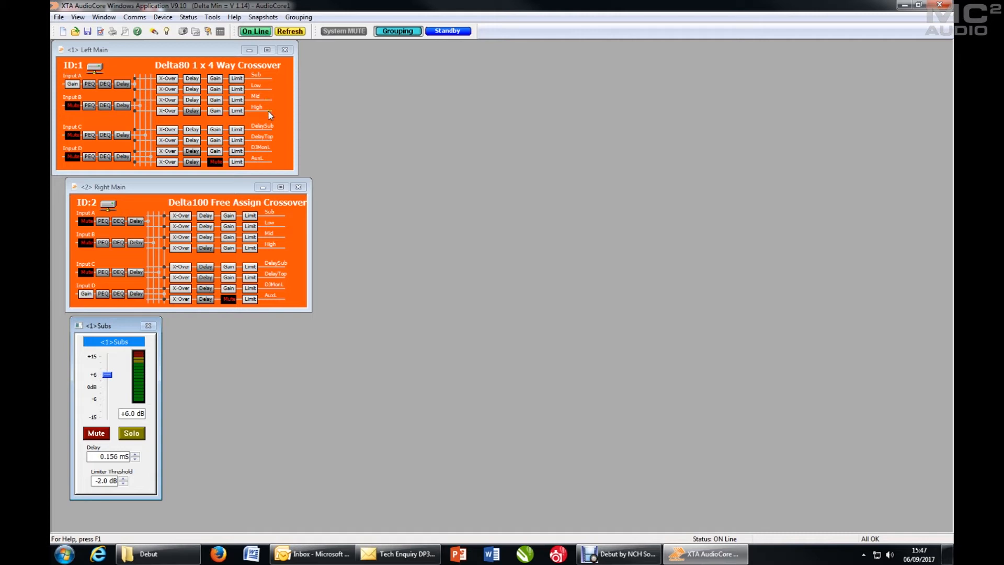
mouse_move(283, 276)
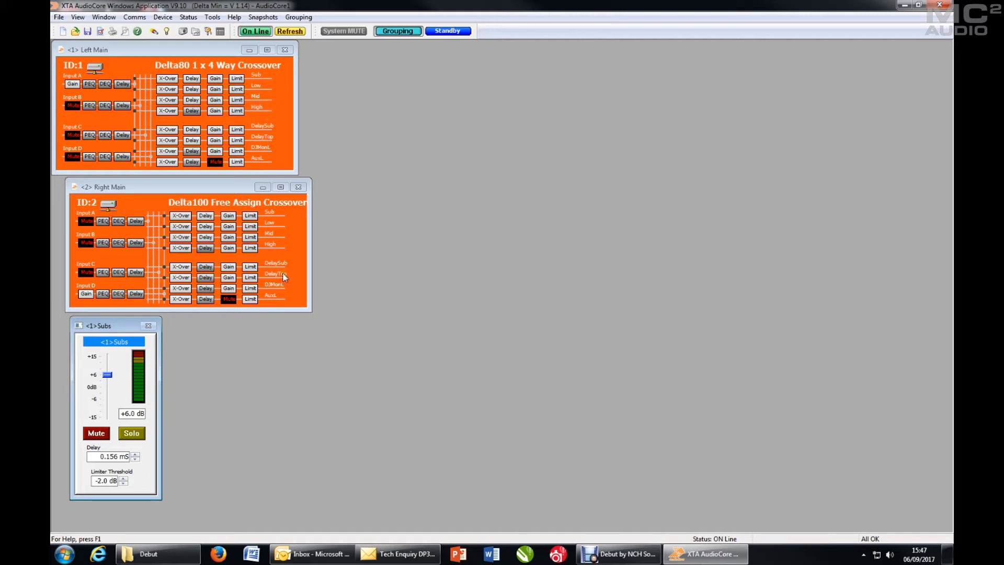
mouse_move(250, 111)
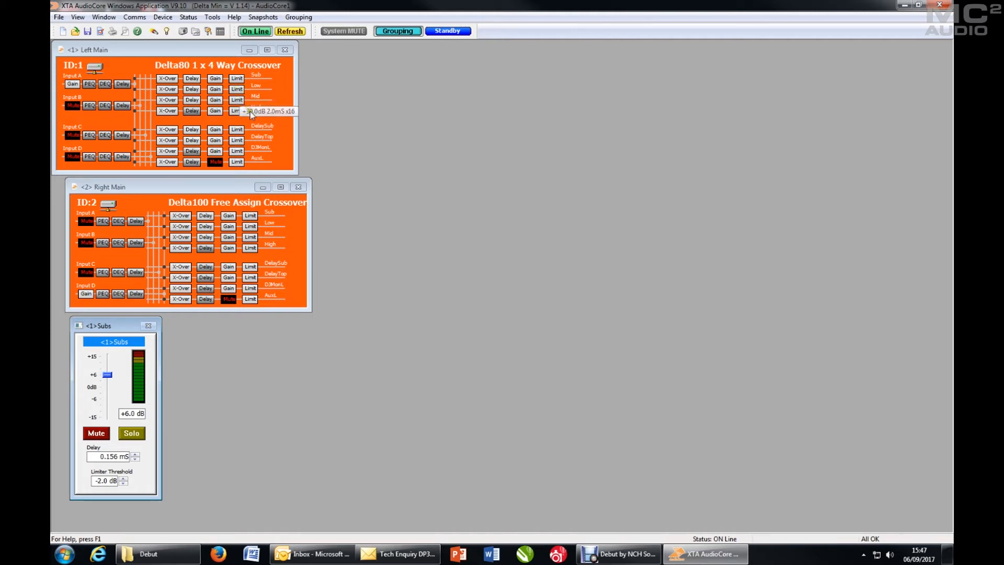
mouse_move(269, 133)
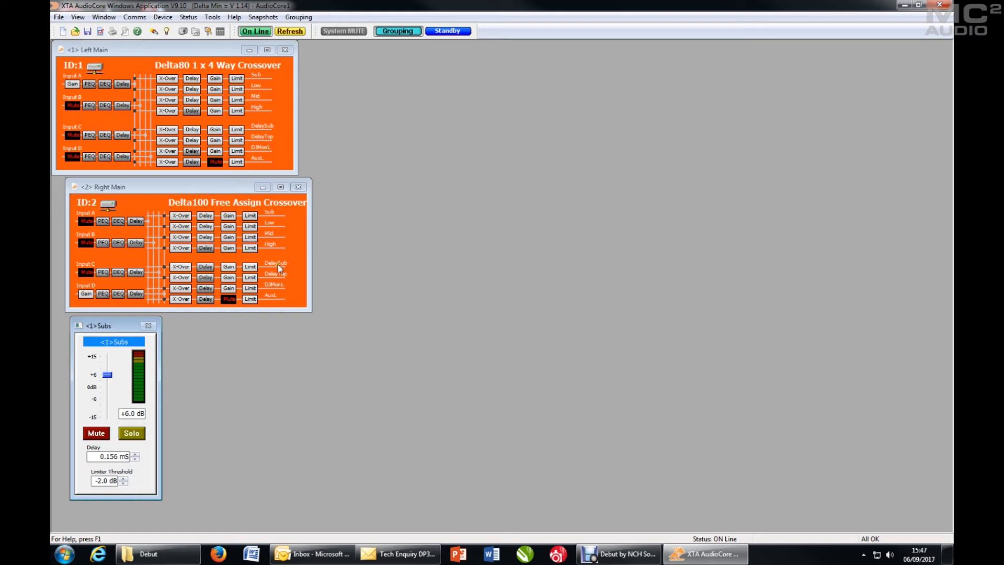
mouse_move(271, 154)
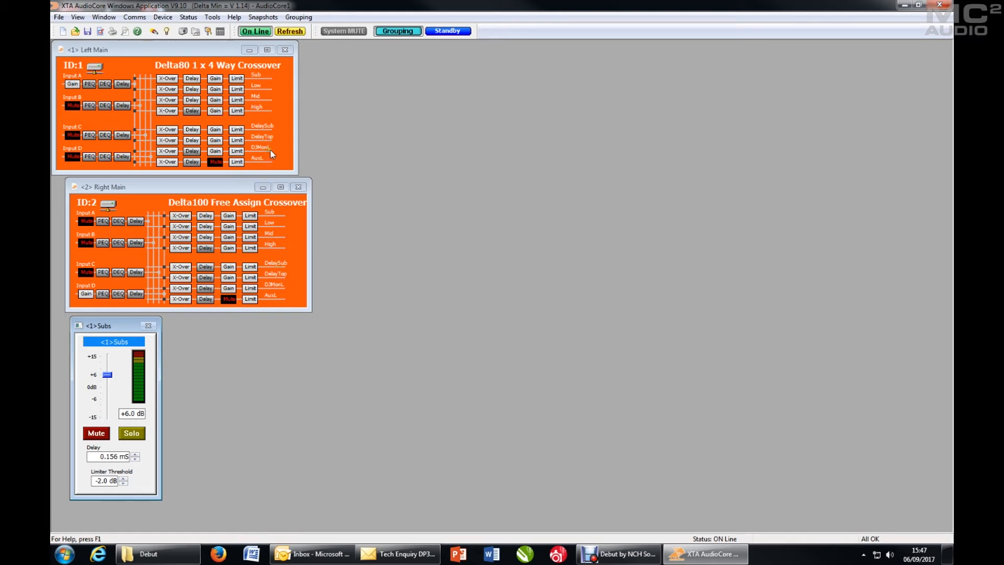
mouse_move(275, 172)
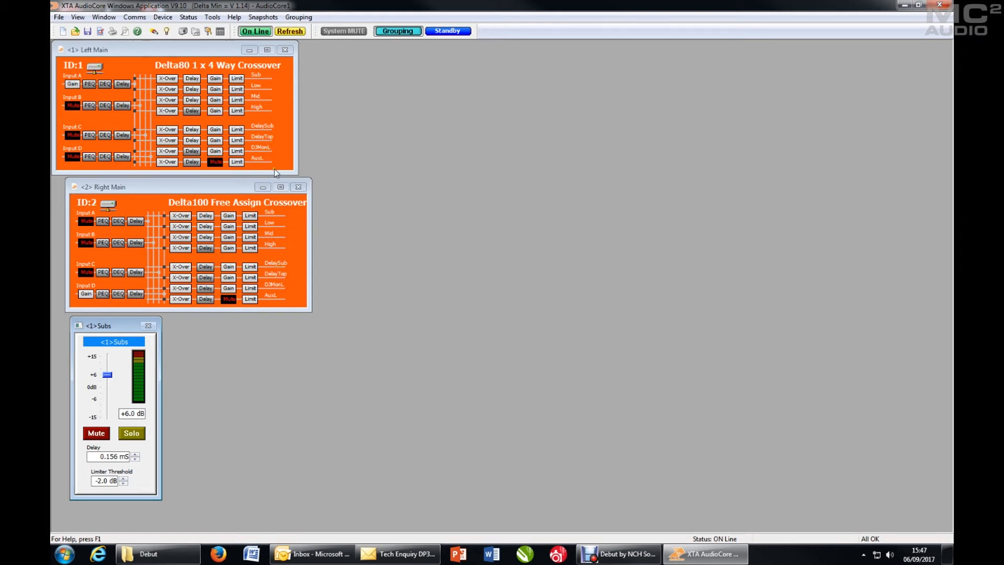
mouse_move(277, 272)
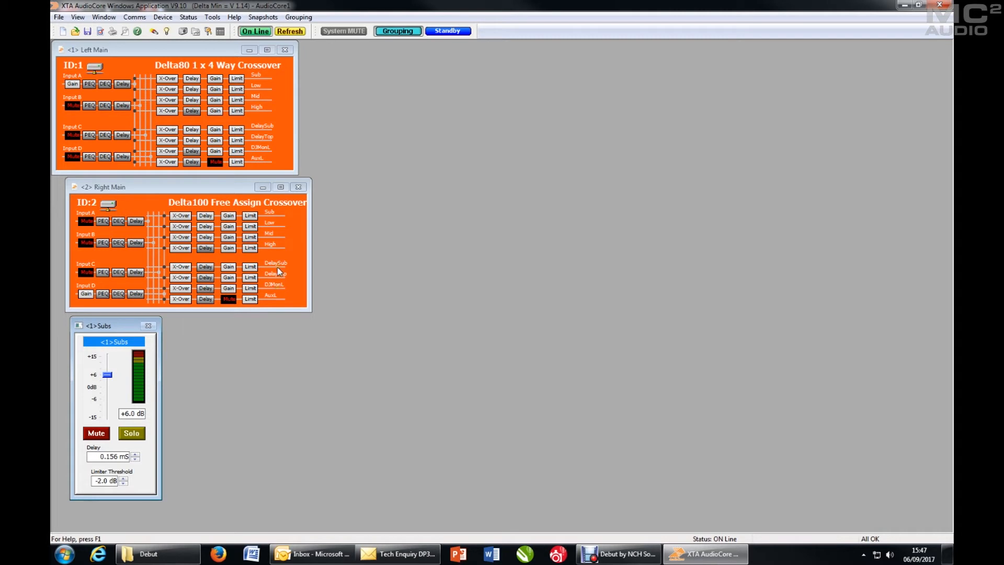
mouse_move(237, 88)
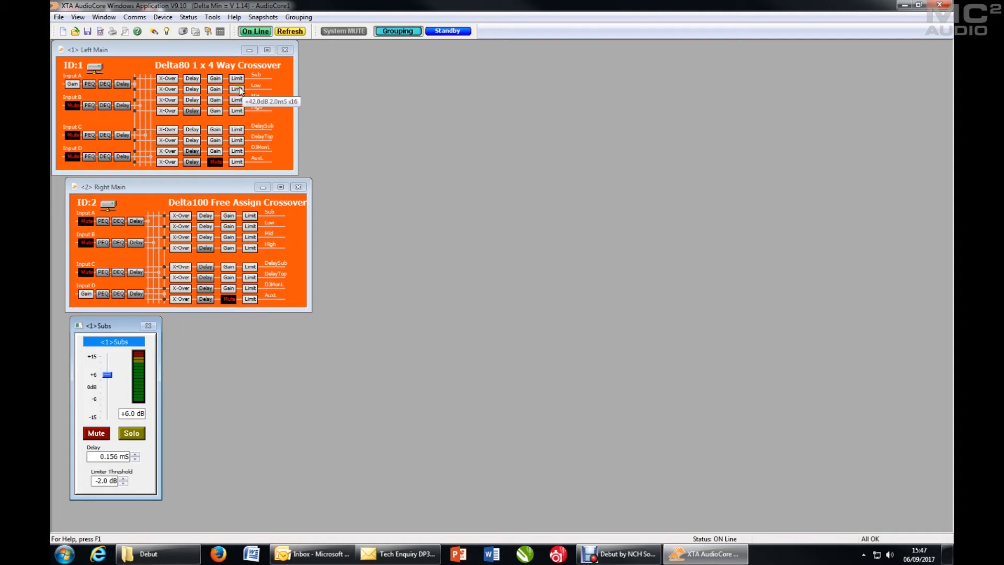
Step: Assign Left Main's Low output to [02]-Rel Group in its editor
left_click(238, 78)
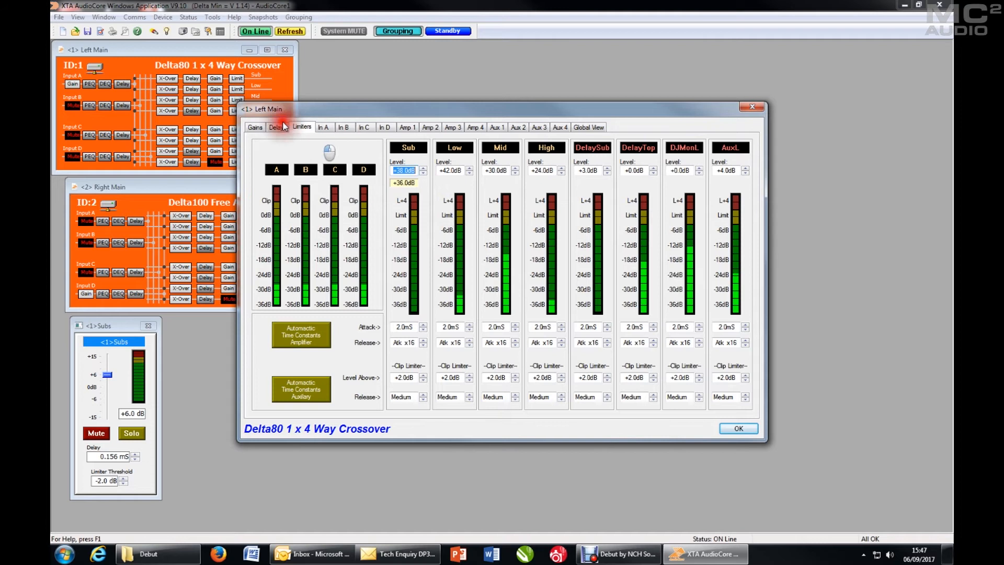
left_click(429, 127)
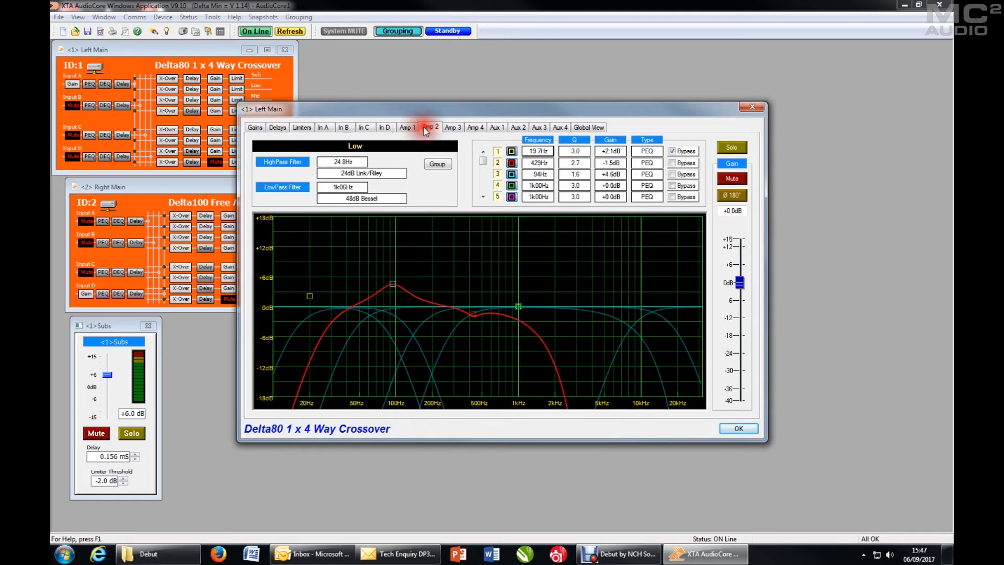
left_click(437, 164)
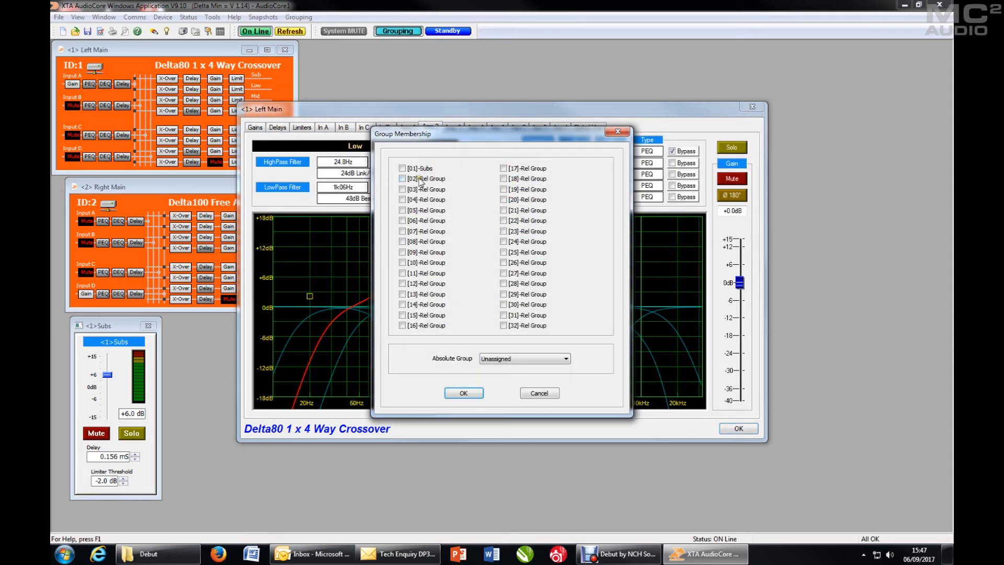
left_click(402, 178)
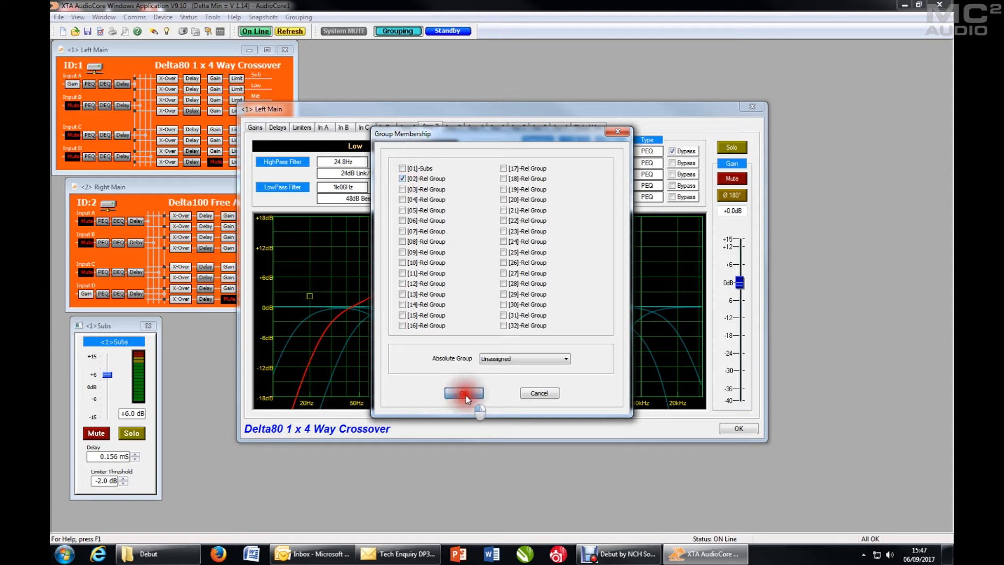
left_click(463, 392)
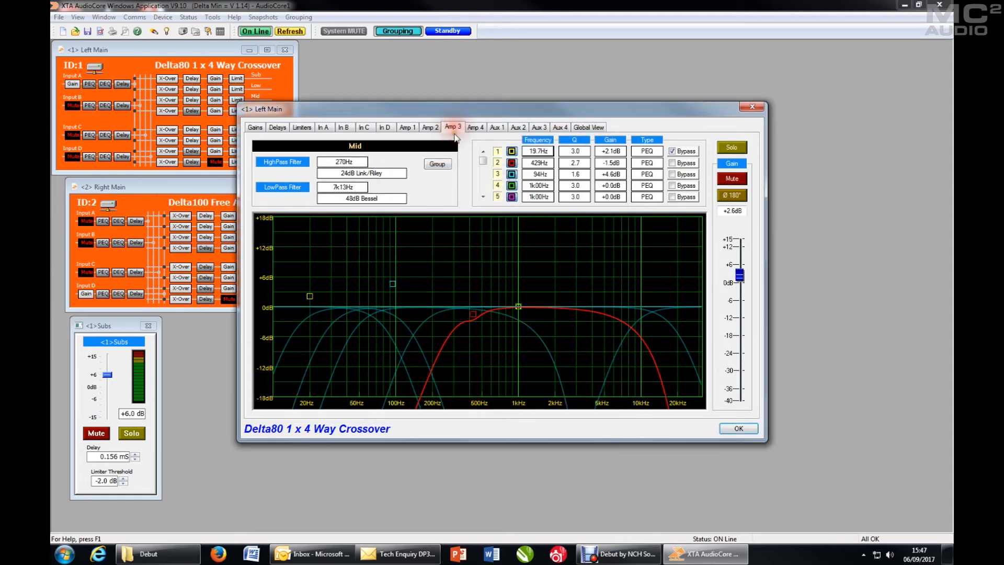
Step: Assign Left Main's Mid and High outputs to [02]-Rel Group and close the editor
left_click(437, 164)
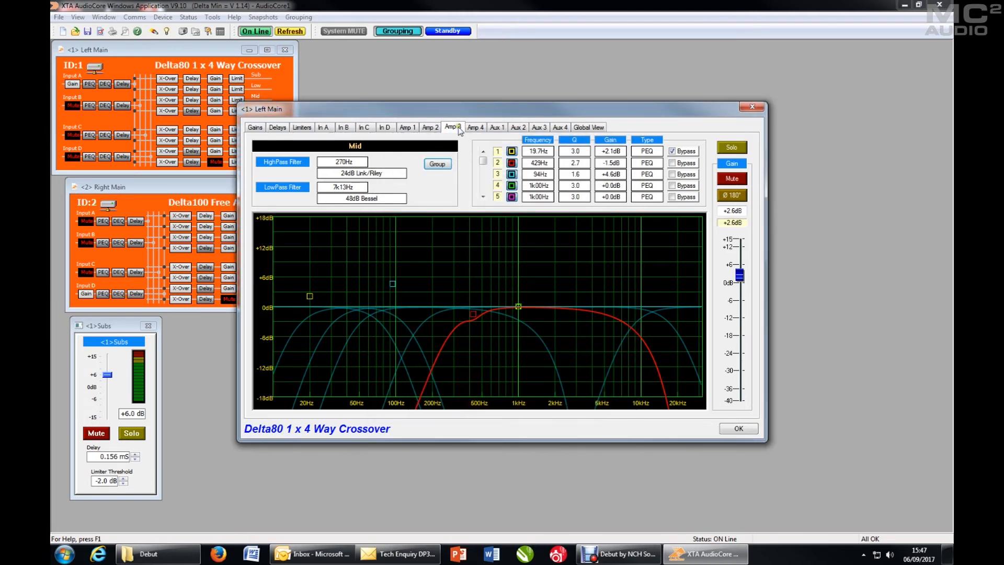
left_click(474, 127)
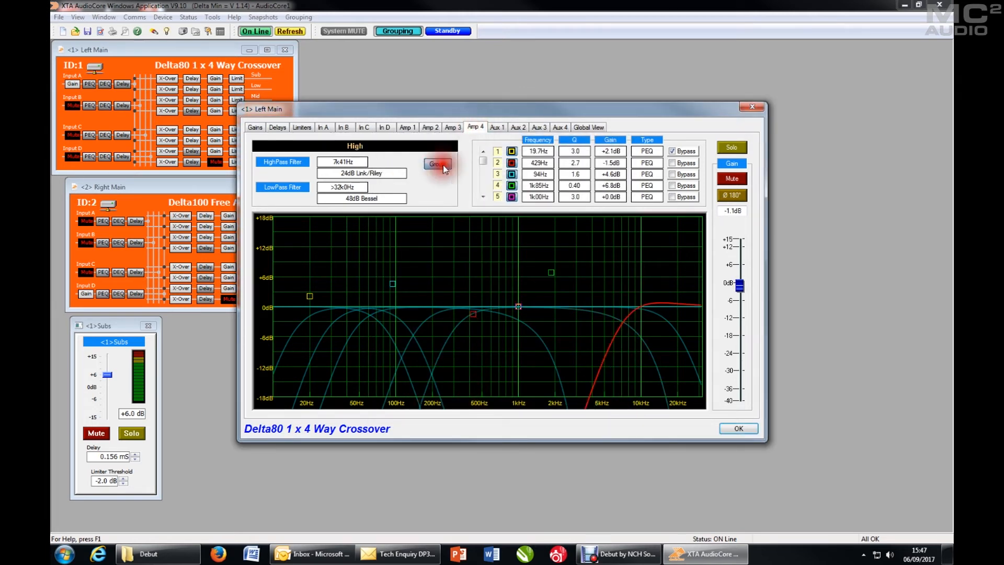
left_click(438, 163)
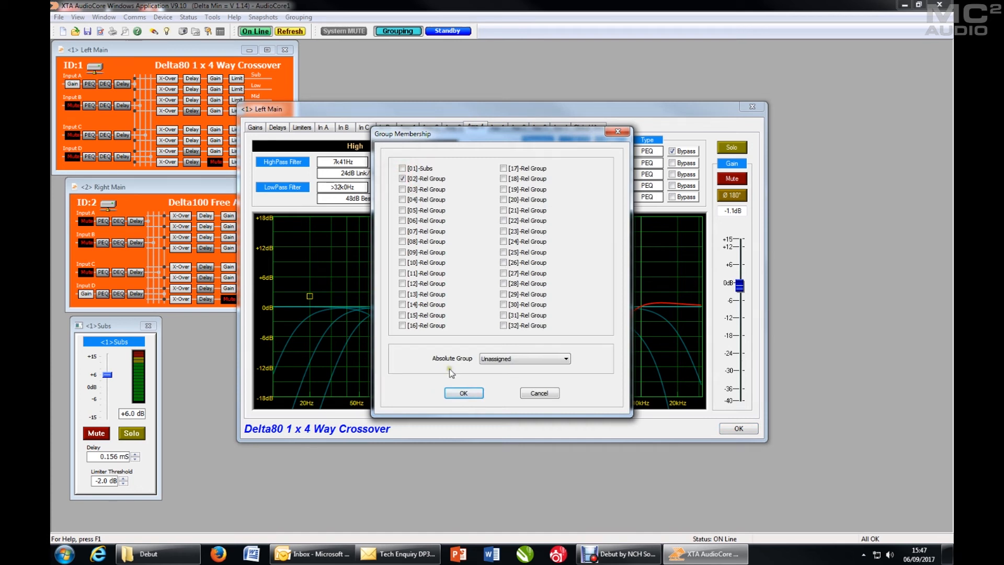
left_click(463, 392)
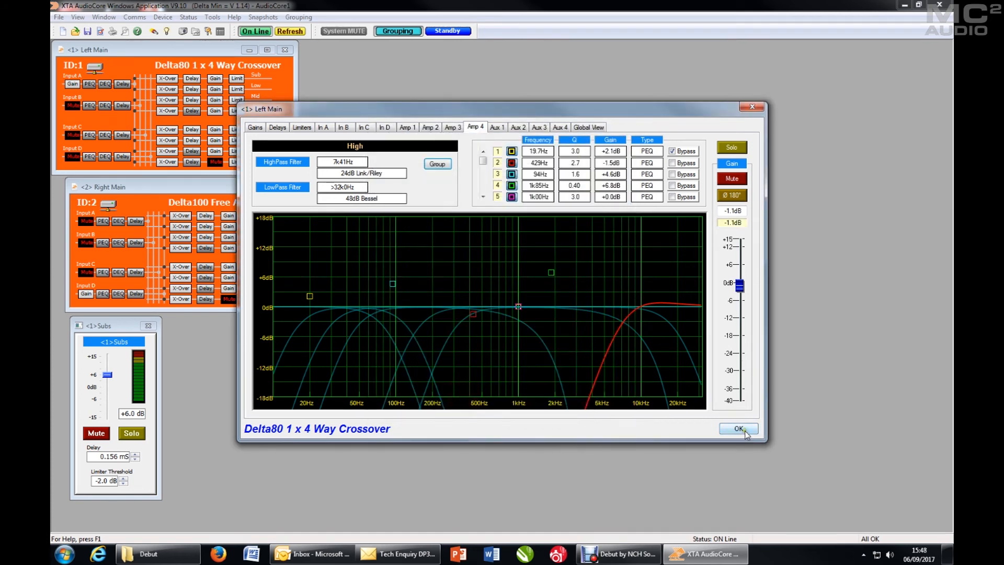
left_click(737, 429)
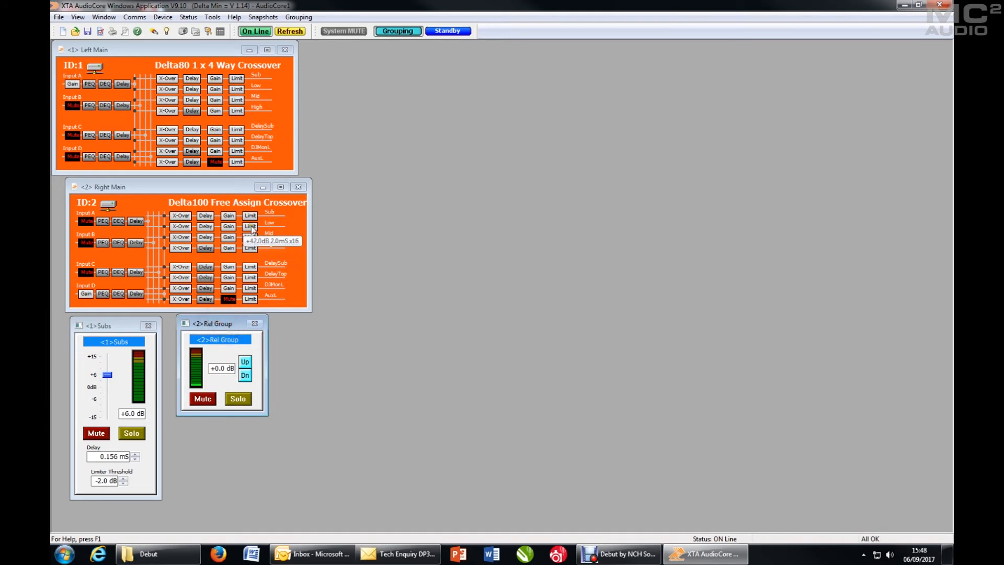
Step: Assign Right Main's Low output to [02]-Rel Group in its editor
left_click(249, 226)
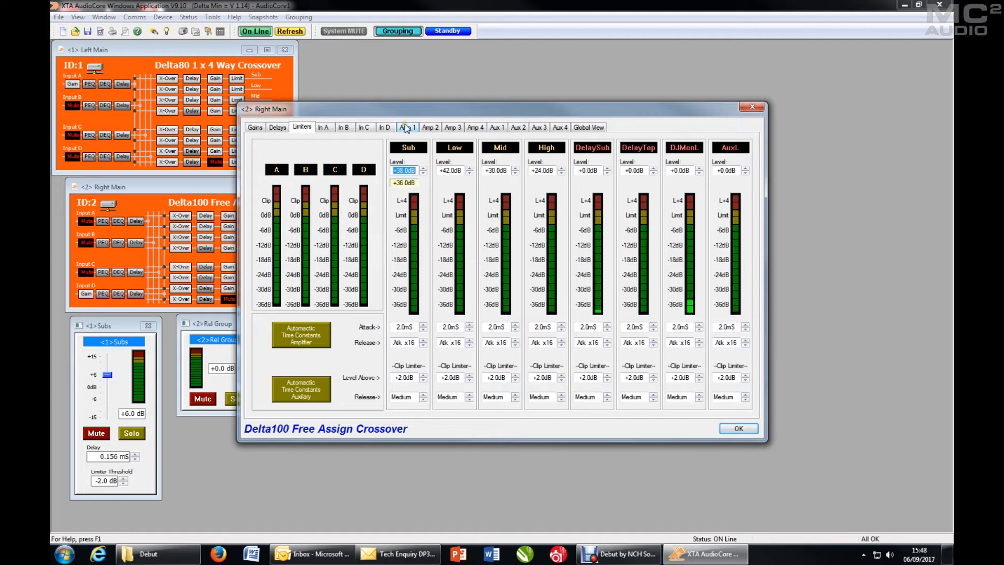
left_click(429, 127)
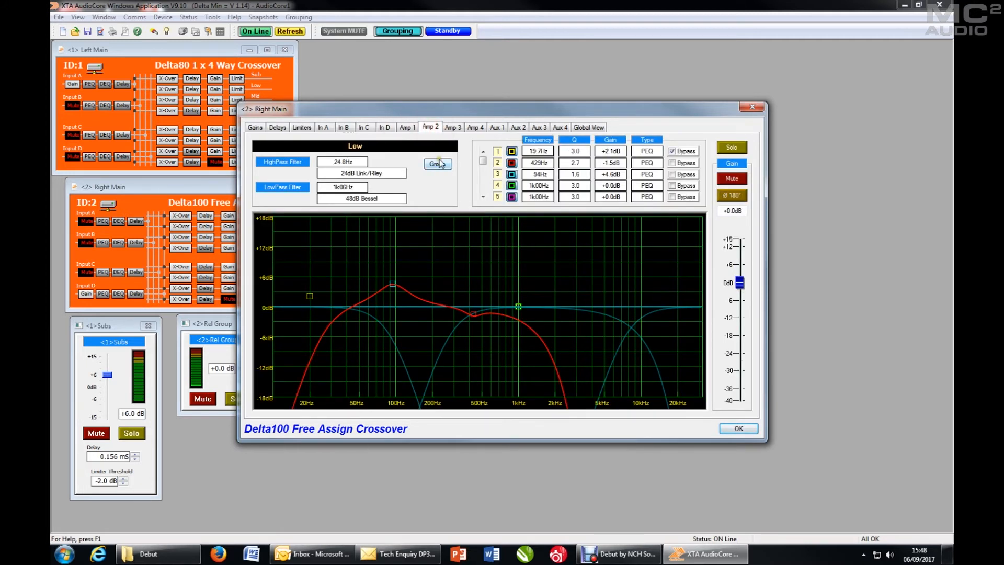
left_click(436, 164)
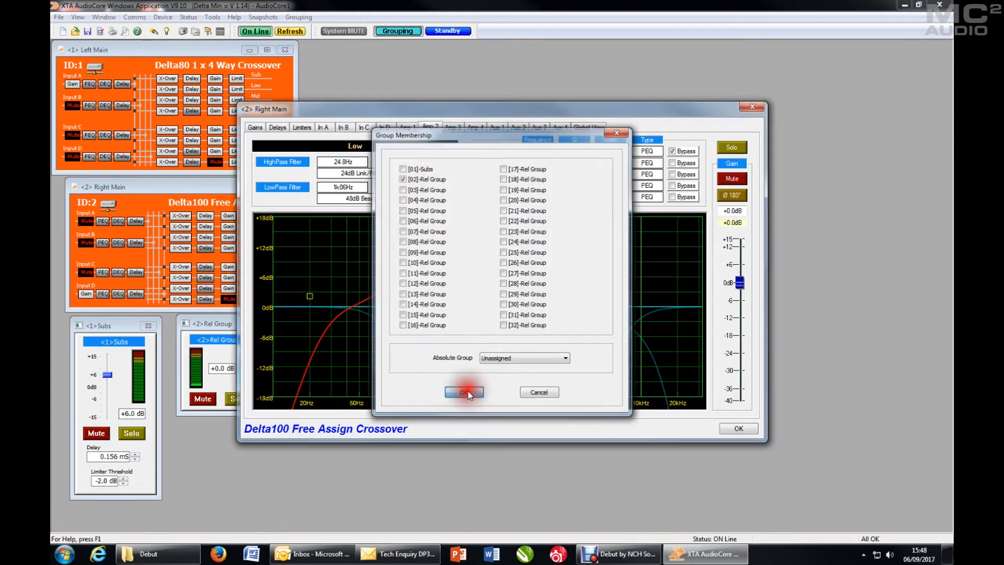
left_click(465, 392)
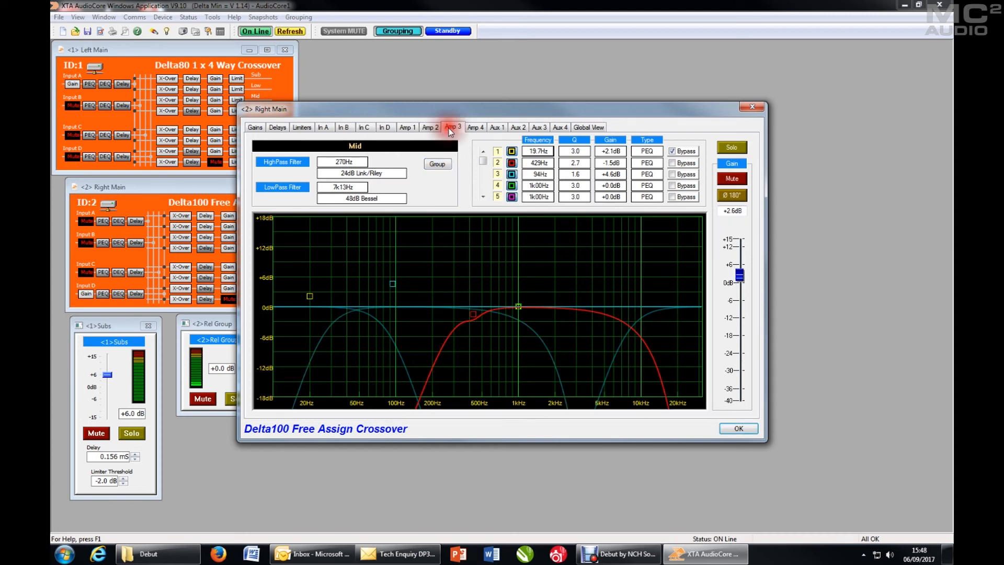
left_click(437, 164)
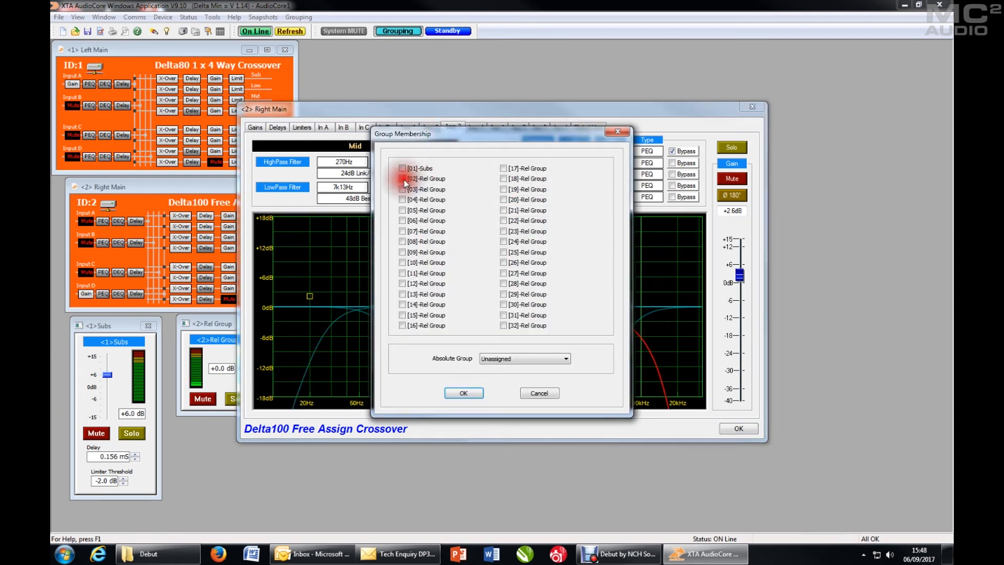
Step: Assign Right Main's Mid and High outputs to [02]-Rel Group and close the editor
left_click(463, 392)
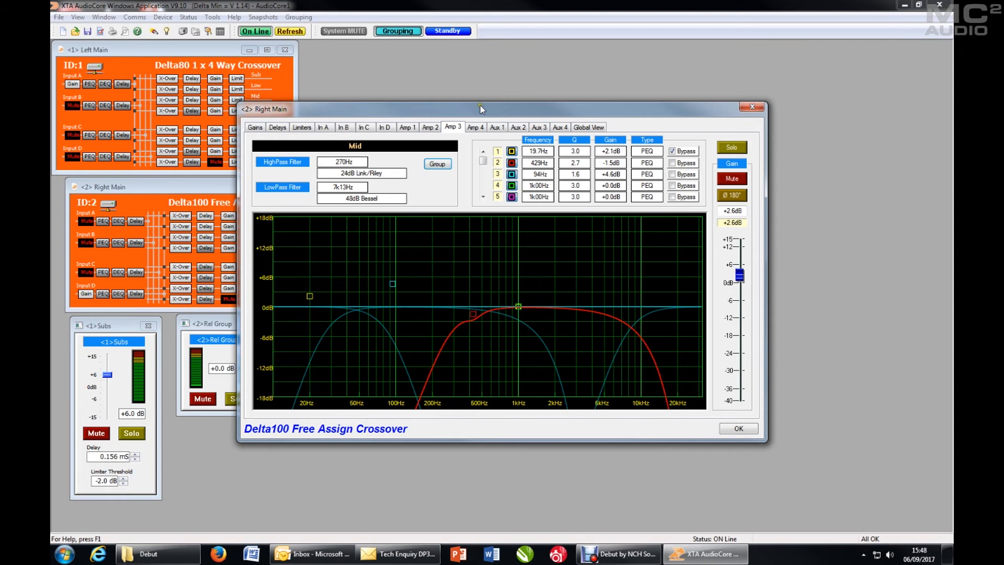
left_click(475, 126)
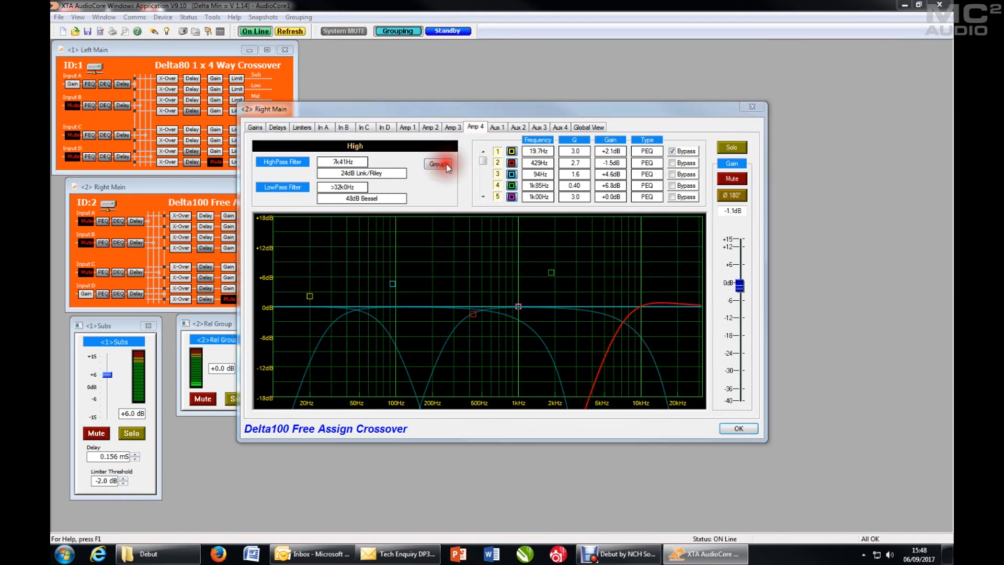
left_click(438, 164)
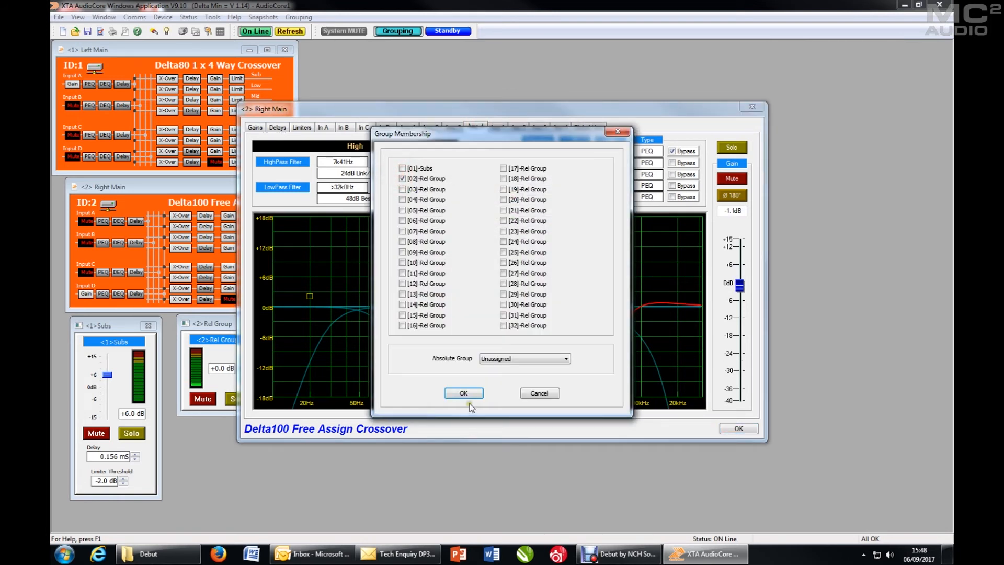
left_click(463, 392)
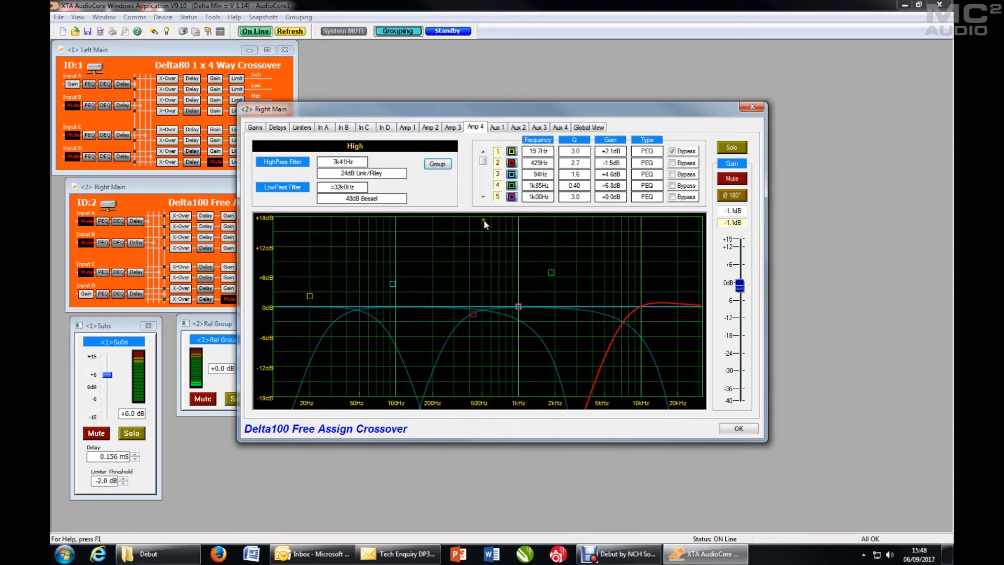
left_click(737, 427)
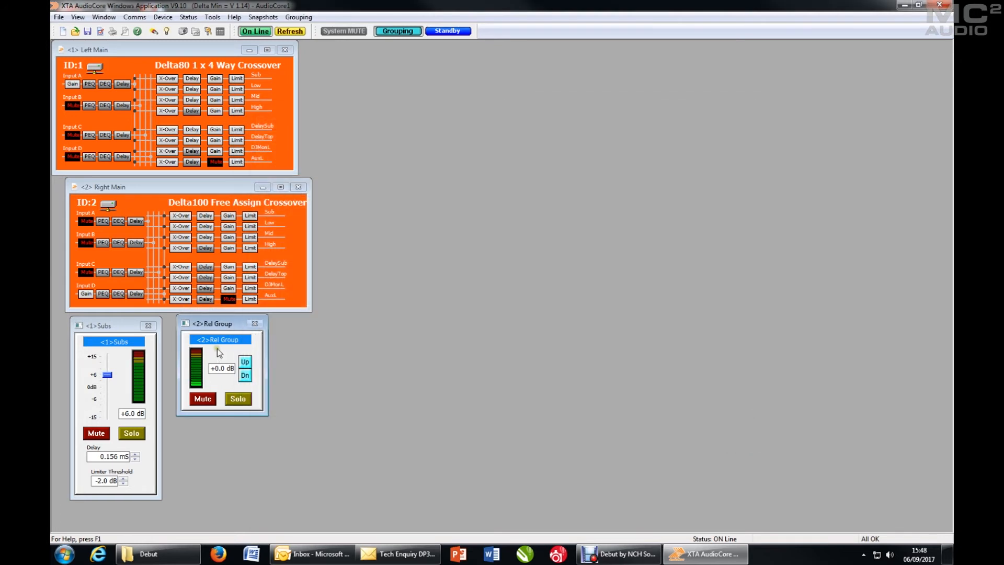
Step: Rename relative group 2 to 'Full Range' in its Group Details dialog
double_click(218, 338)
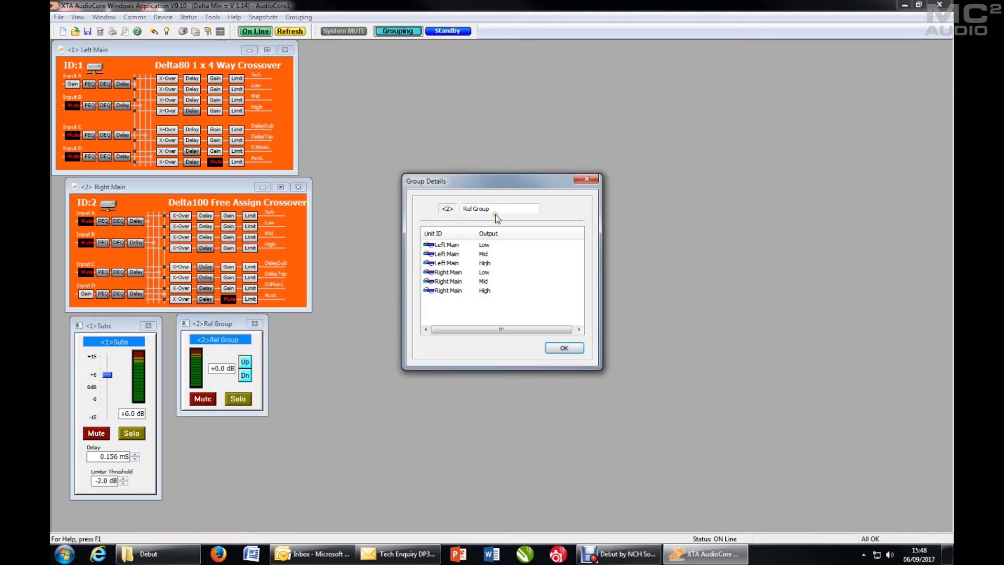
triple_click(500, 208)
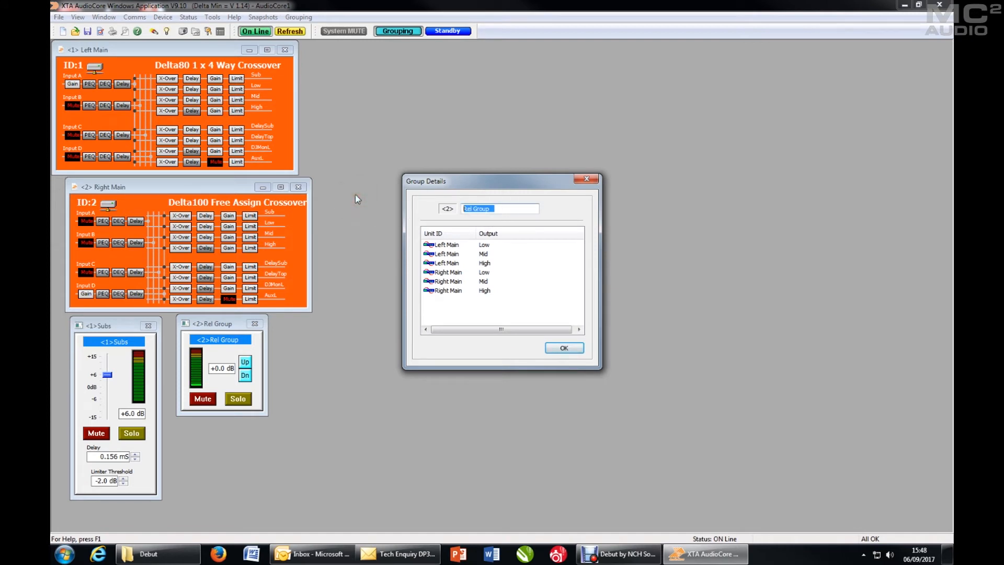
type("Full Range")
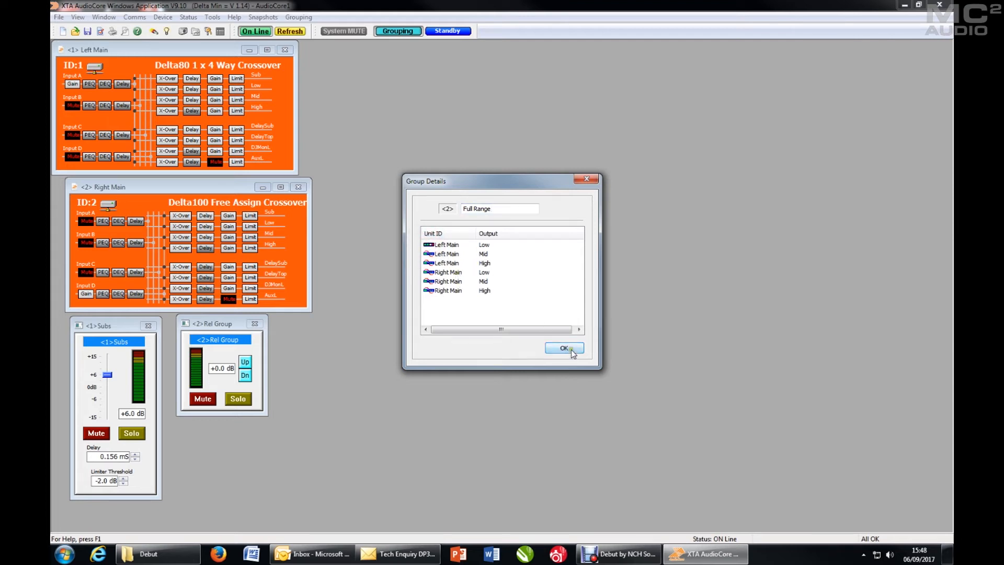
left_click(562, 347)
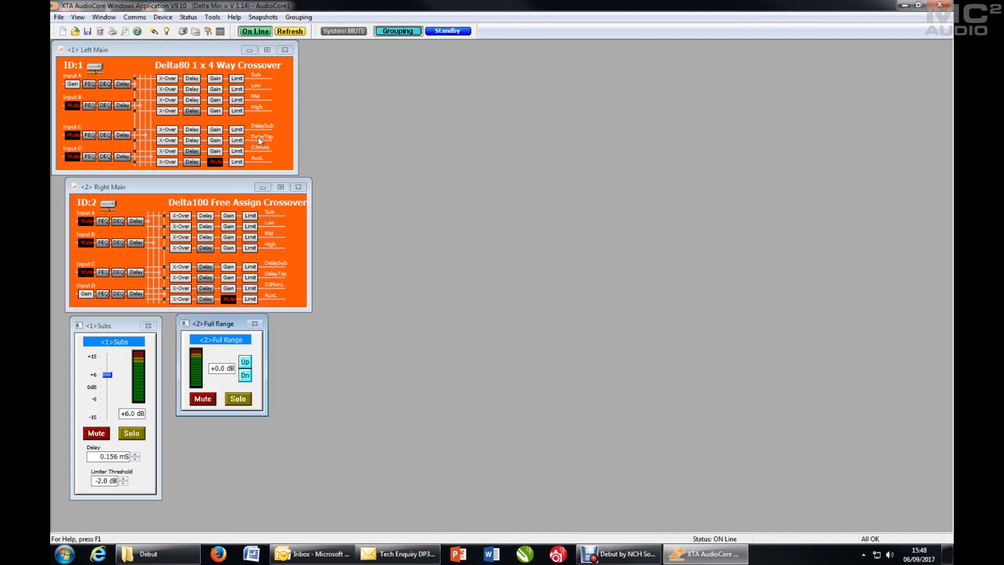
mouse_move(237, 139)
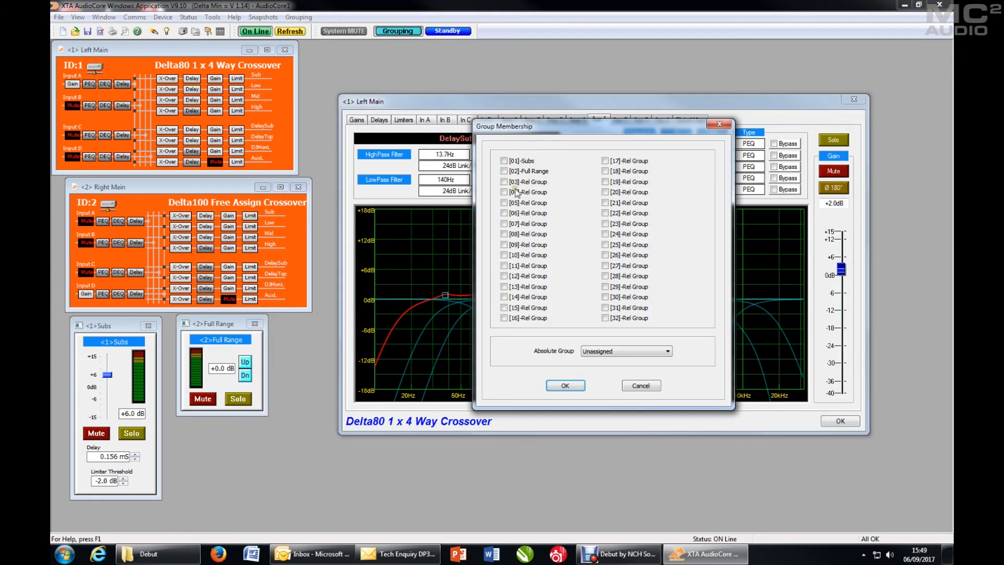
Step: Put Right Main's DelayTop output into group 03 Delays and close its editor
left_click(504, 181)
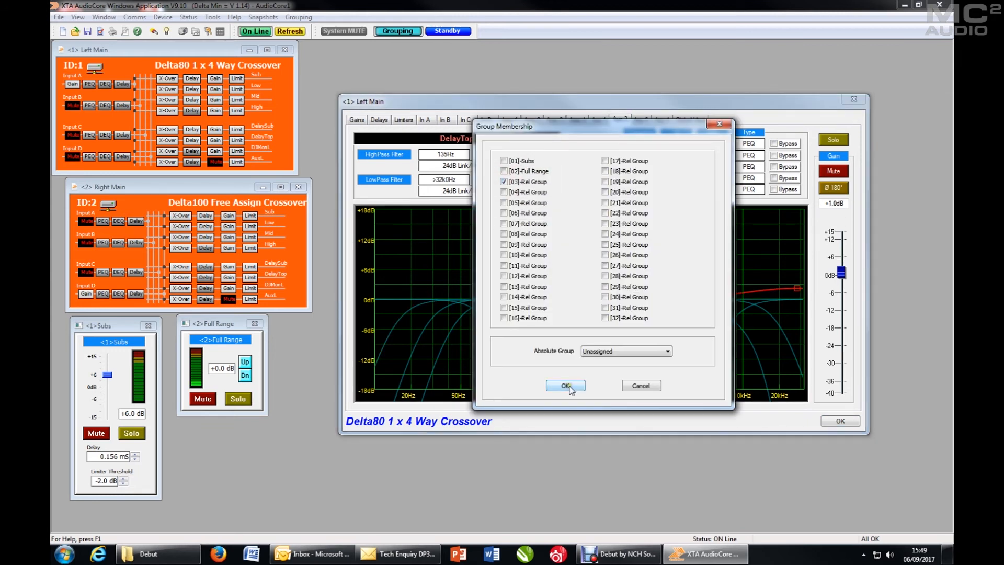
left_click(565, 386)
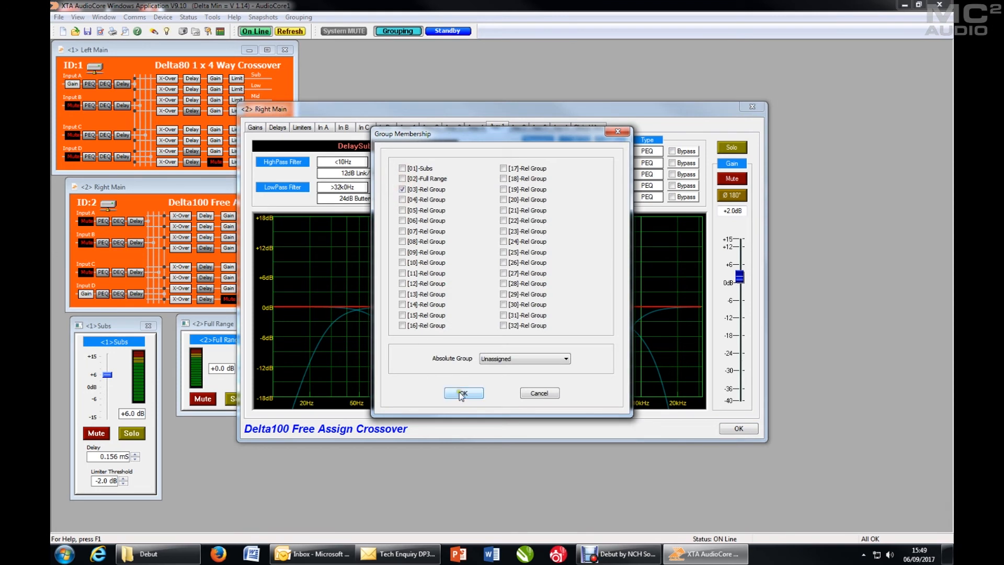
left_click(463, 392)
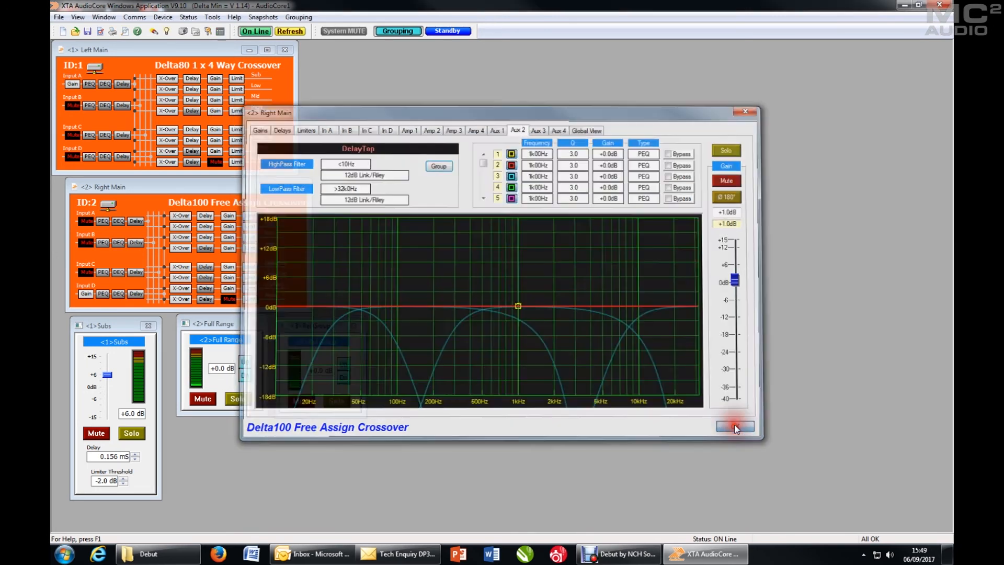
left_click(734, 426)
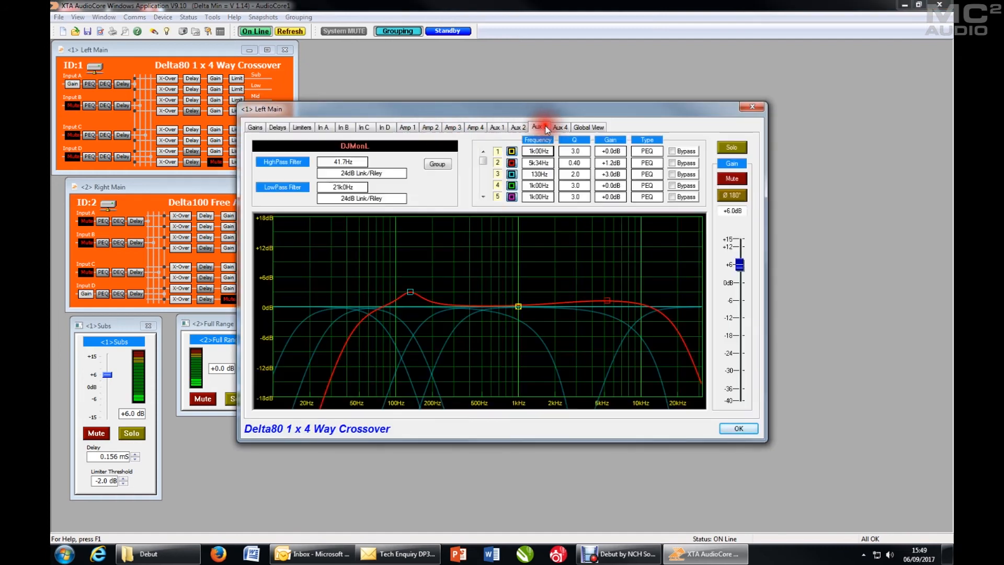
Step: Include both units' DJMonL outputs in group 4 DJ Mons and accept its details
left_click(538, 127)
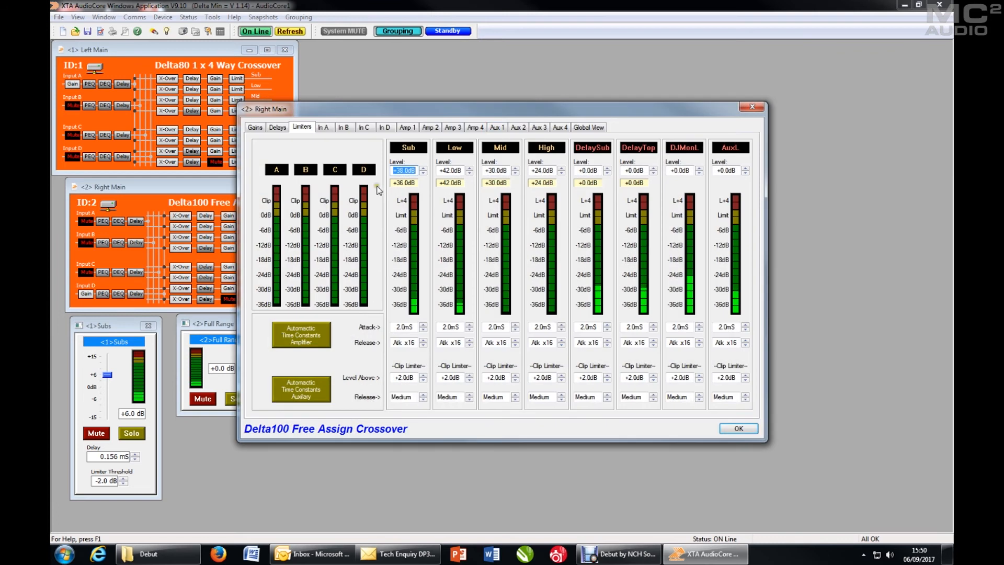
left_click(537, 127)
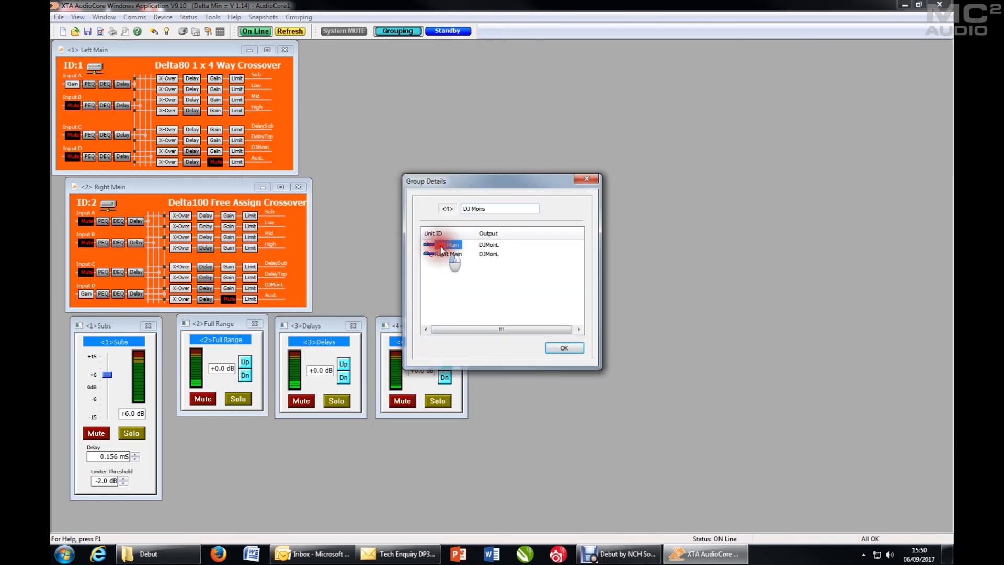
left_click(563, 347)
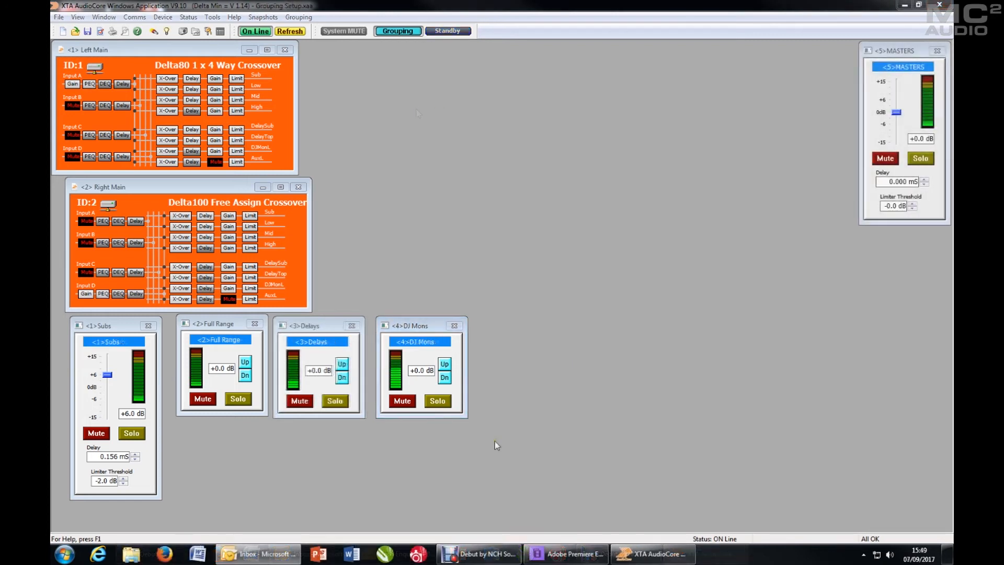
mouse_move(572, 426)
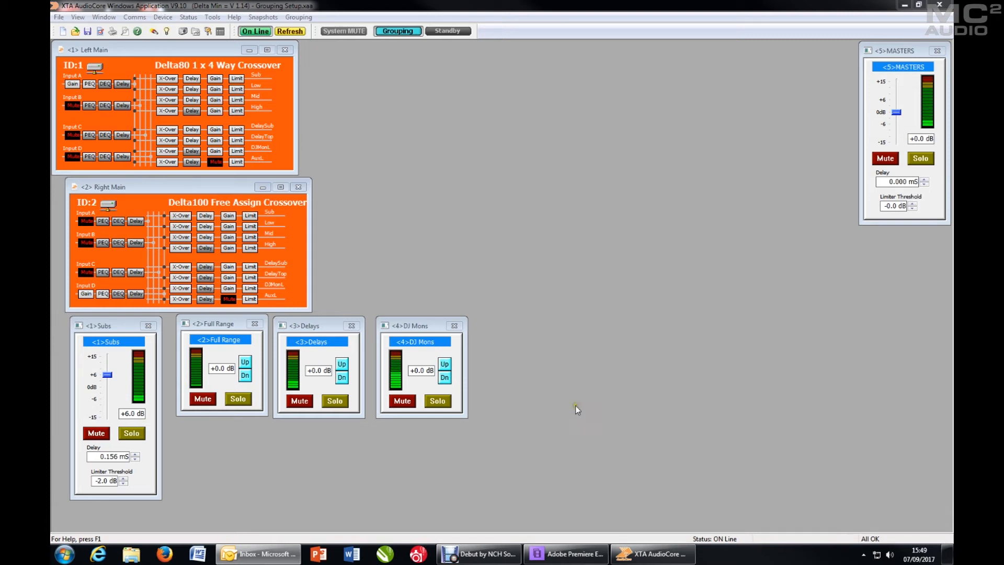
mouse_move(907, 54)
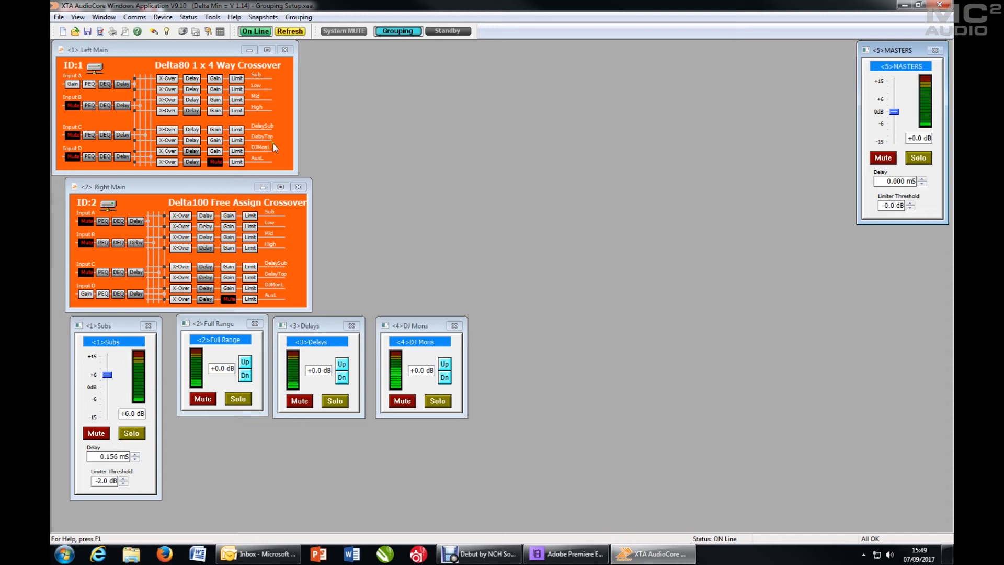
mouse_move(320, 97)
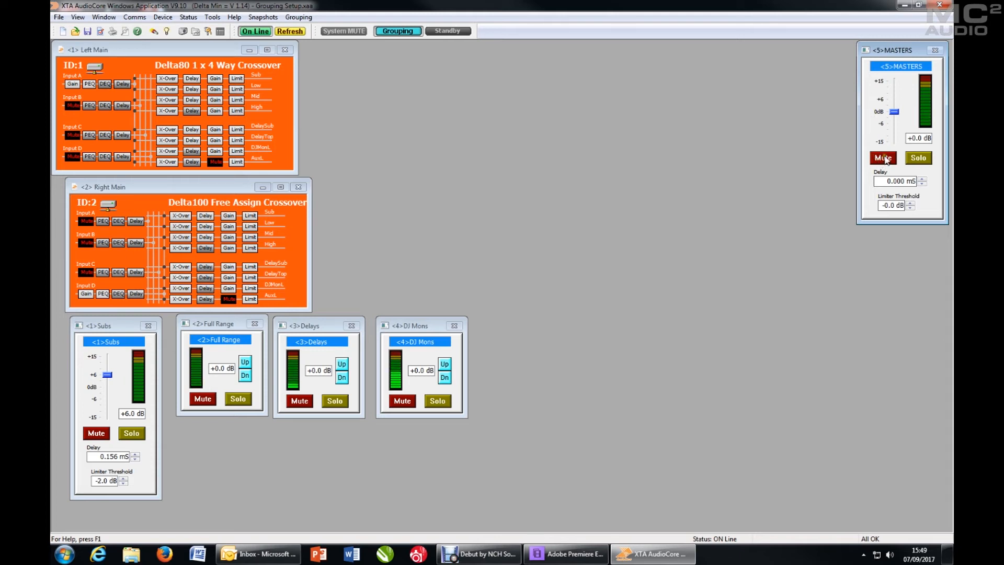
left_click(882, 158)
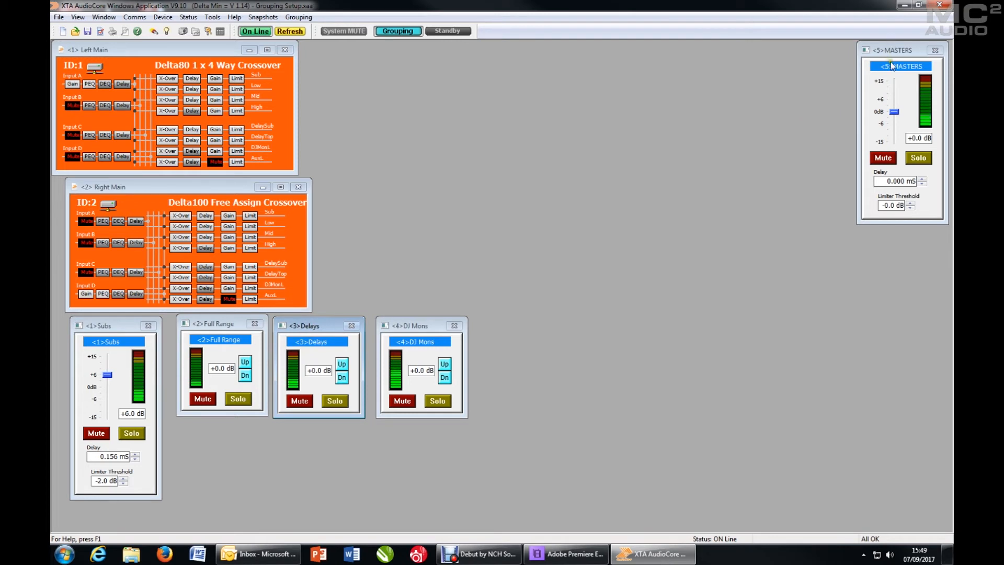
double_click(902, 65)
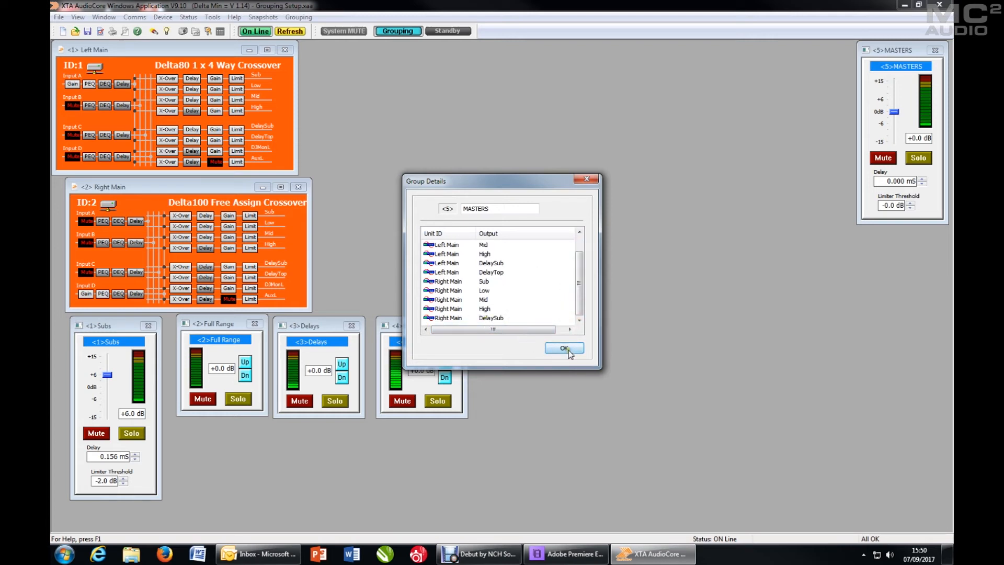
left_click(562, 347)
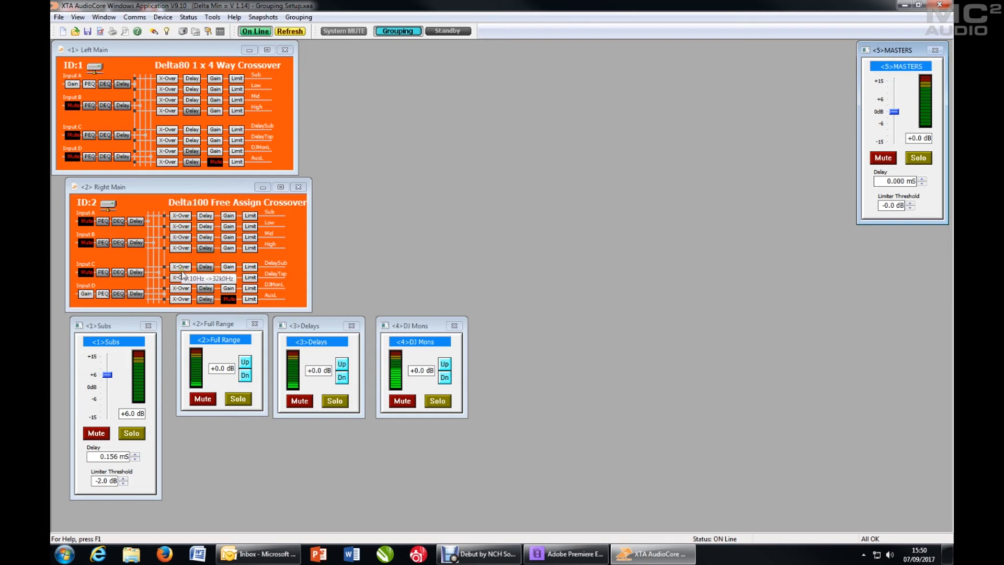
Step: Add Right Main's DelayTop output to [05]-MASTERS, then try the MASTERS Mute
left_click(181, 267)
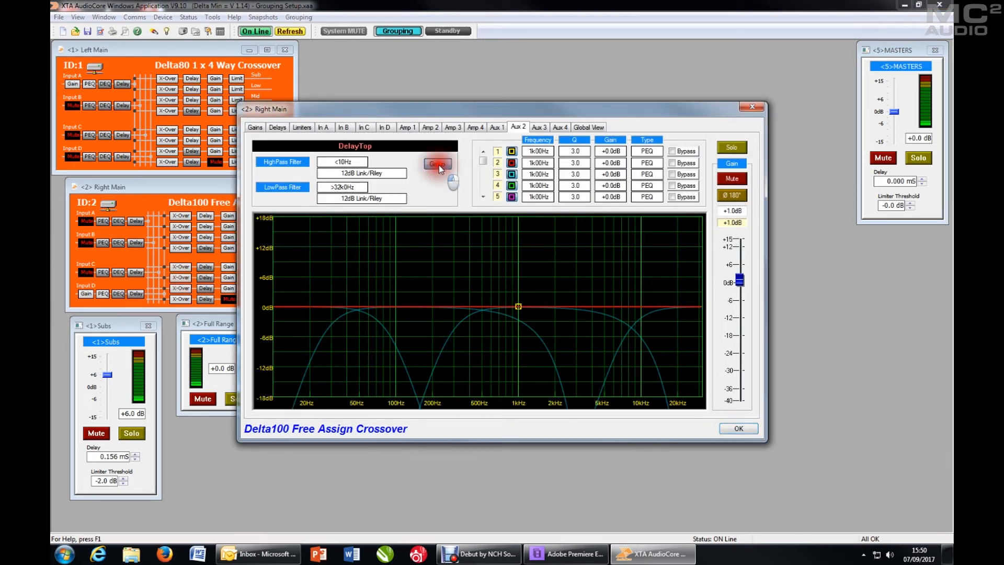
left_click(437, 164)
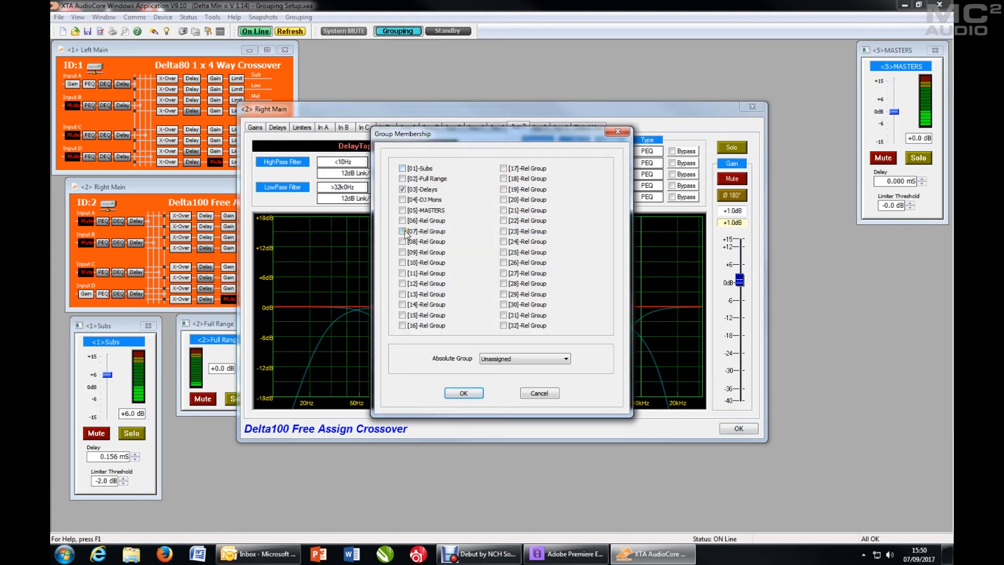
left_click(402, 210)
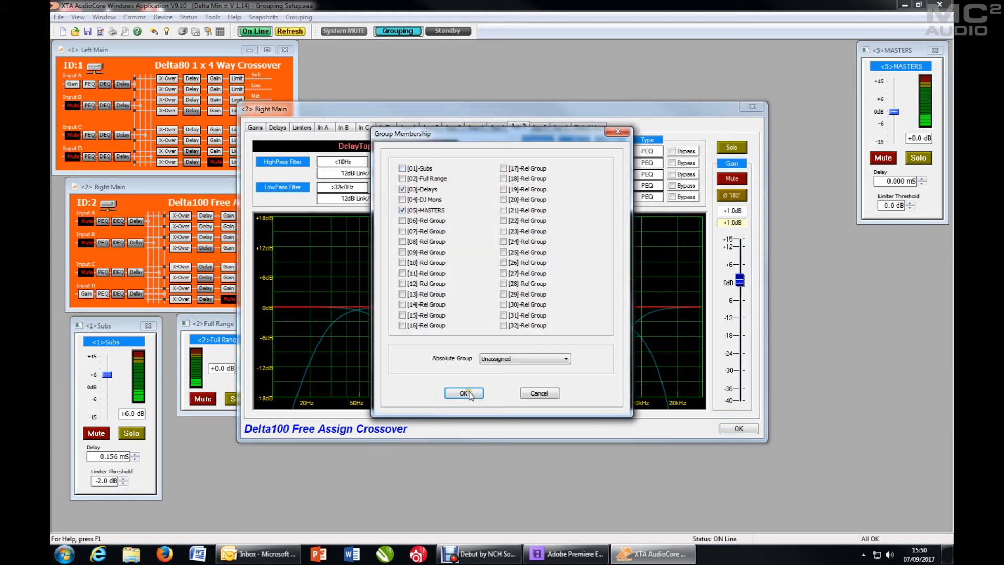
left_click(463, 392)
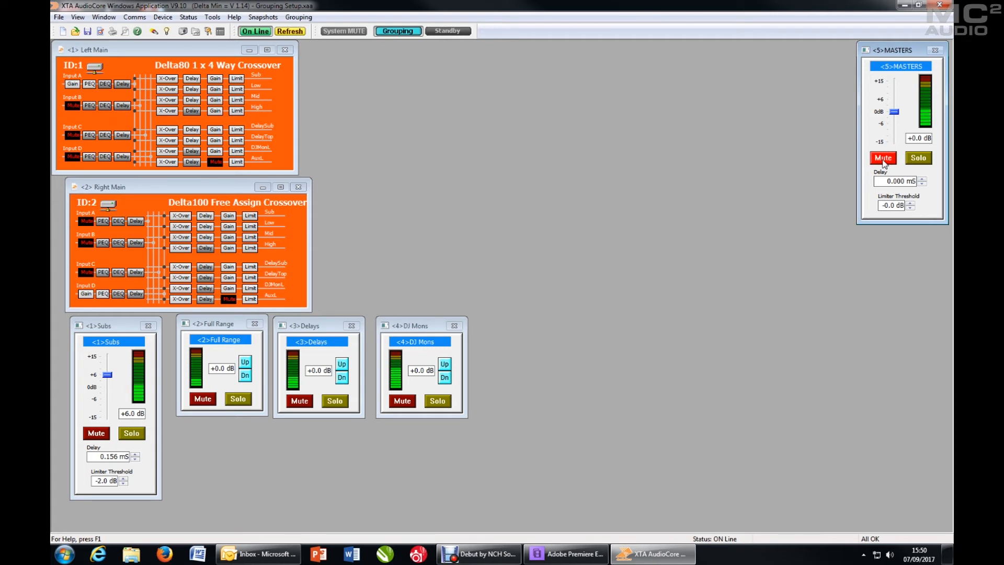
left_click(883, 157)
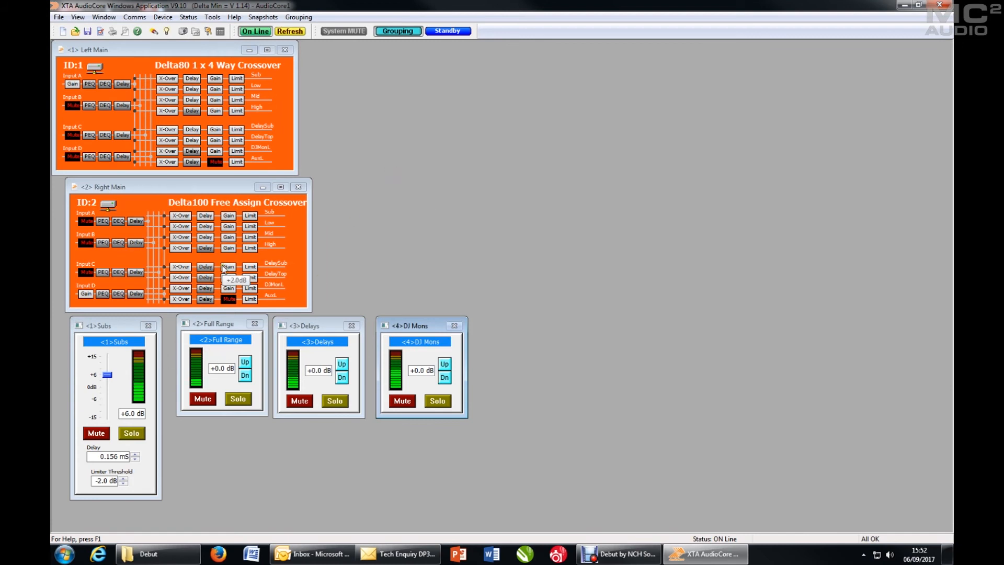
mouse_move(262, 203)
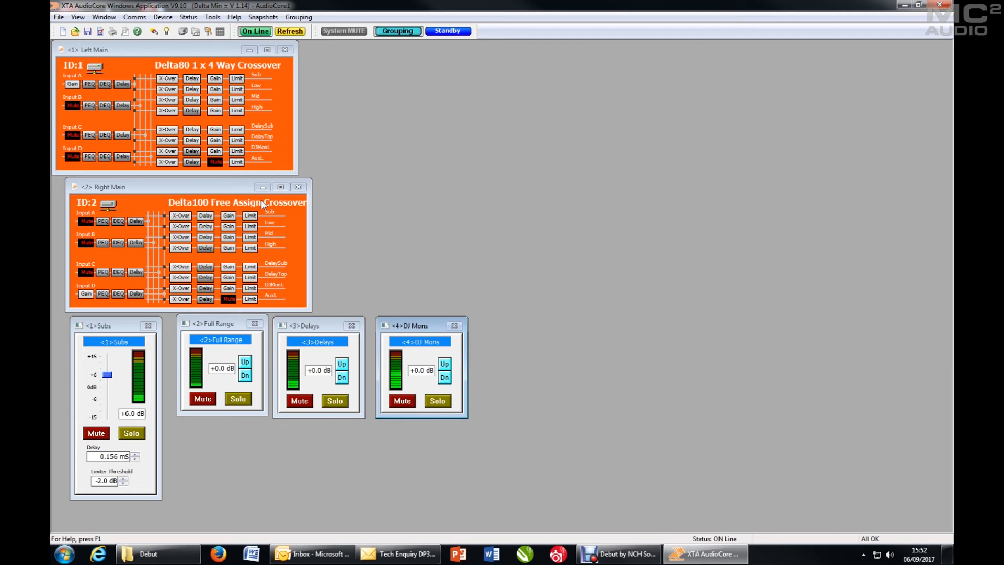
mouse_move(269, 136)
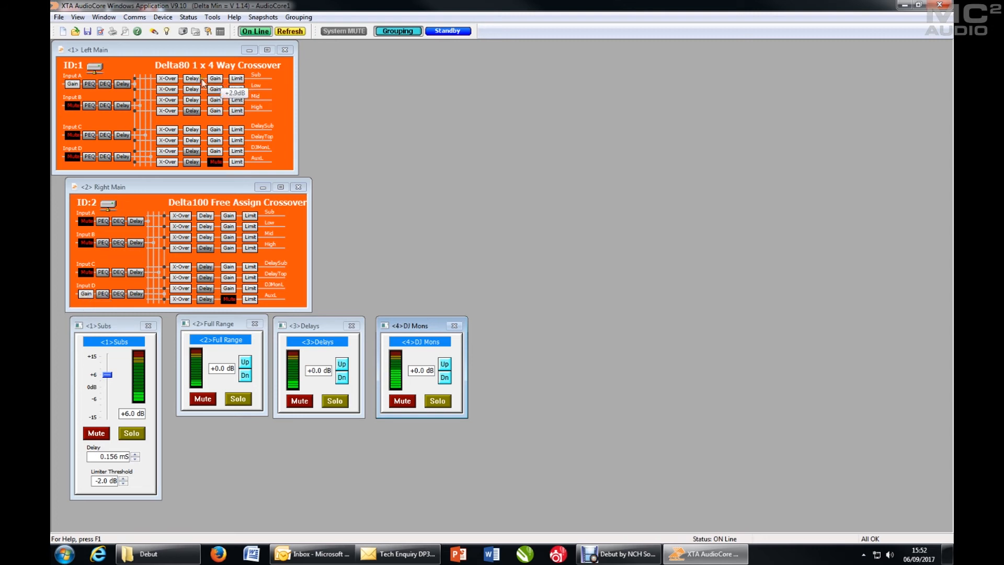
Step: Assign Left Main's Sub output to [01]-Abs Group and close the editor
left_click(166, 79)
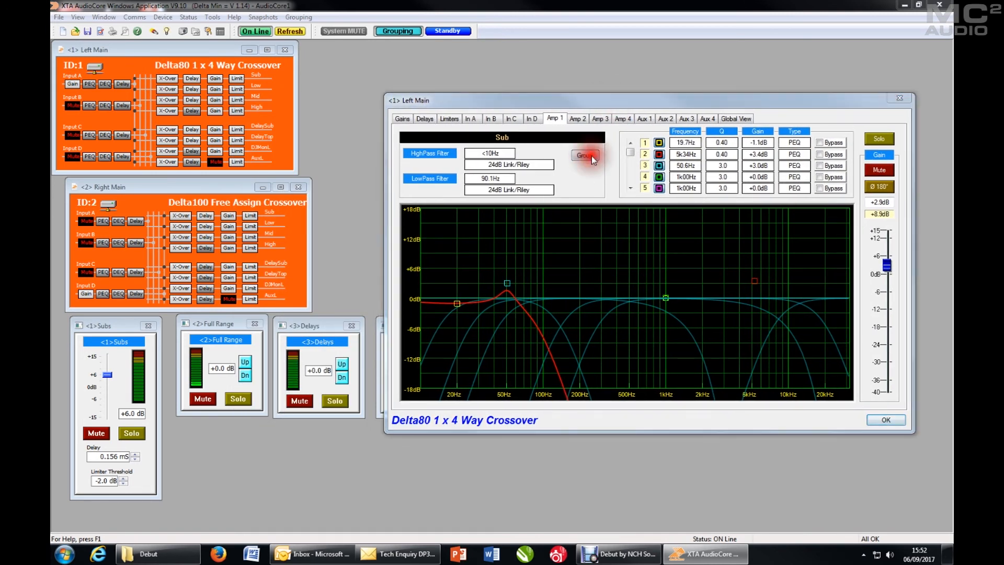
left_click(583, 156)
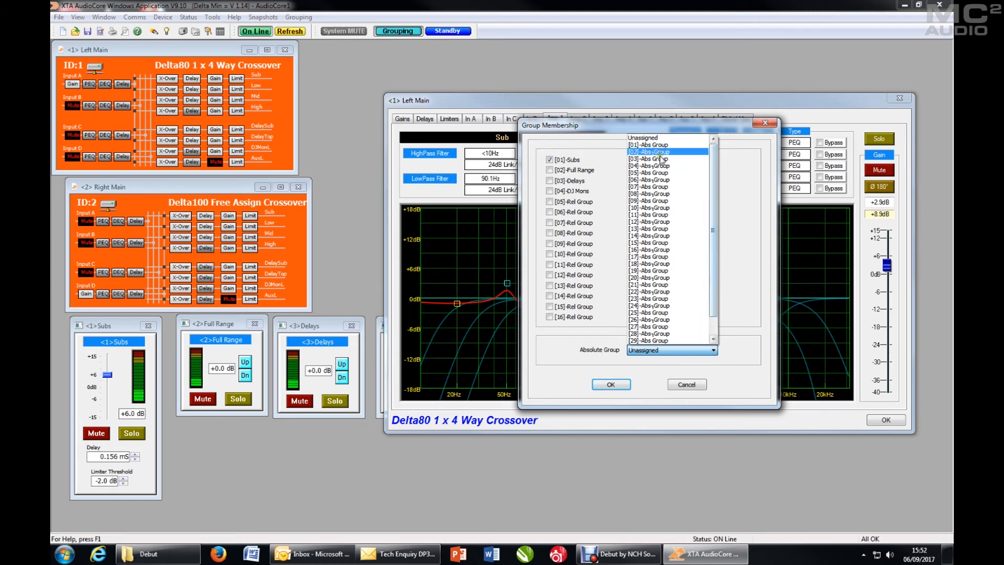
left_click(666, 145)
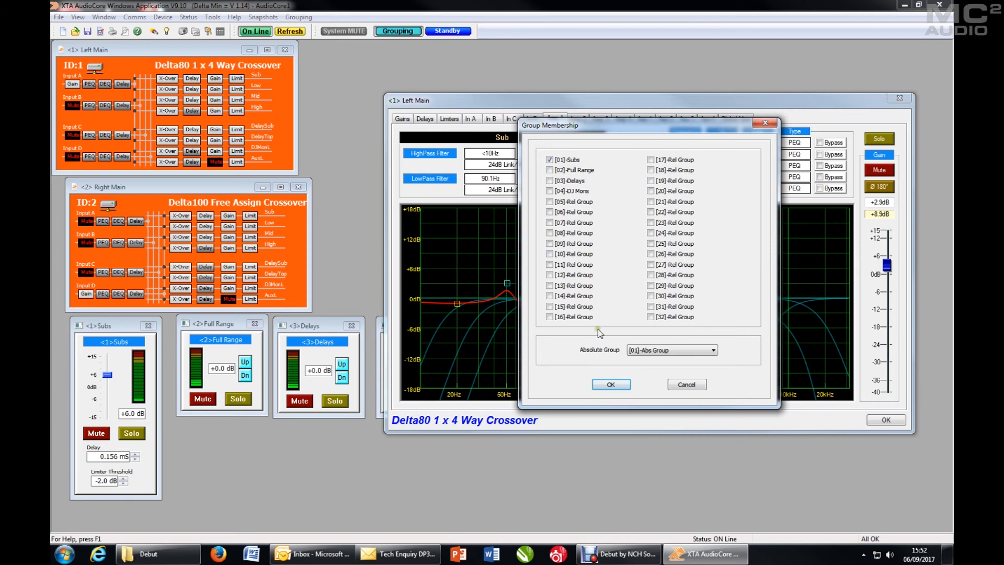
left_click(609, 383)
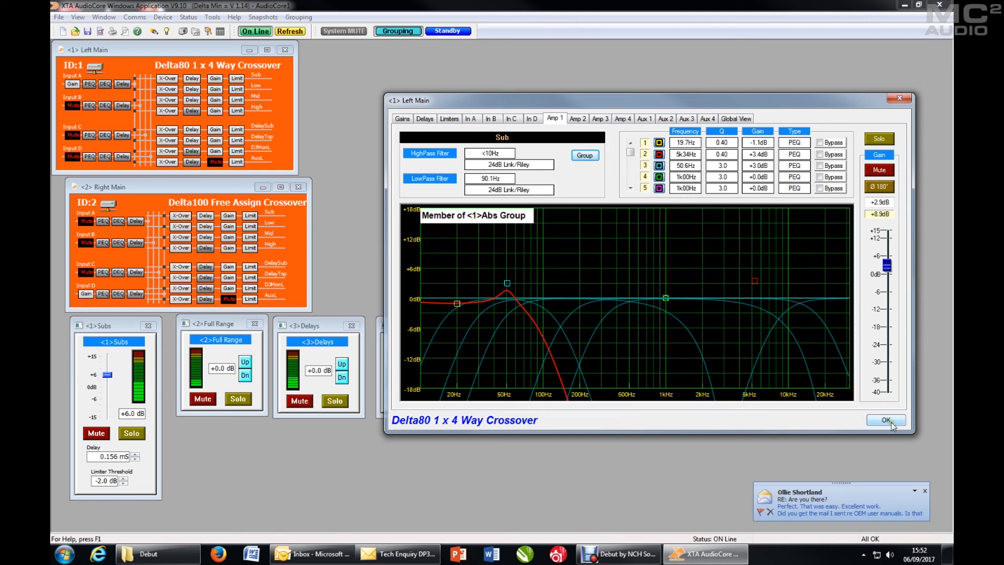
left_click(886, 420)
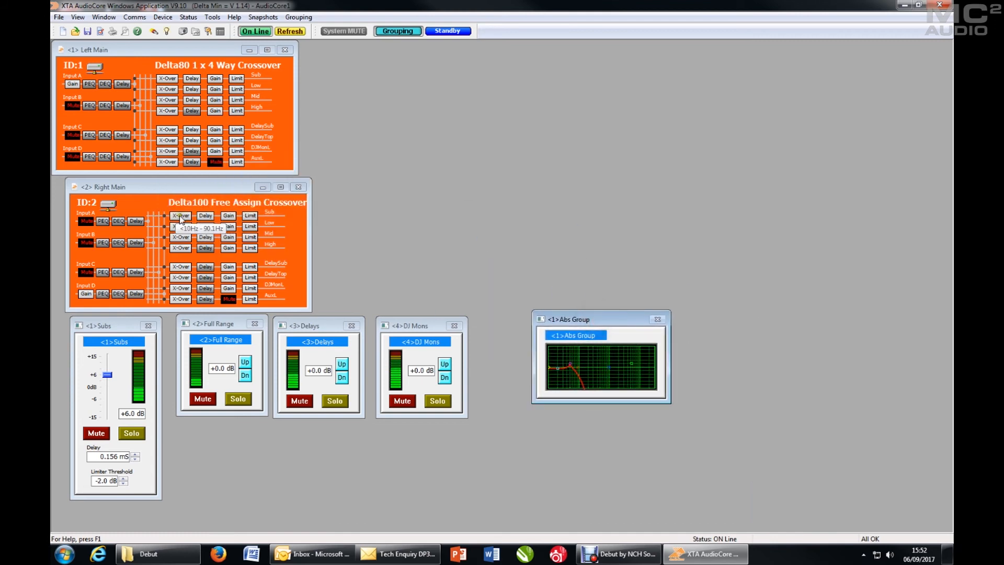
Step: Assign Right Main's Sub output to [01]-Abs Group and close the editor
left_click(180, 216)
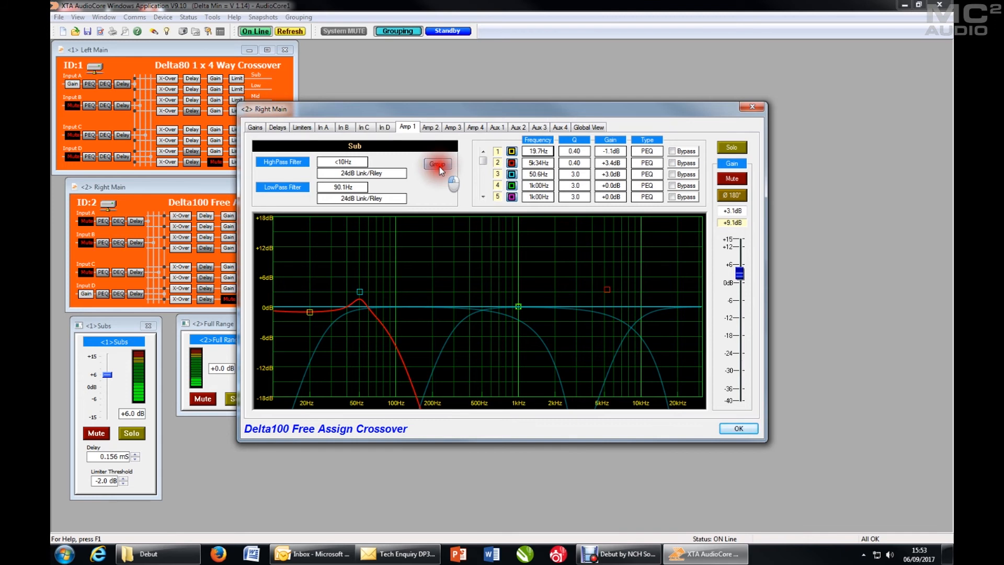
left_click(437, 164)
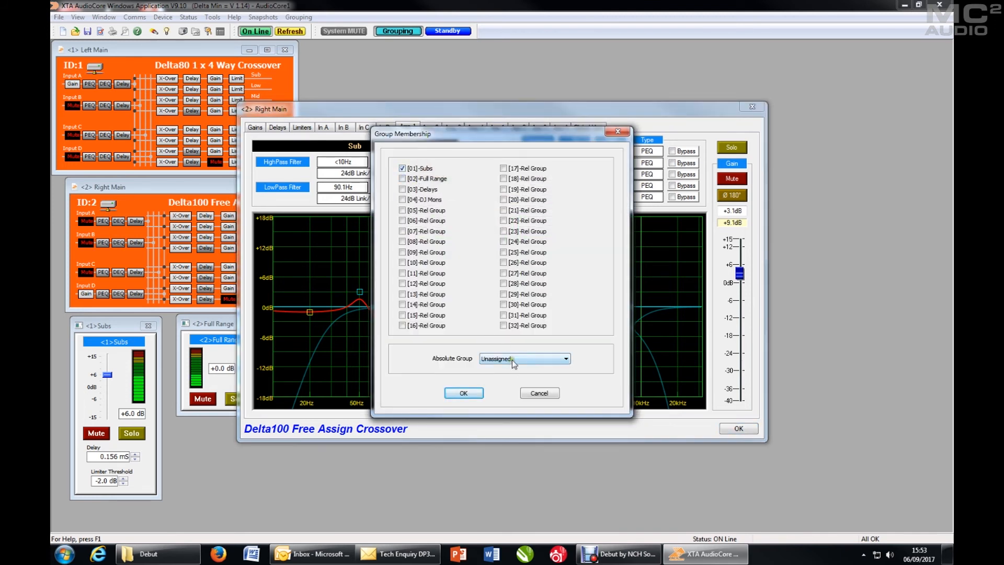
left_click(524, 357)
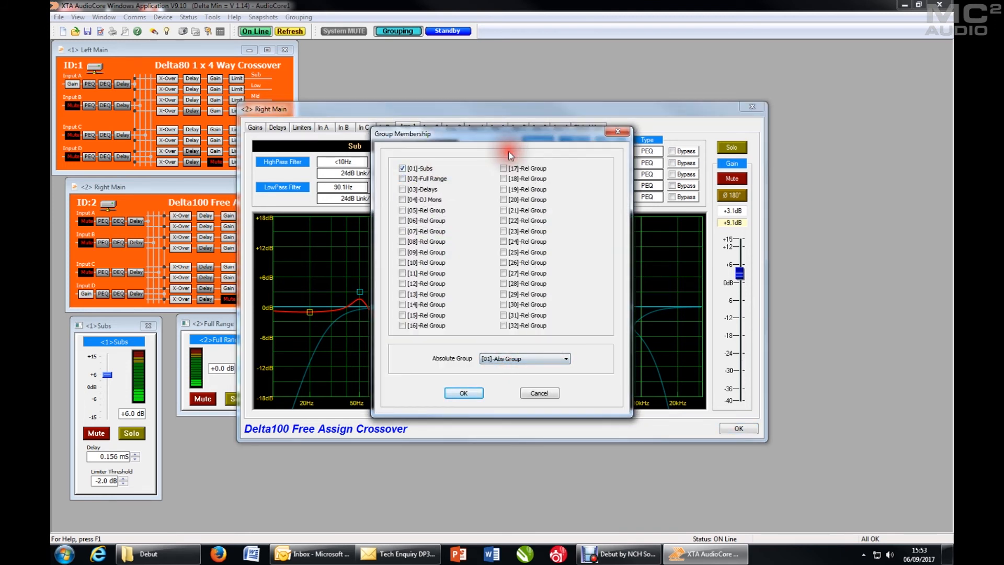
left_click(463, 392)
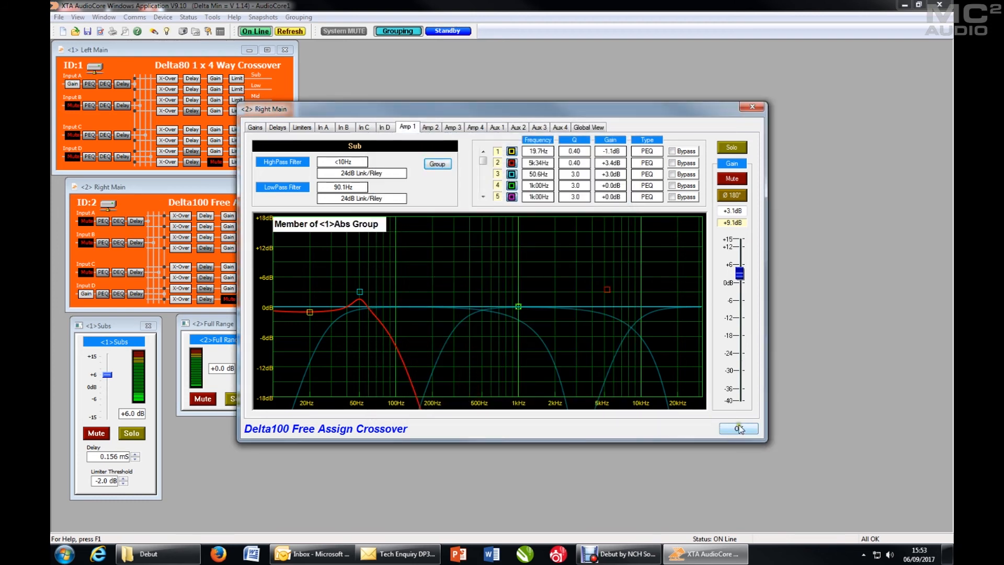
left_click(737, 427)
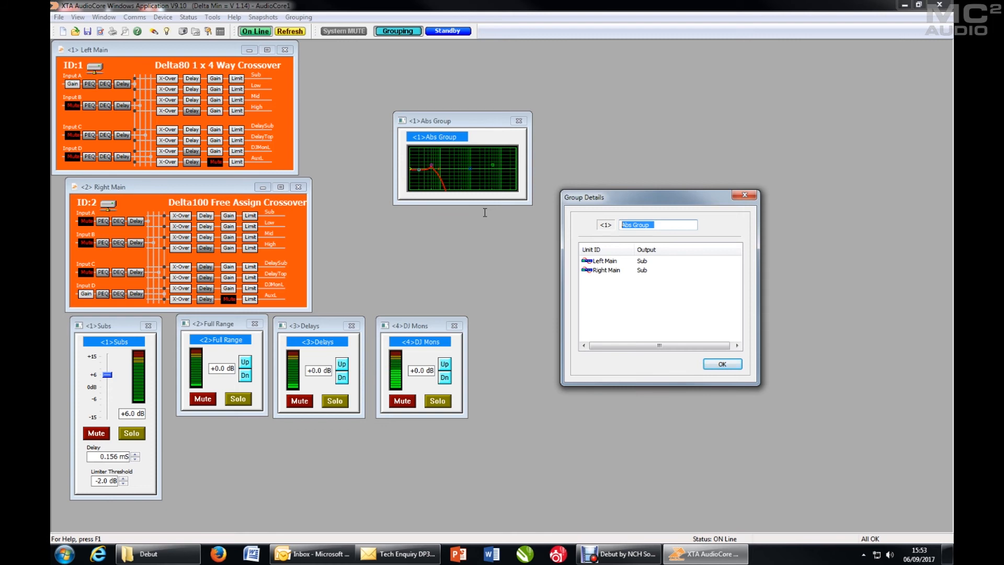
Step: Rename absolute group 1 to 'Sub EQ' and bring up its panel's view-size menu
type("Sub EQ")
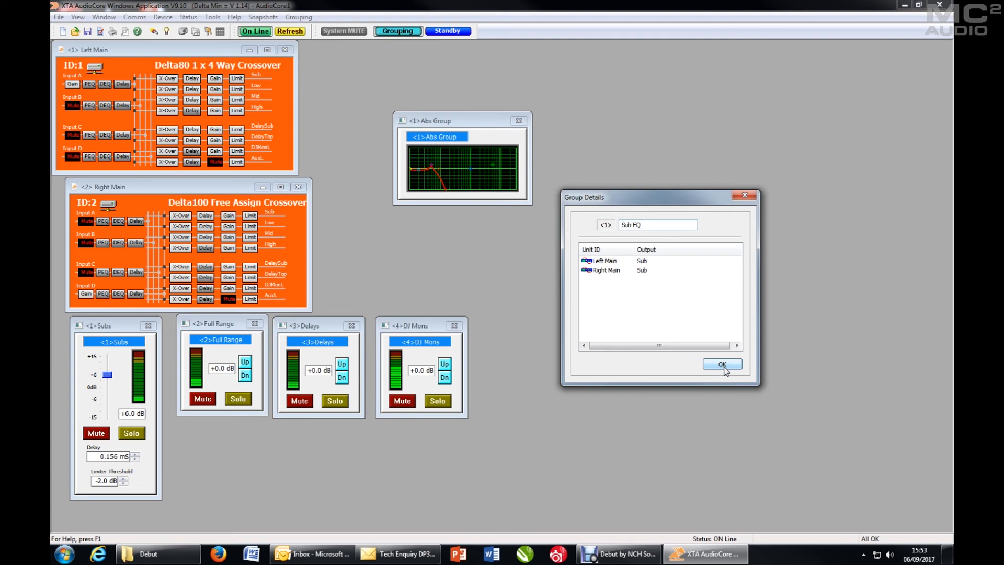
left_click(657, 225)
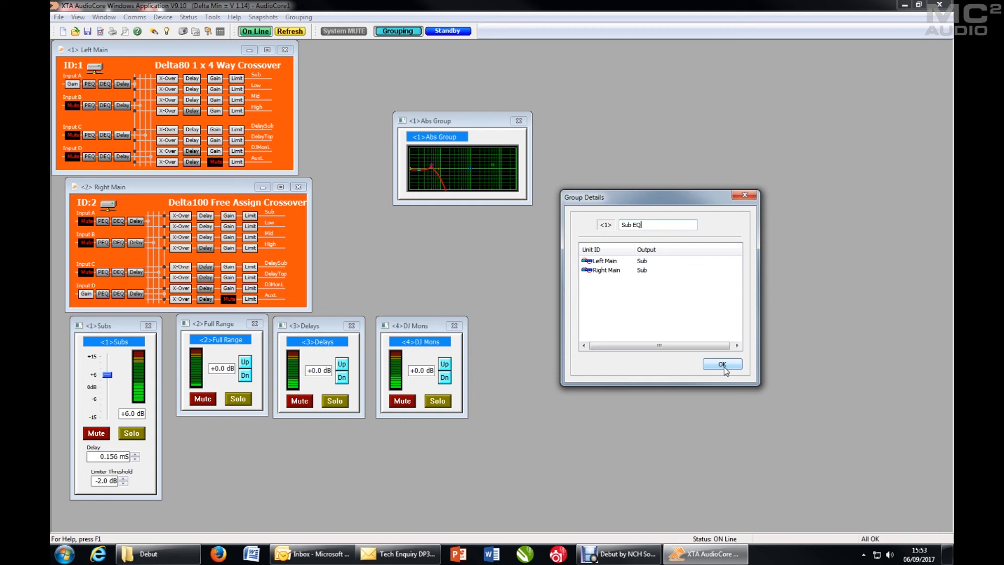
left_click(722, 364)
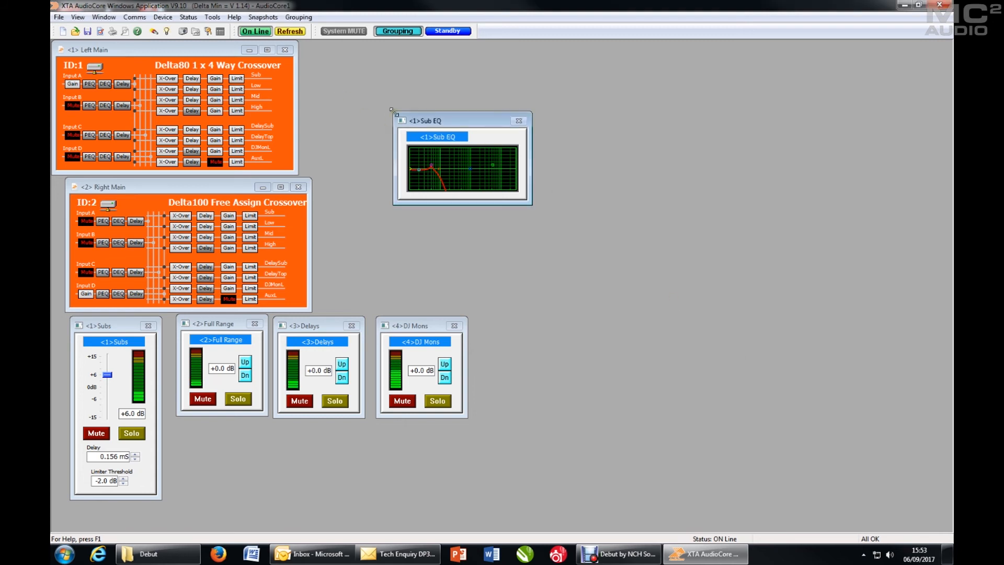
left_click(402, 120)
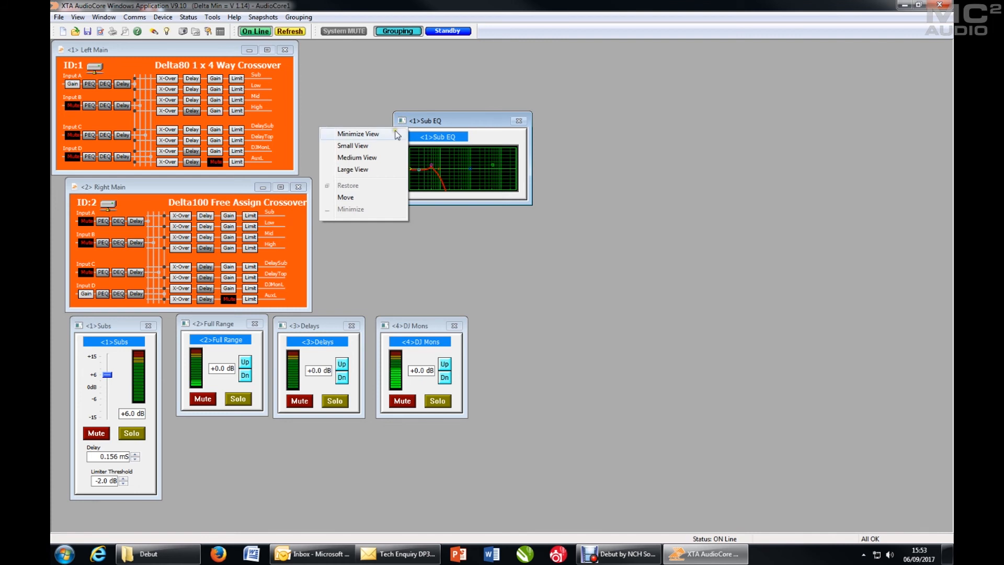
Step: Enlarge the Sub EQ panel, boost band 3 to 71.5 Hz +4.1 dB and confirm in Left Main Amp 1
left_click(352, 169)
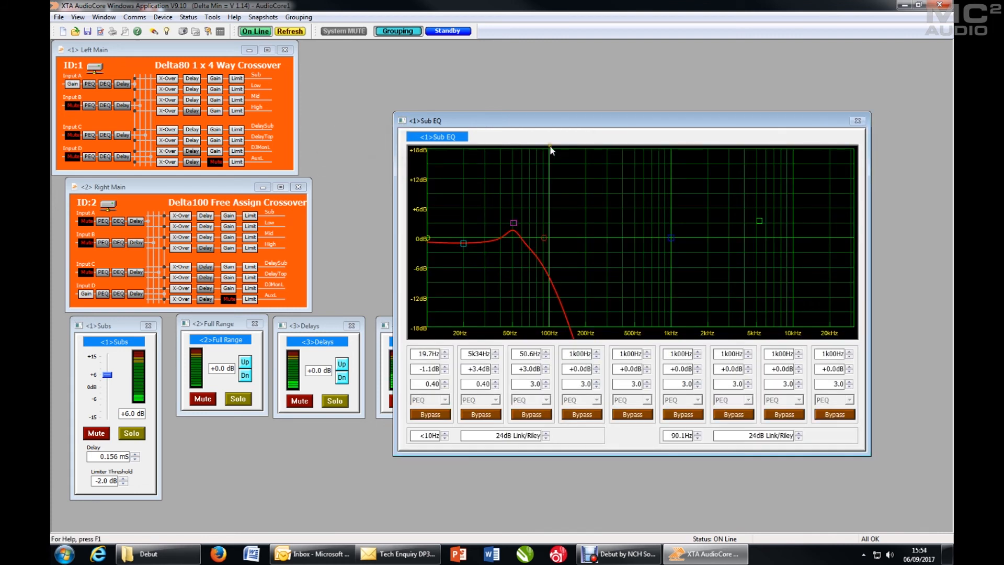
mouse_move(644, 126)
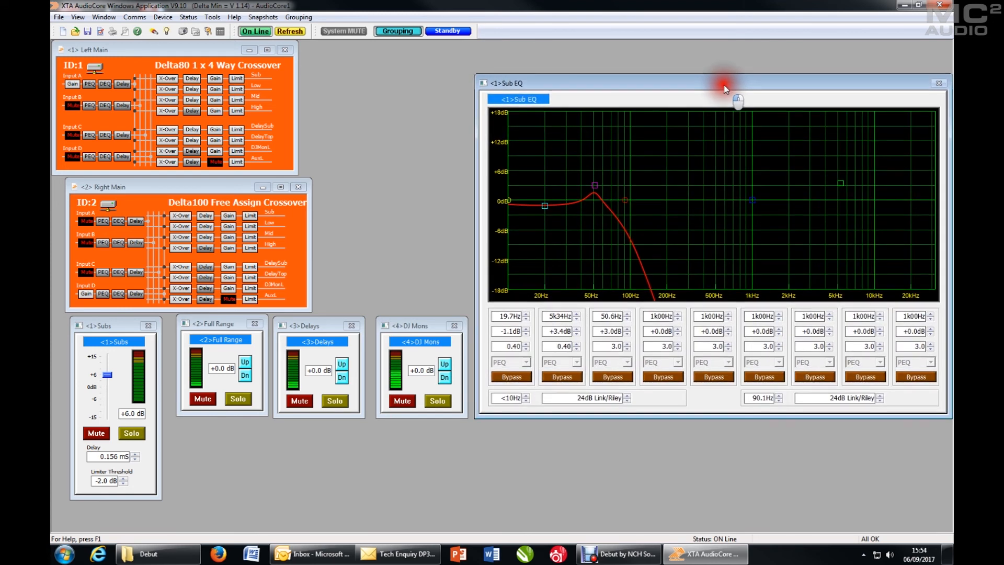
mouse_move(588, 220)
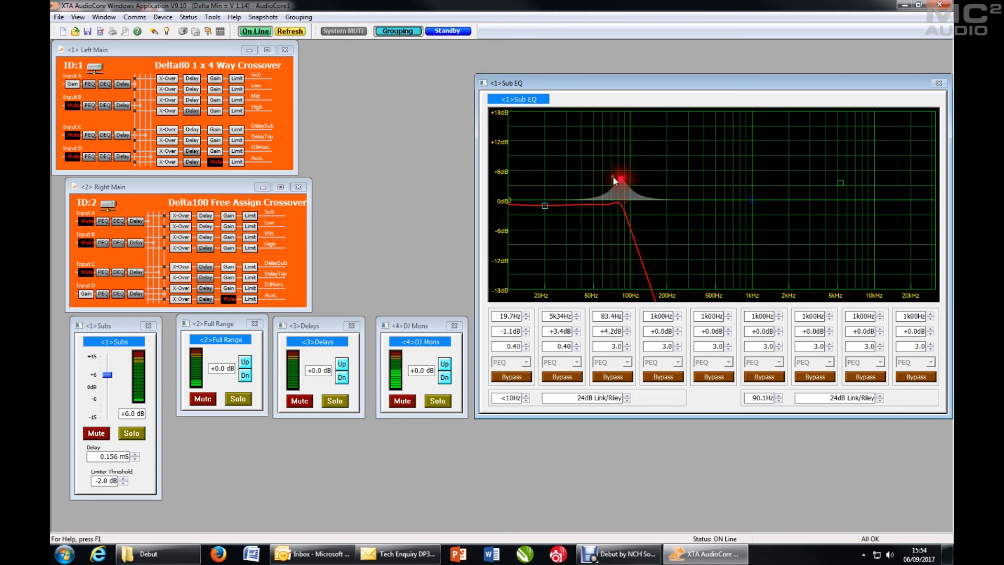
left_click(167, 78)
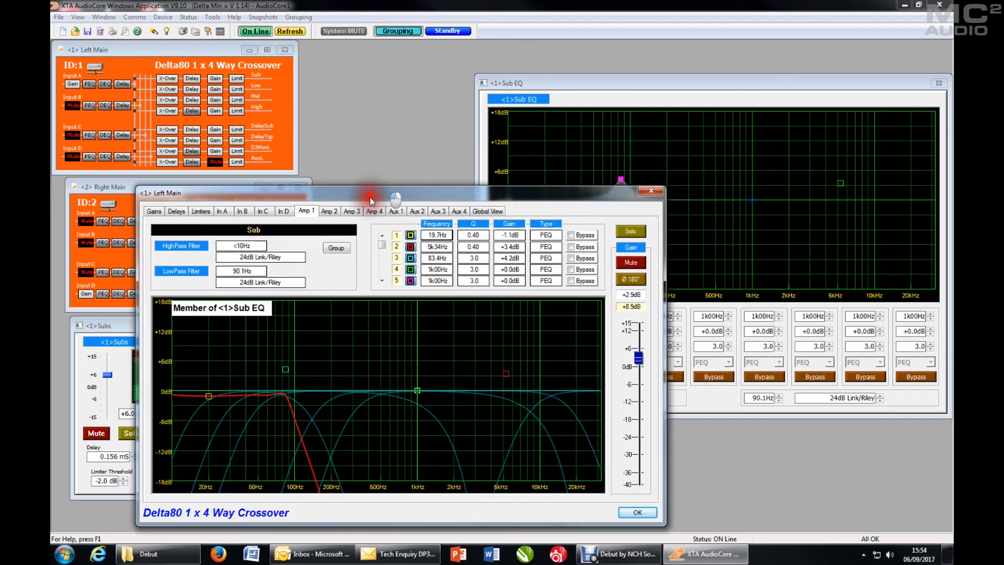
left_click_drag(370, 192, 332, 126)
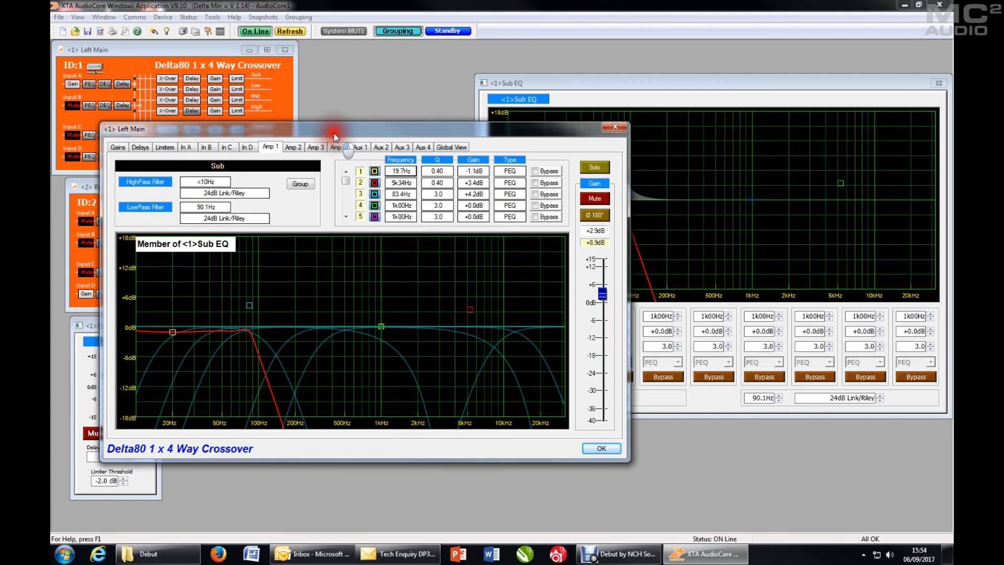
left_click_drag(333, 129, 381, 142)
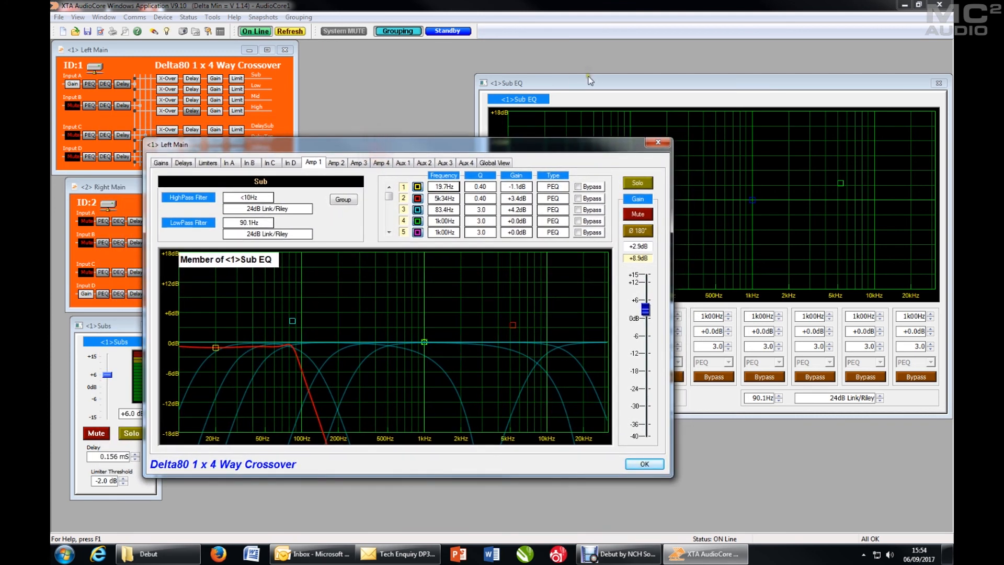
mouse_move(292, 321)
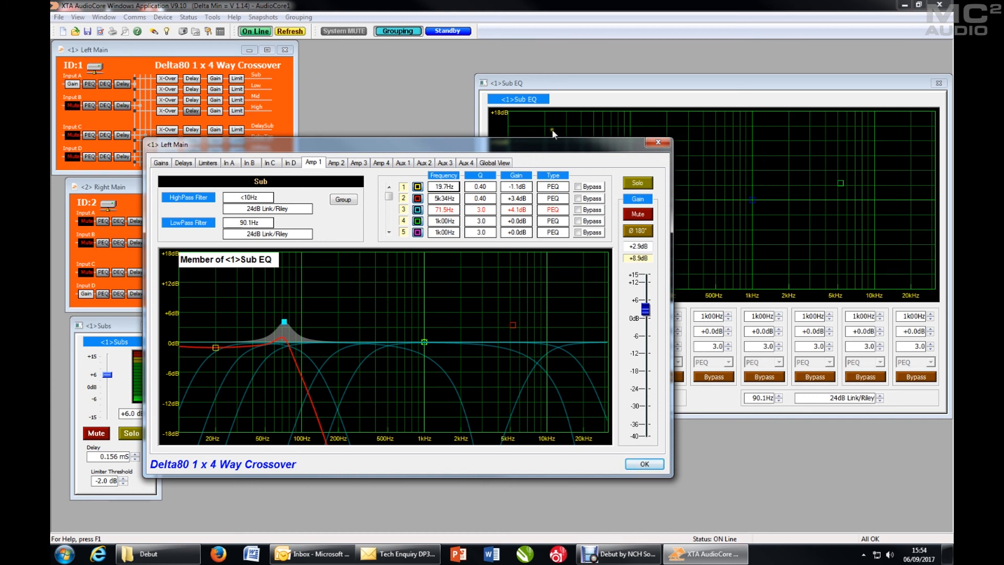
mouse_move(565, 96)
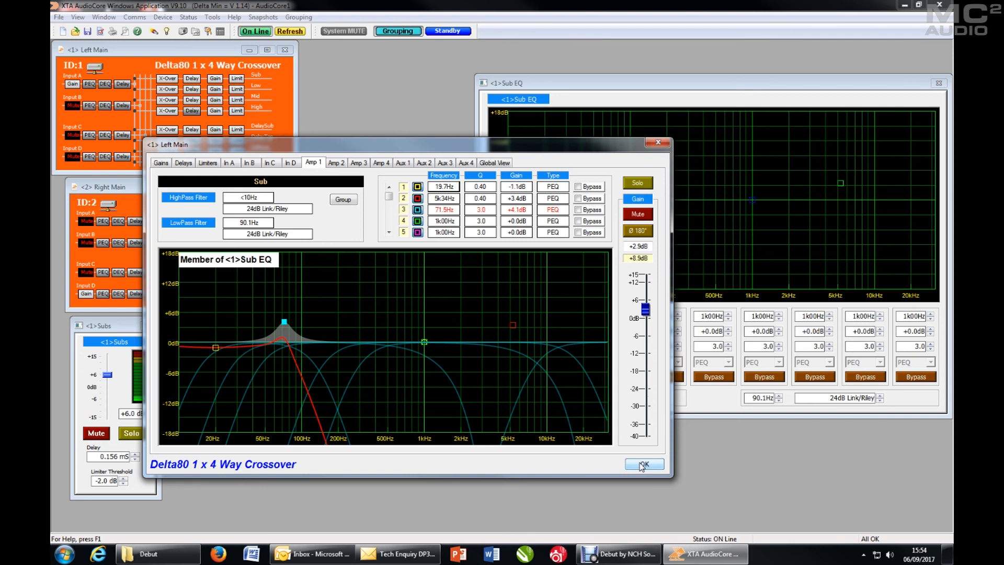
left_click(643, 463)
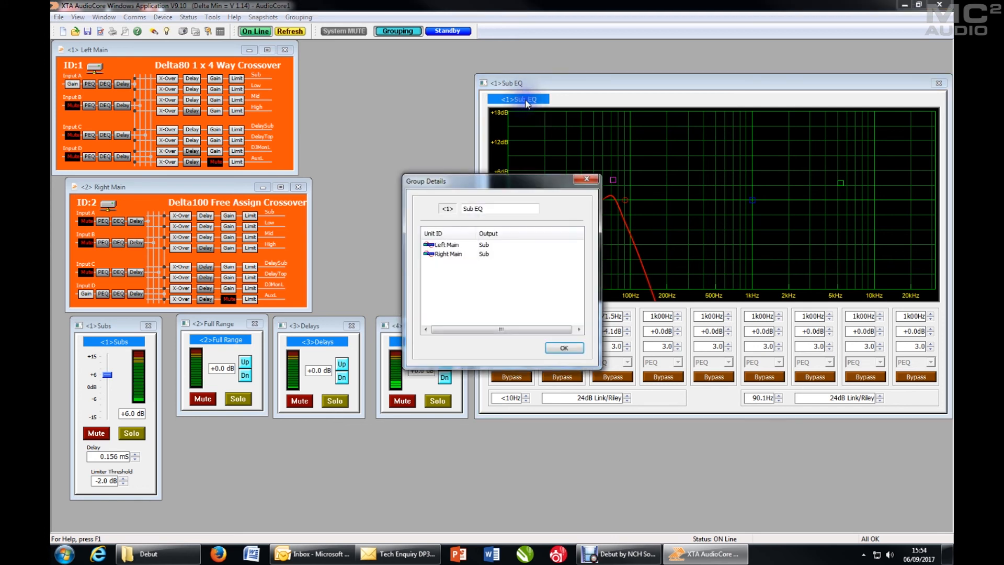
Step: Dismiss Sub EQ details and open Left Main Input A's absolute group list
left_click(563, 347)
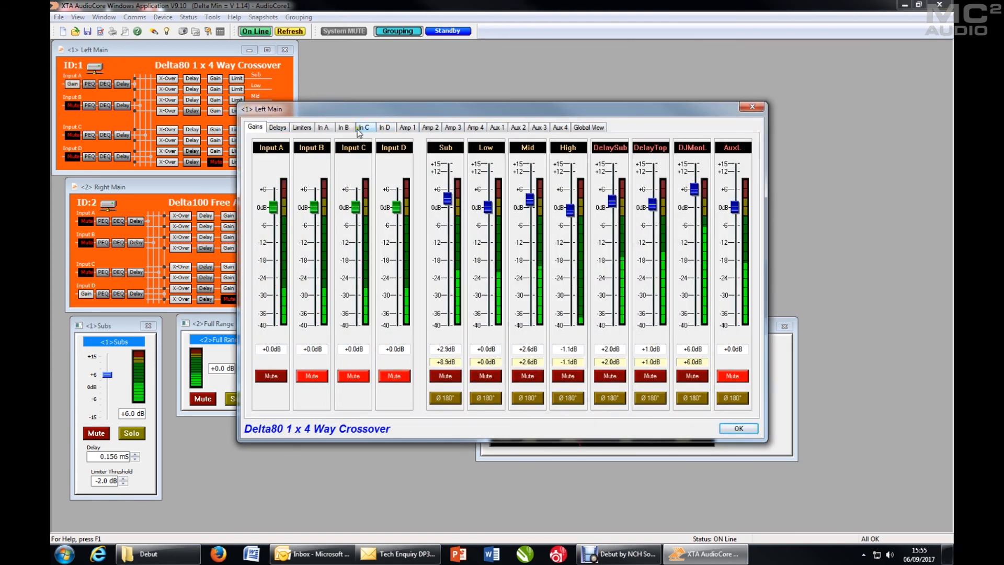
left_click(323, 127)
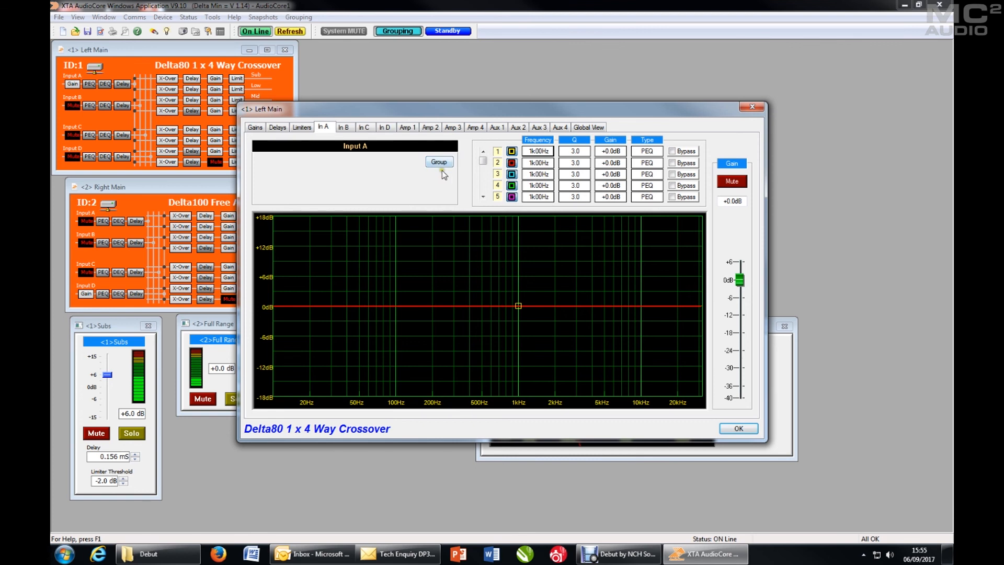
left_click(438, 161)
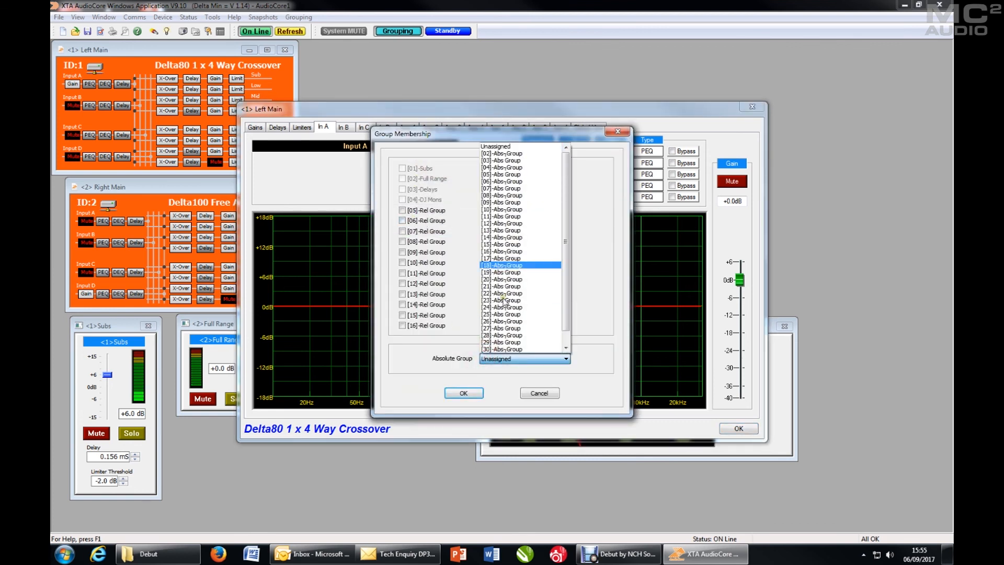
left_click(503, 153)
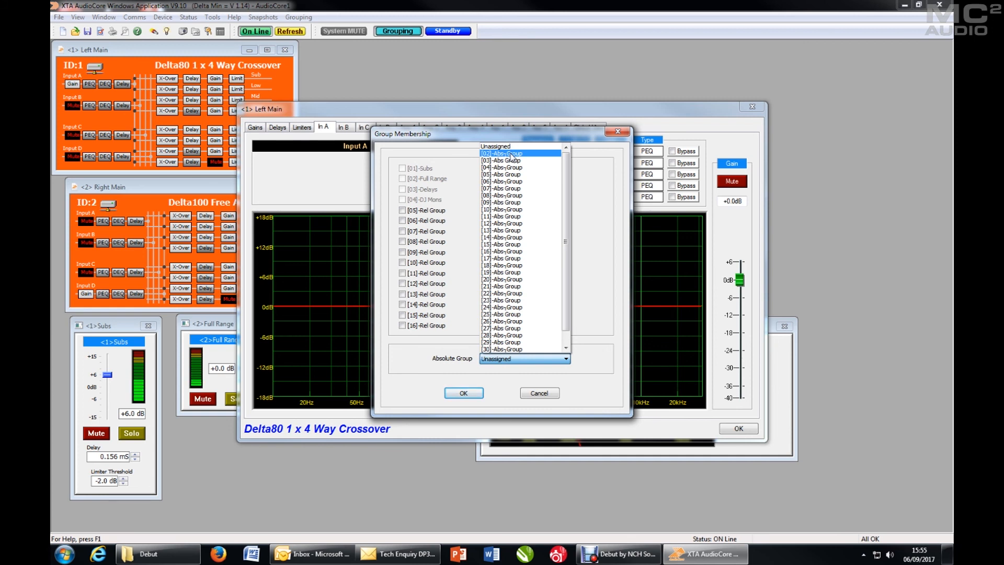
Step: Assign Left Main's Input A to [02]-Abs Group and close the editor
left_click(510, 153)
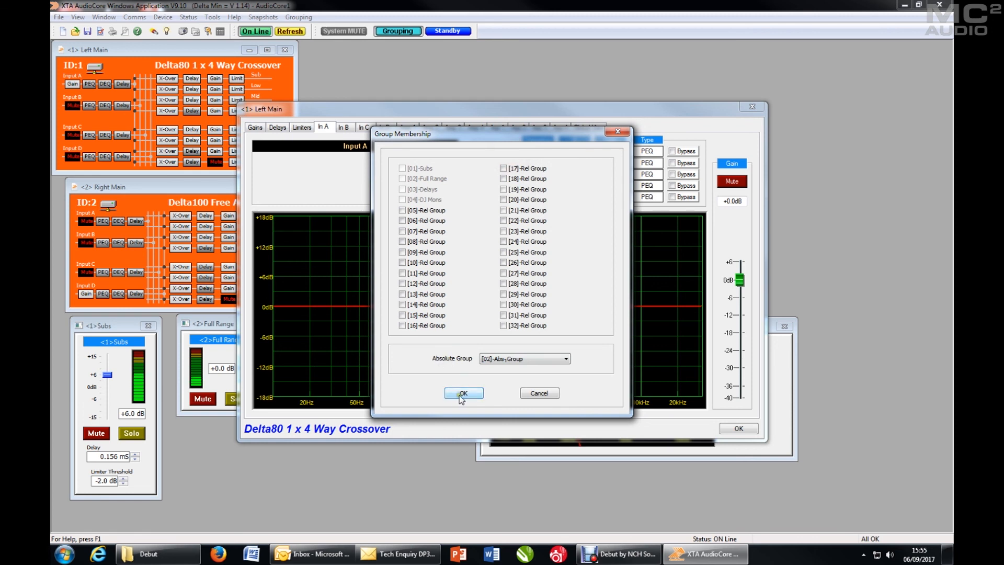
left_click(463, 392)
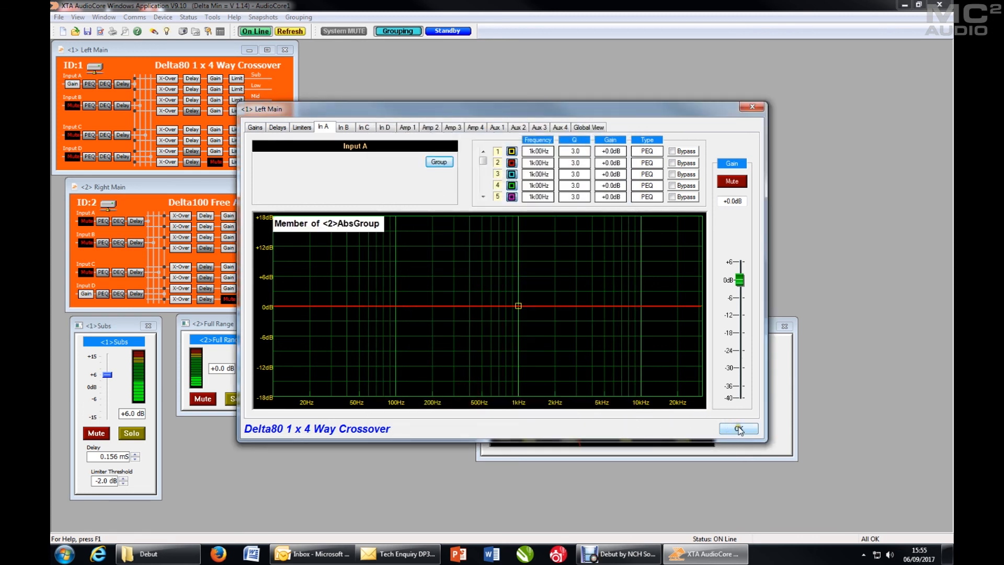
left_click(737, 428)
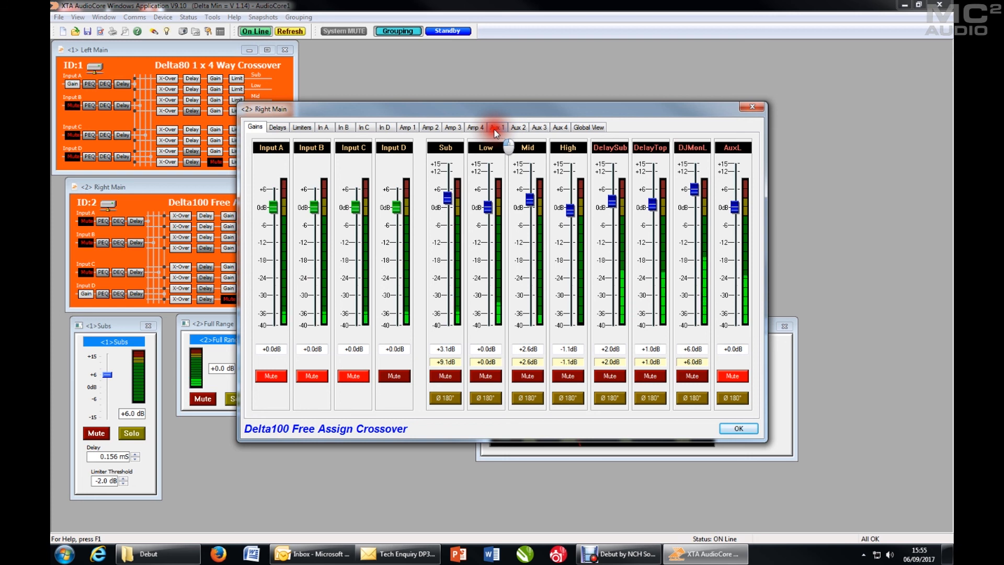
Step: Assign Right Main's Input D to [02]-Abs Group and confirm the group settings
left_click(384, 126)
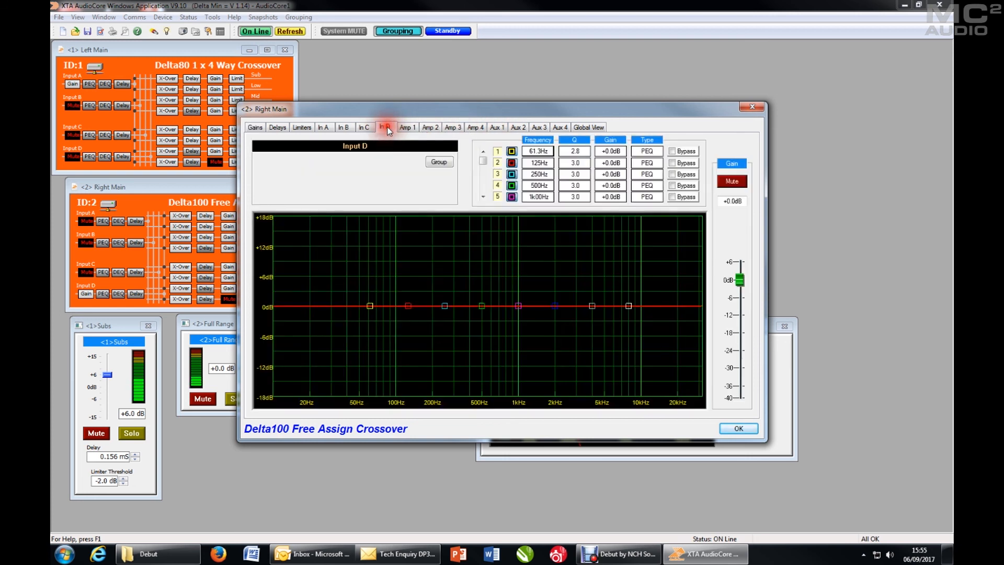
left_click(438, 161)
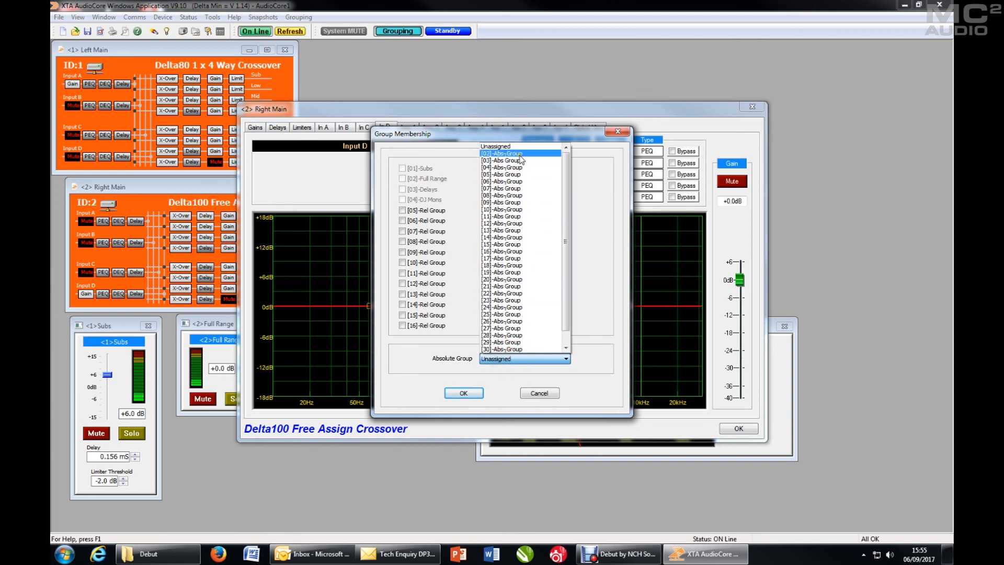
left_click(463, 392)
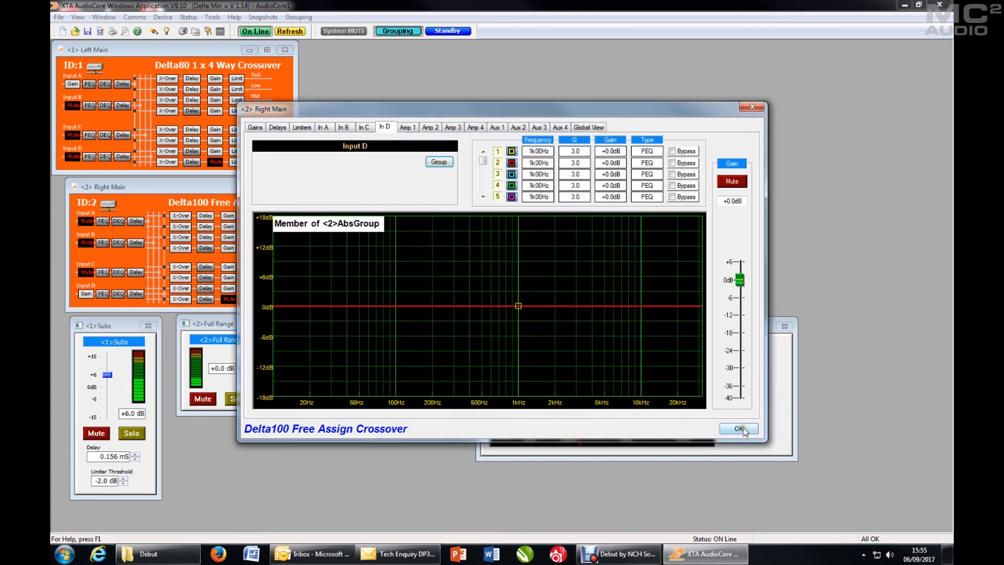
left_click(738, 428)
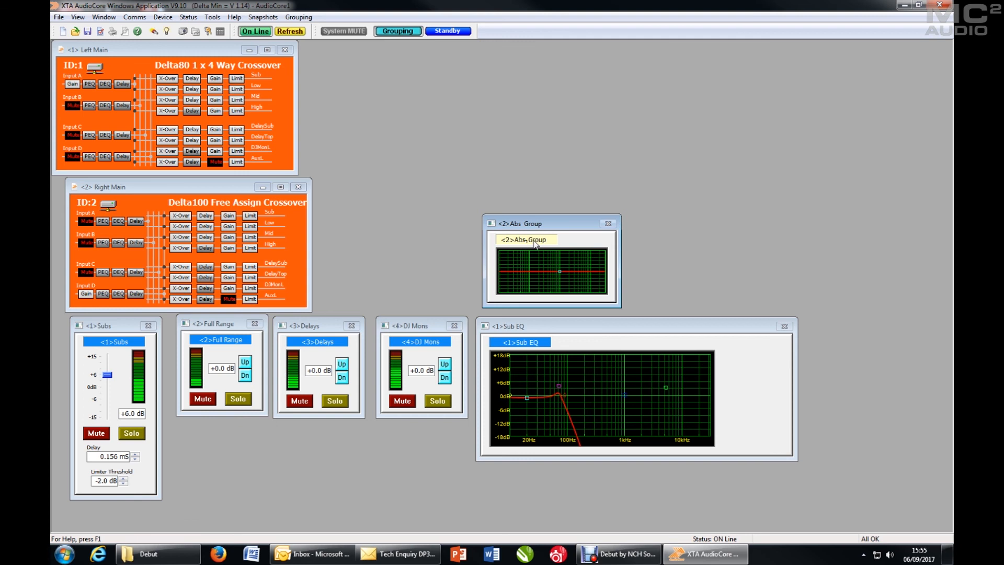
Step: Rename absolute group 2 to 'Master EQ' in its Group Details
double_click(525, 239)
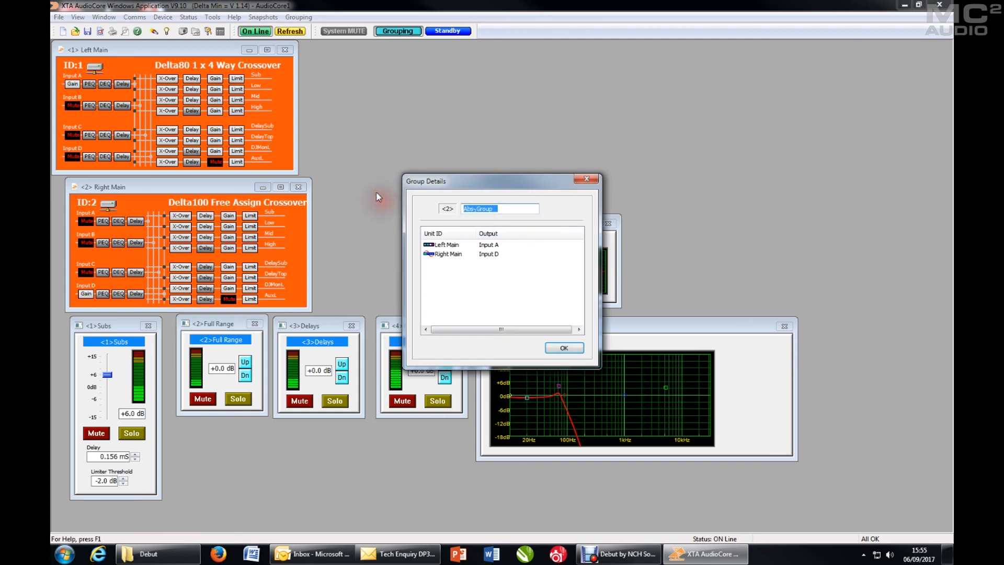
type("Master EQ")
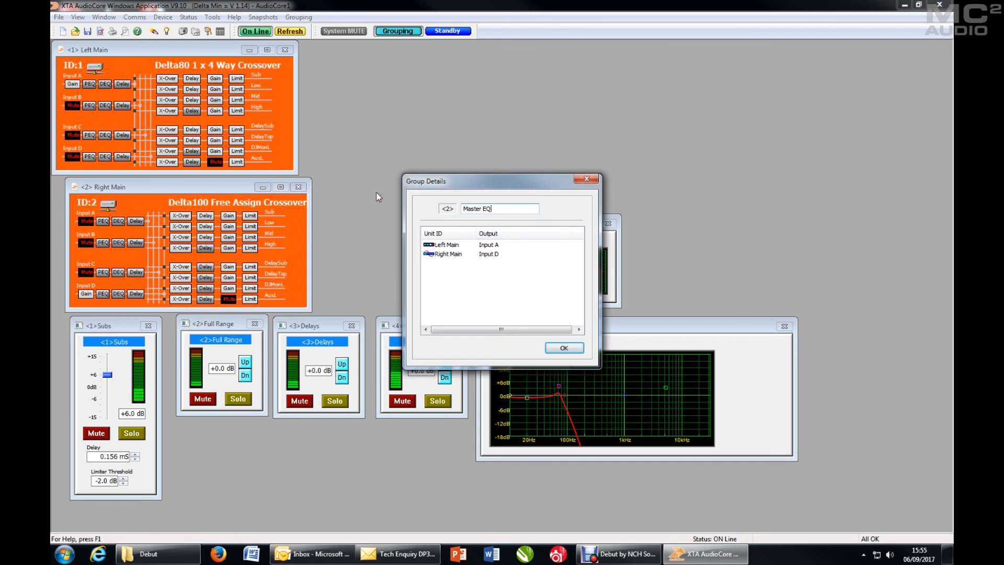
left_click(562, 347)
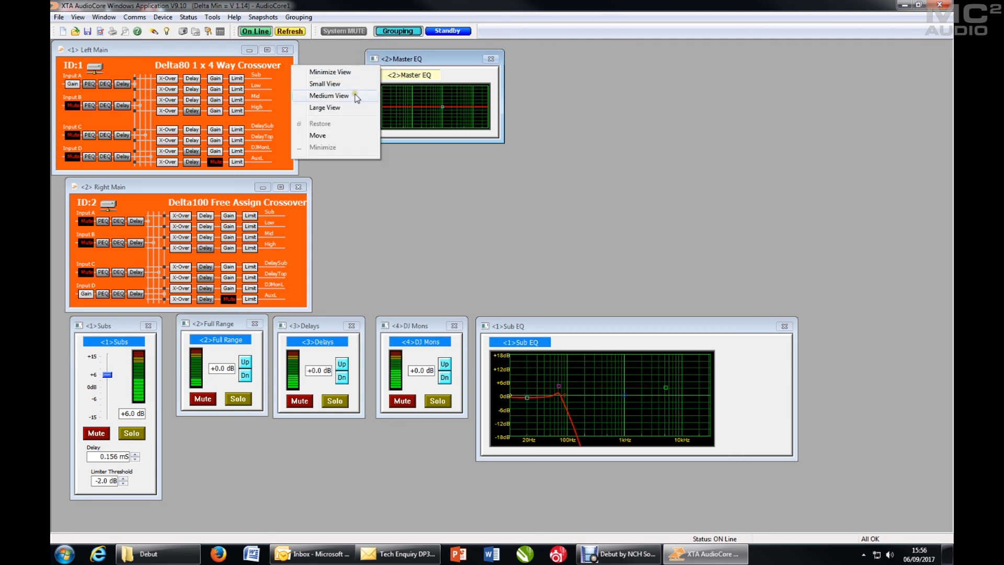
Step: Show Master EQ at Medium View and check the 125 Hz cut and 4 kHz boost on Right Main's Input D
left_click(329, 96)
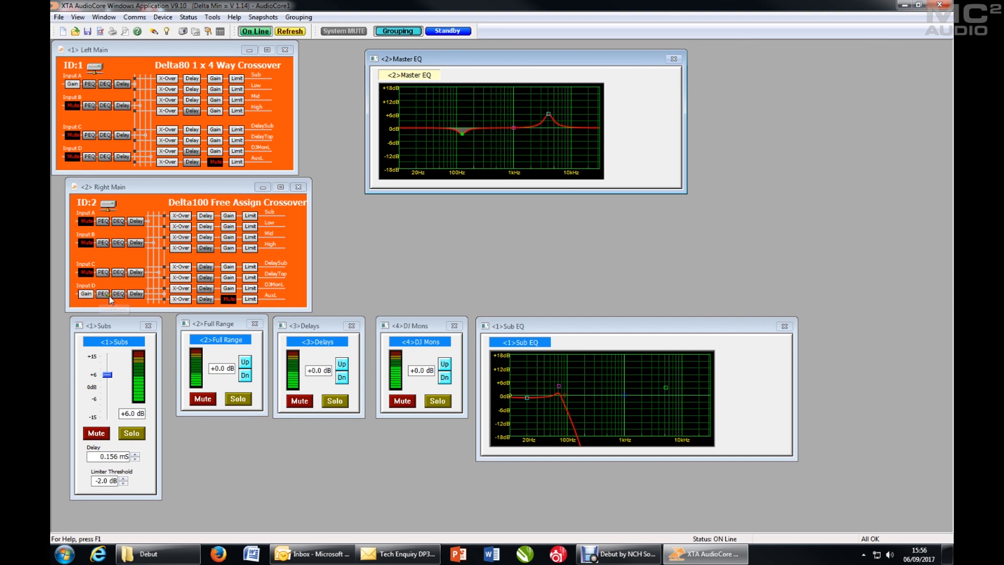
left_click(101, 293)
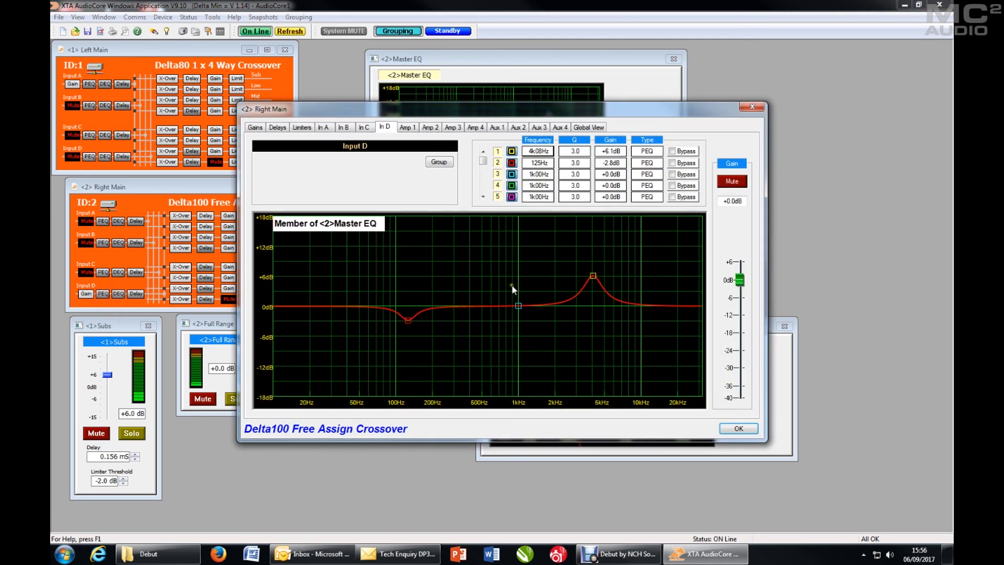